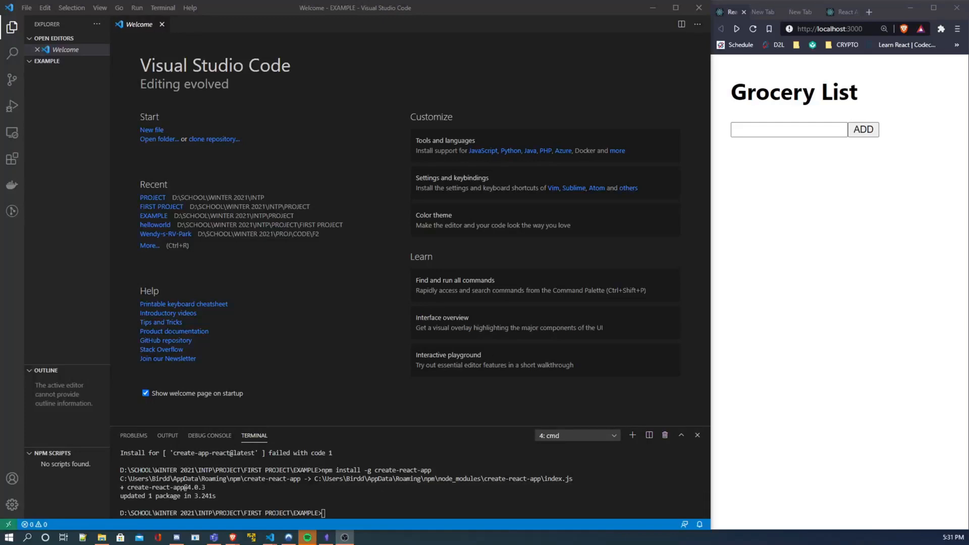
mouse_move(722, 141)
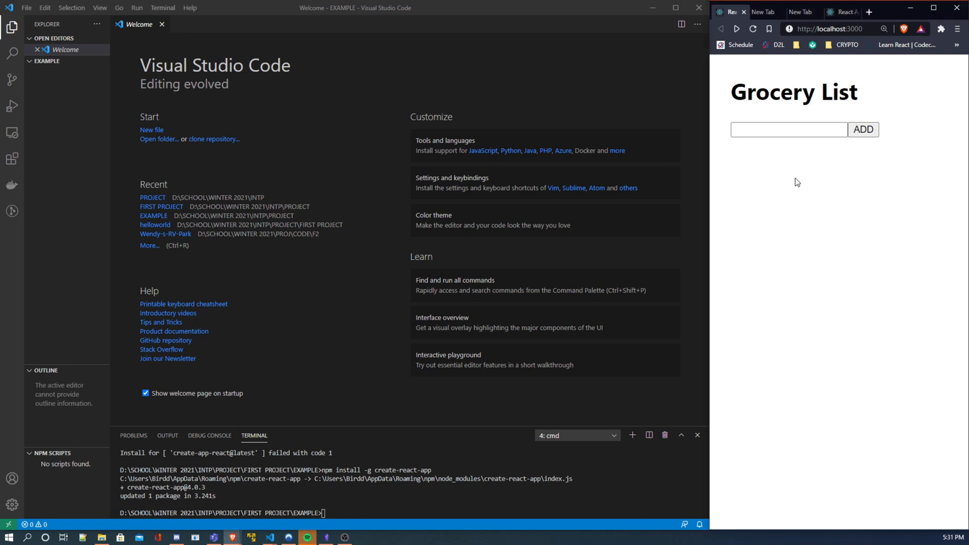
mouse_move(838, 187)
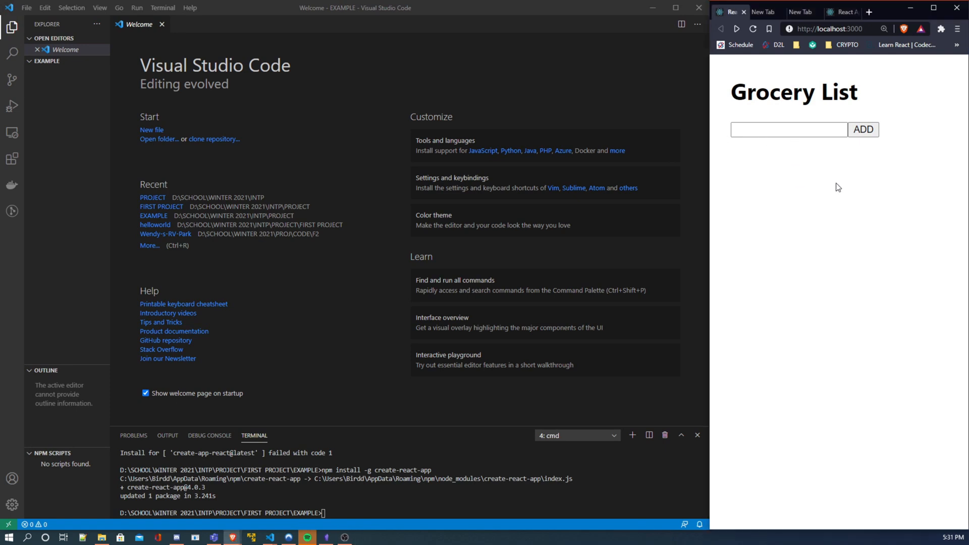
- Add 'apple' and 'oranger' to the grocery list, then remove 'apple' so only 'oranger' stays
left_click(789, 130)
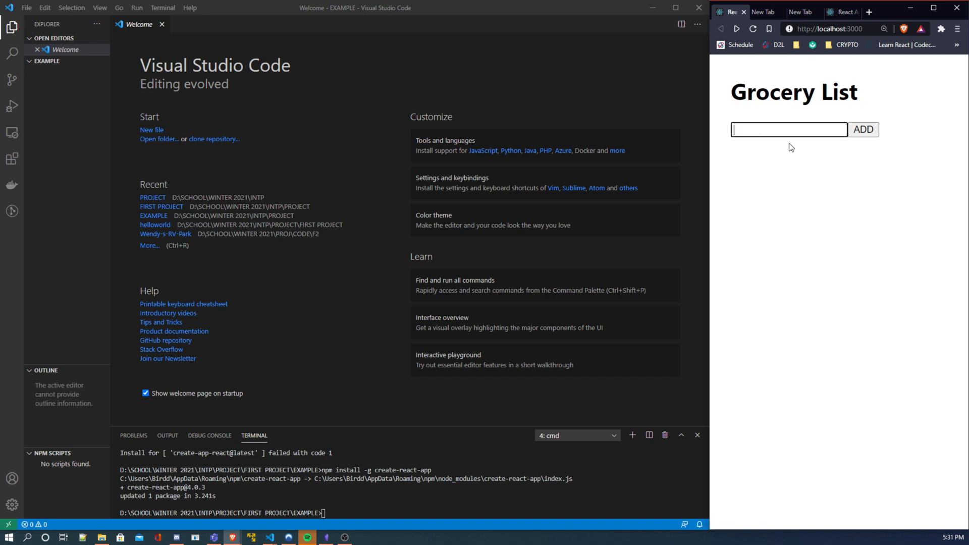
type("apple")
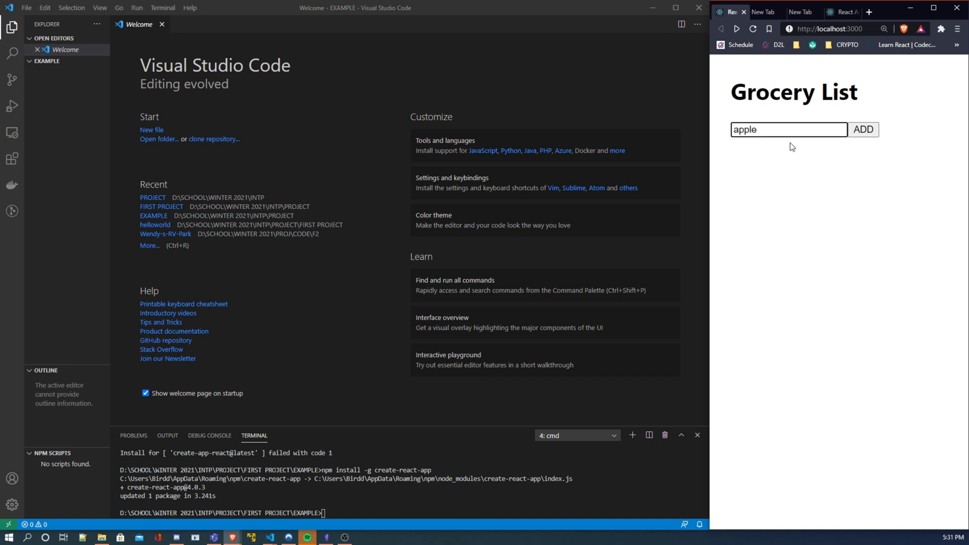
left_click(863, 129)
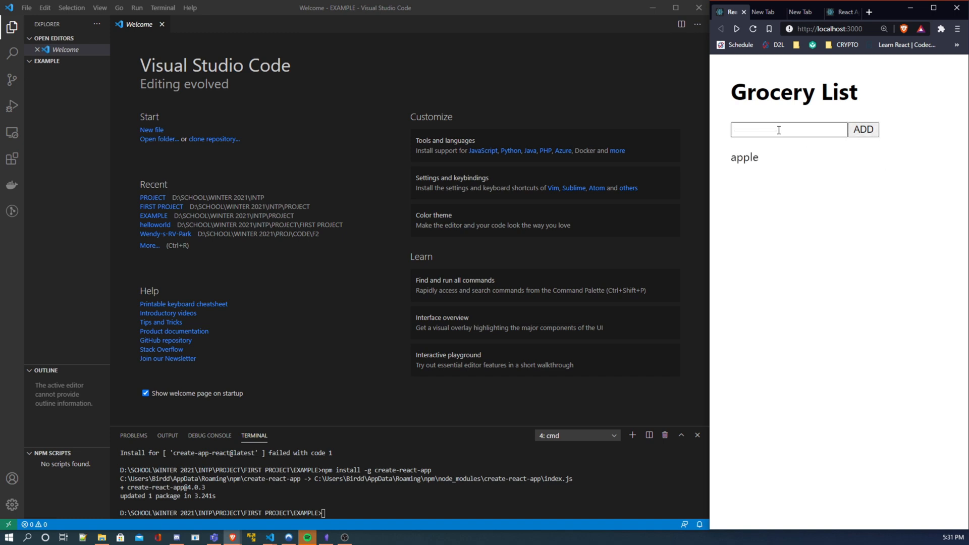
type("ora")
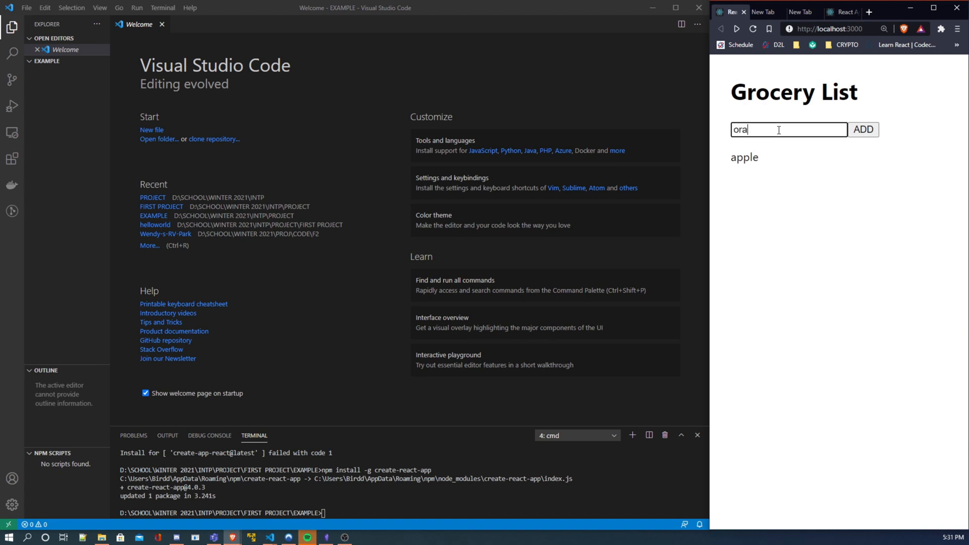
left_click(862, 129)
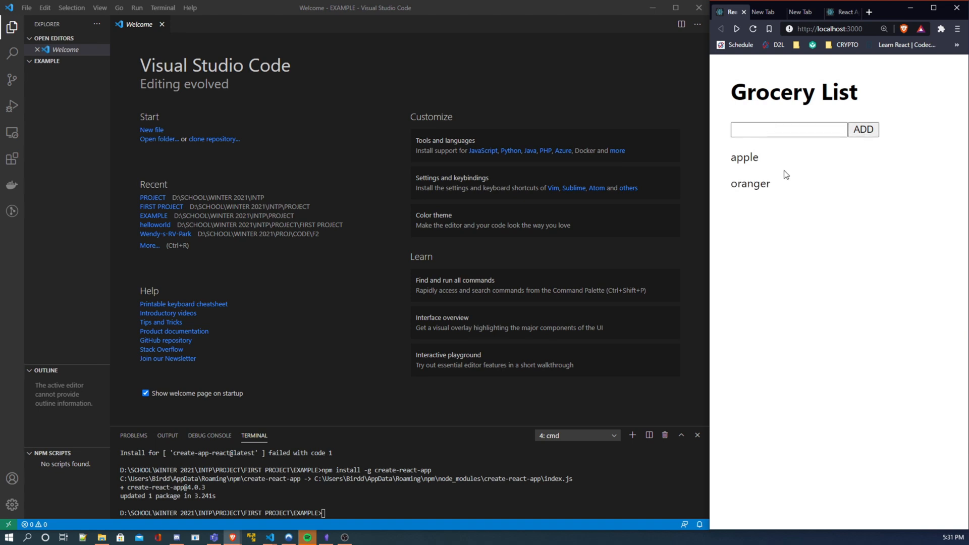
left_click(744, 157)
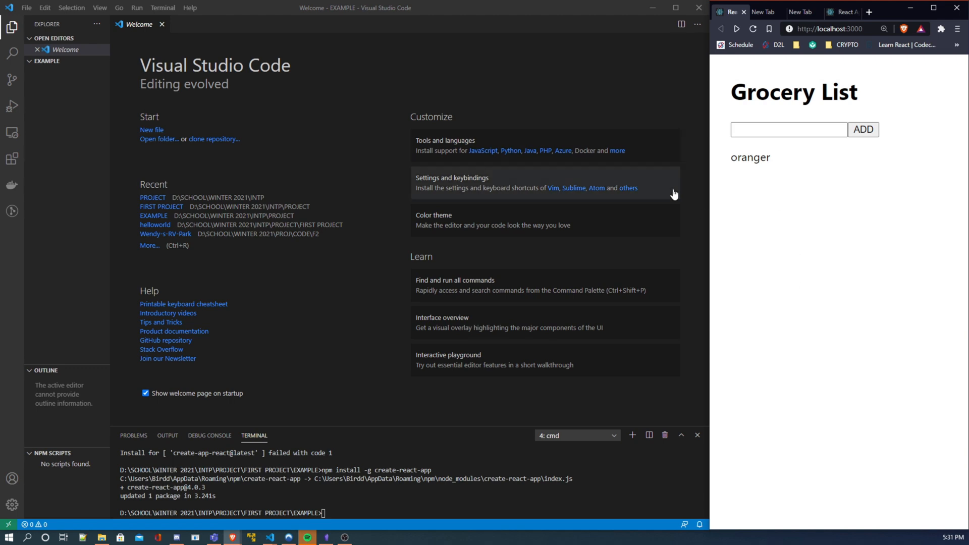
mouse_move(753, 209)
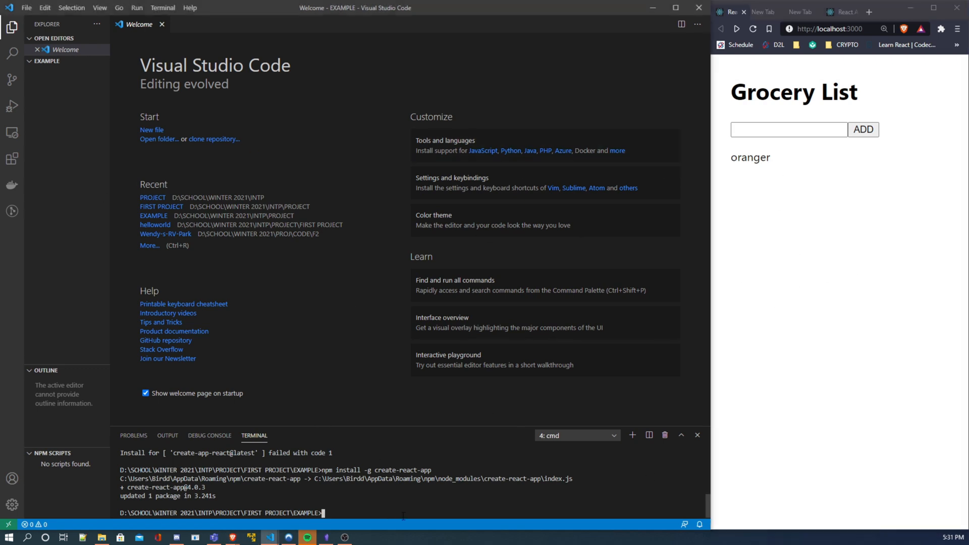
- Install create-react-app globally with npm, then generate the grocery-list app via npx create-react-app
type("npm")
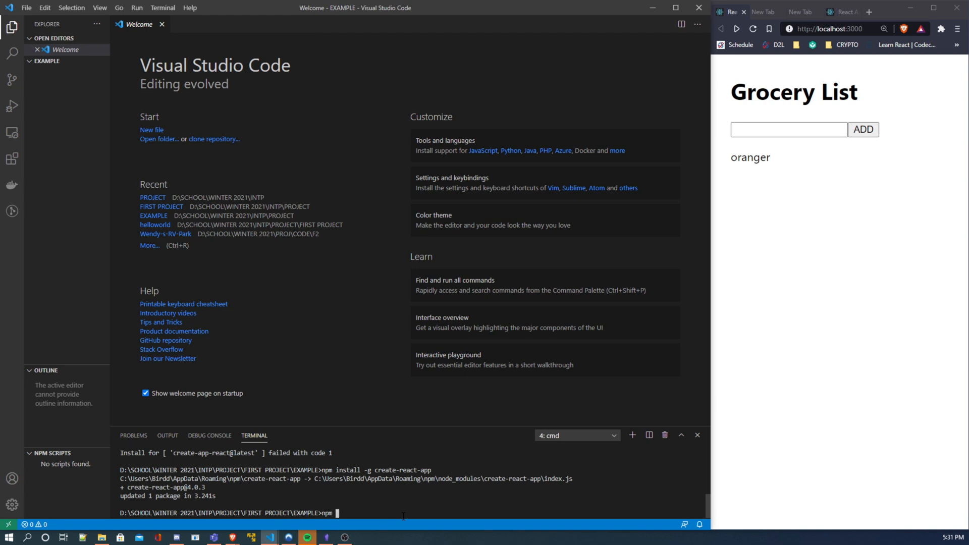
type("install")
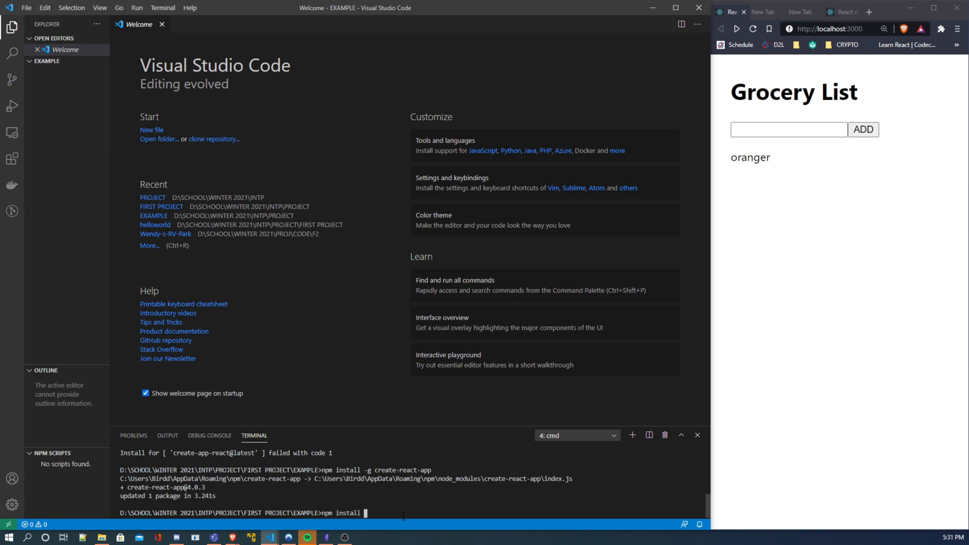
type("-g")
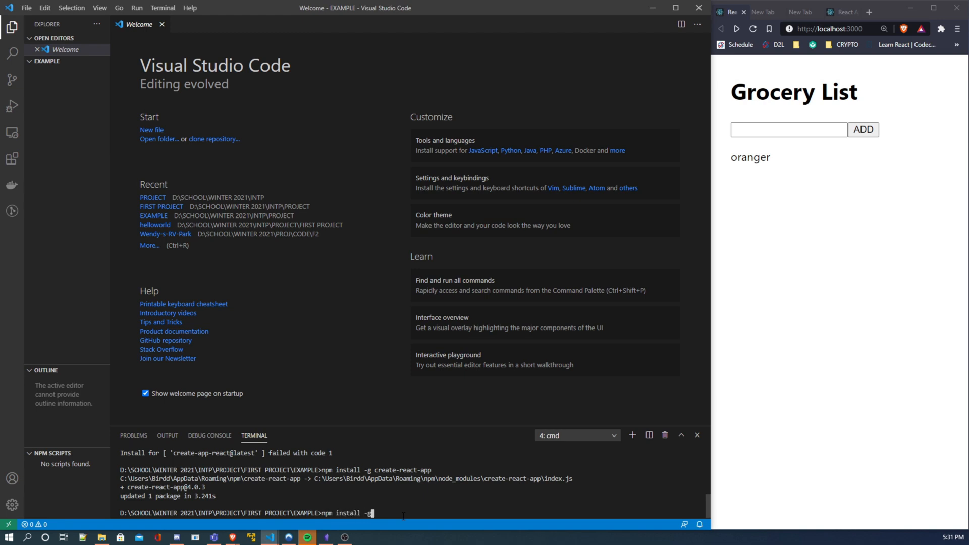
type("create-")
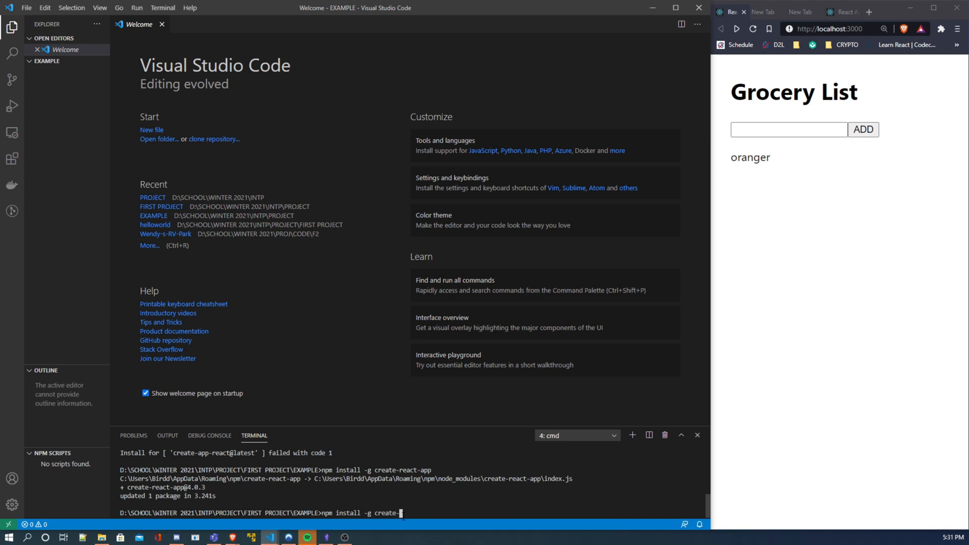
type("react-app")
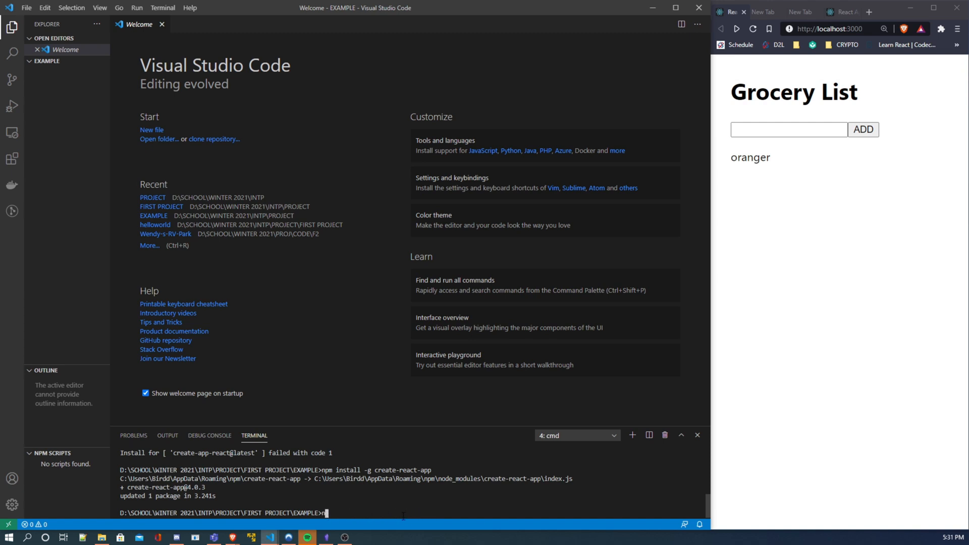
type("px crea-t")
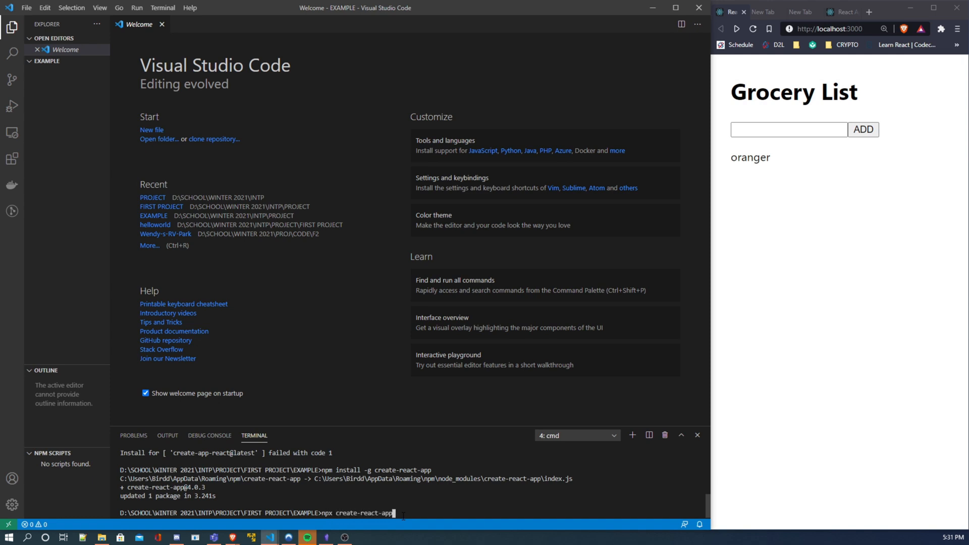
type("groc")
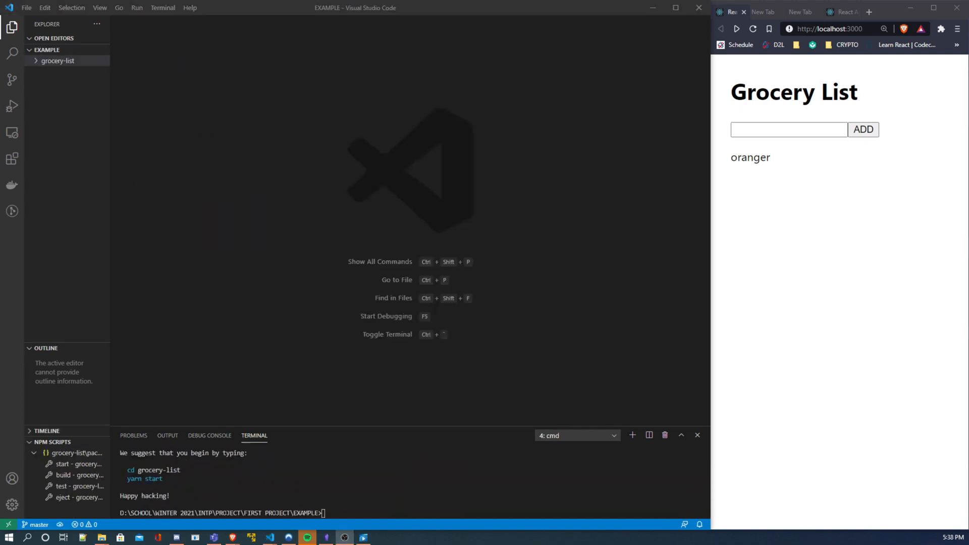
mouse_move(371, 306)
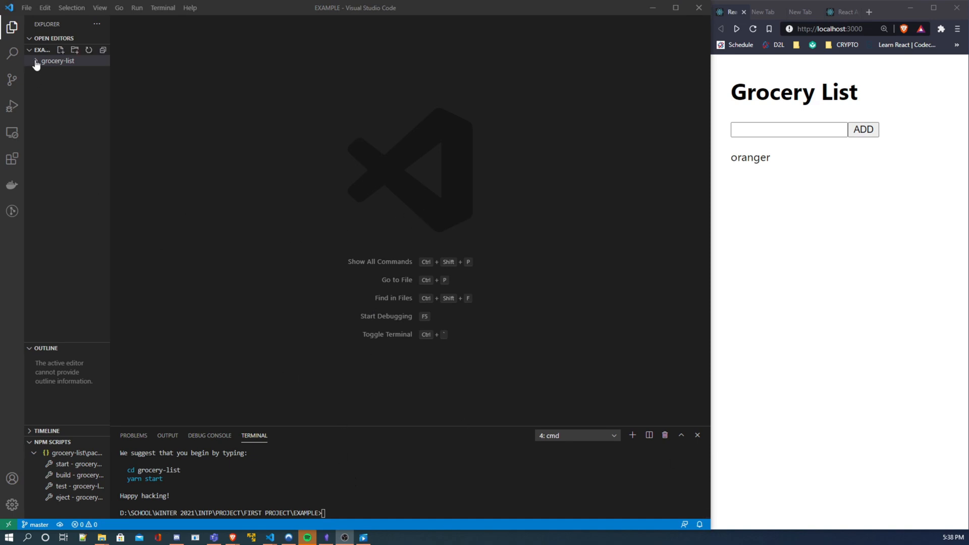
- Expand grocery-list and src, open App.js and review its template JSX and default export
left_click(59, 60)
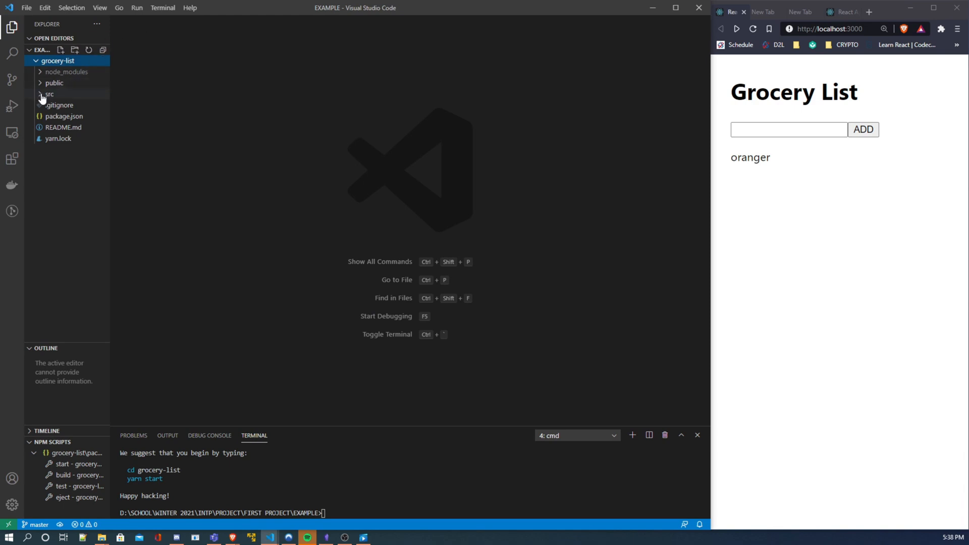
left_click(49, 94)
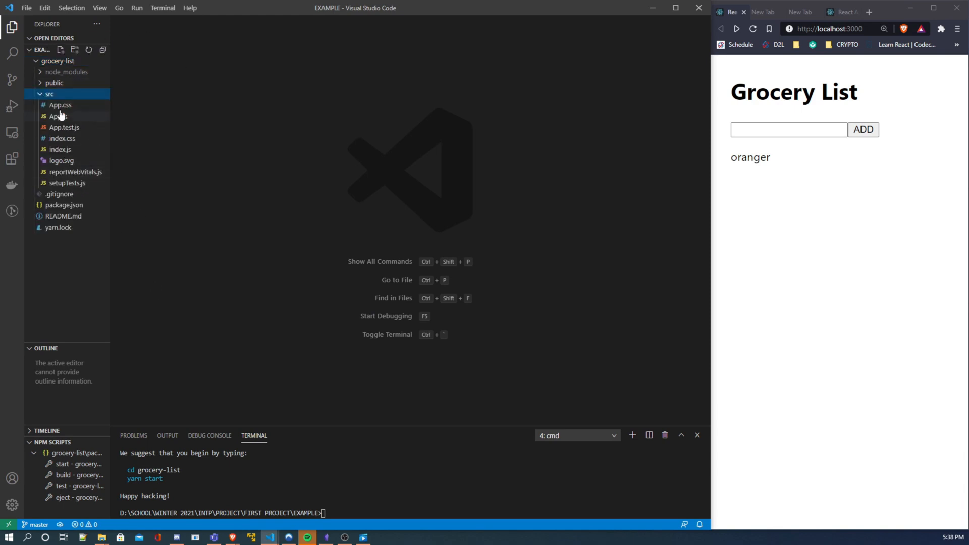
mouse_move(58, 116)
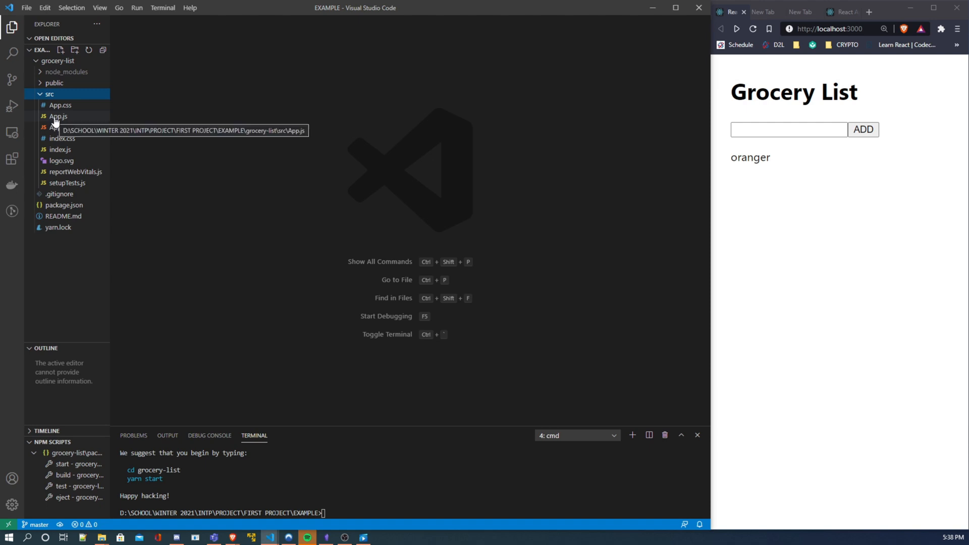
left_click(59, 116)
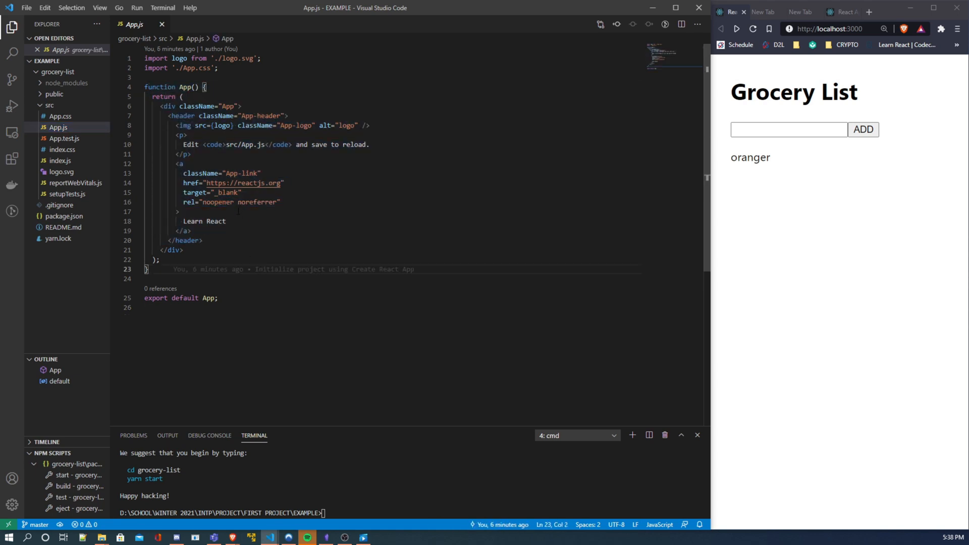
left_click_drag(166, 116, 192, 154)
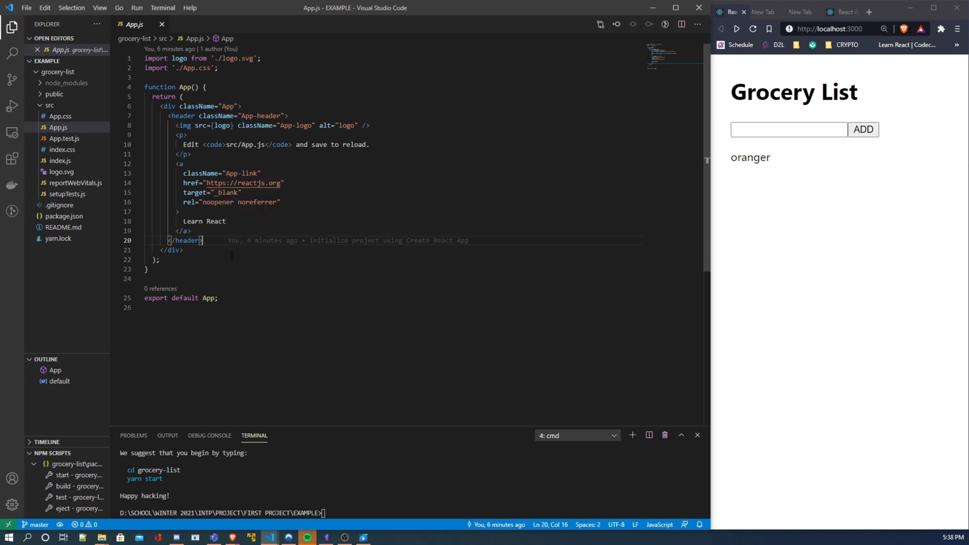
left_click_drag(210, 202, 202, 240)
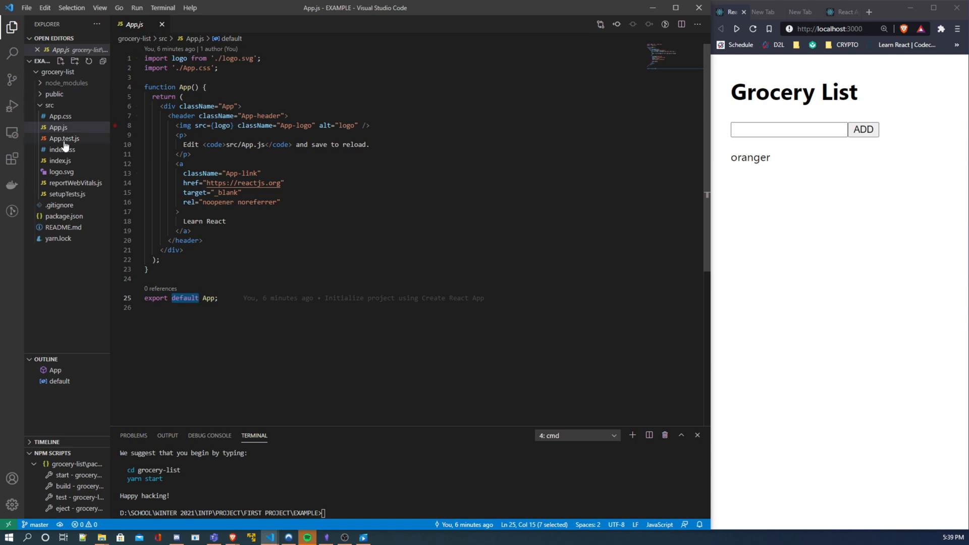
- Review index.js and its 'root' element id, then open public/index.html showing the root div
left_click(60, 161)
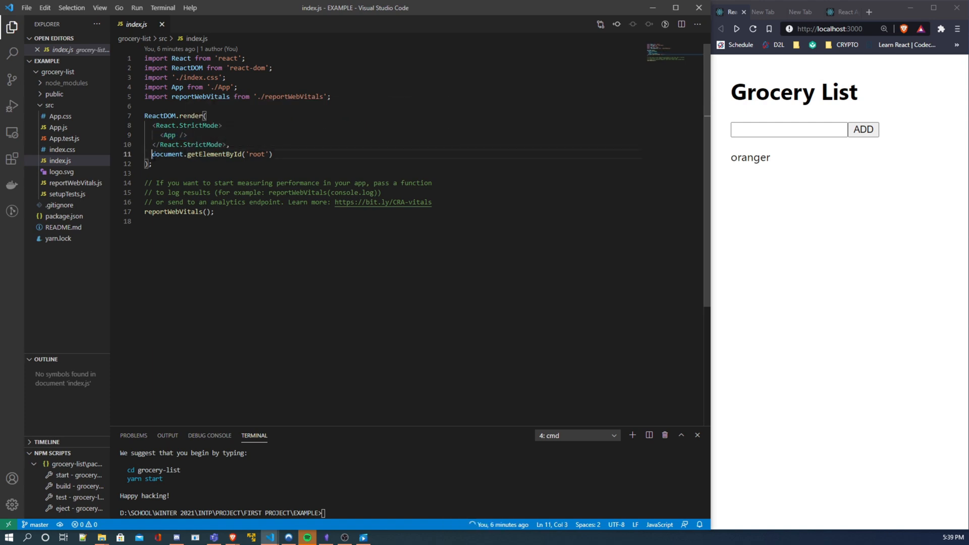
double_click(210, 154)
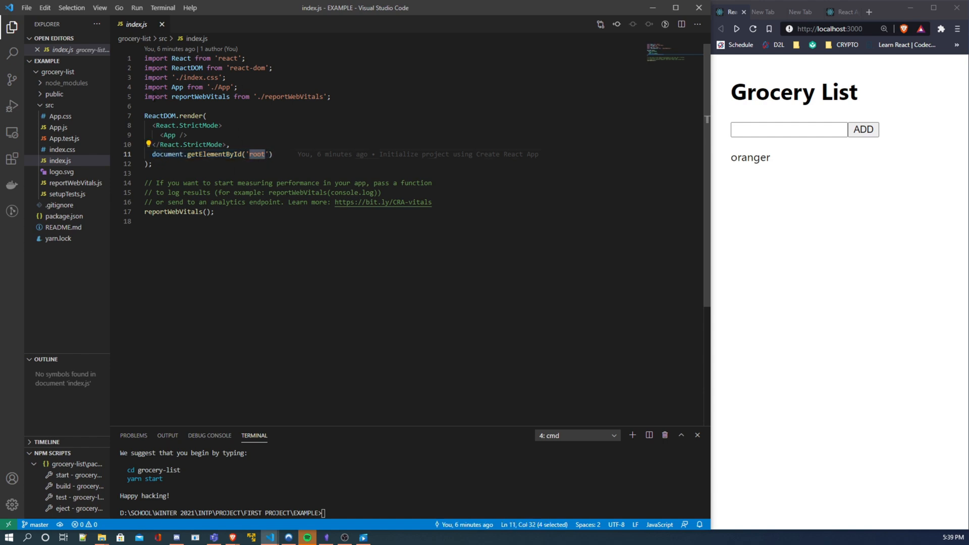
left_click(54, 94)
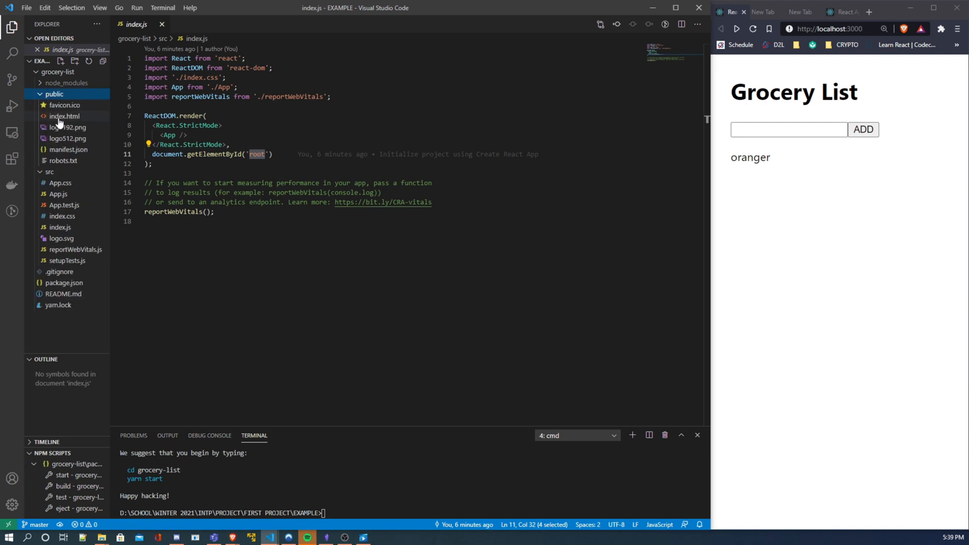
left_click(64, 116)
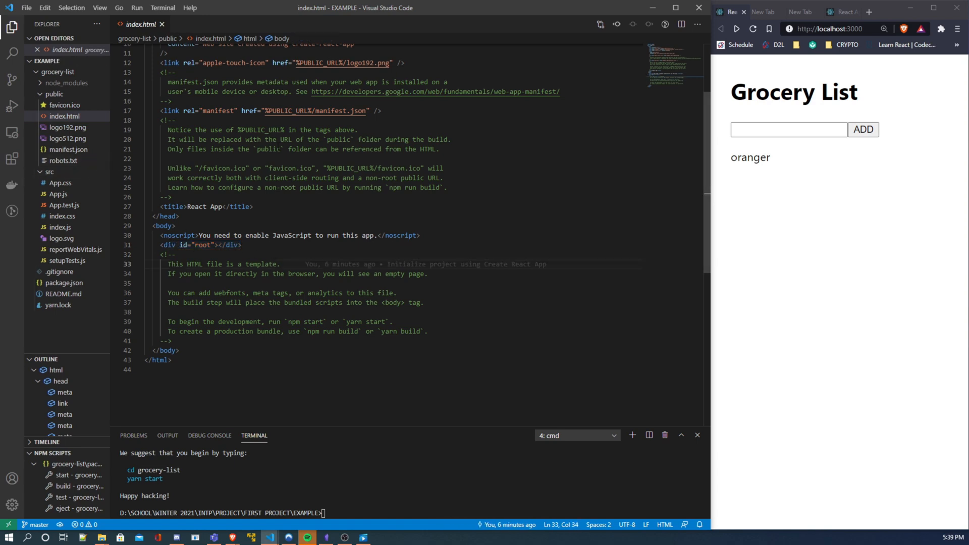
- Run the start script from NPM Scripts and answer Y to serve on another port
left_click(57, 193)
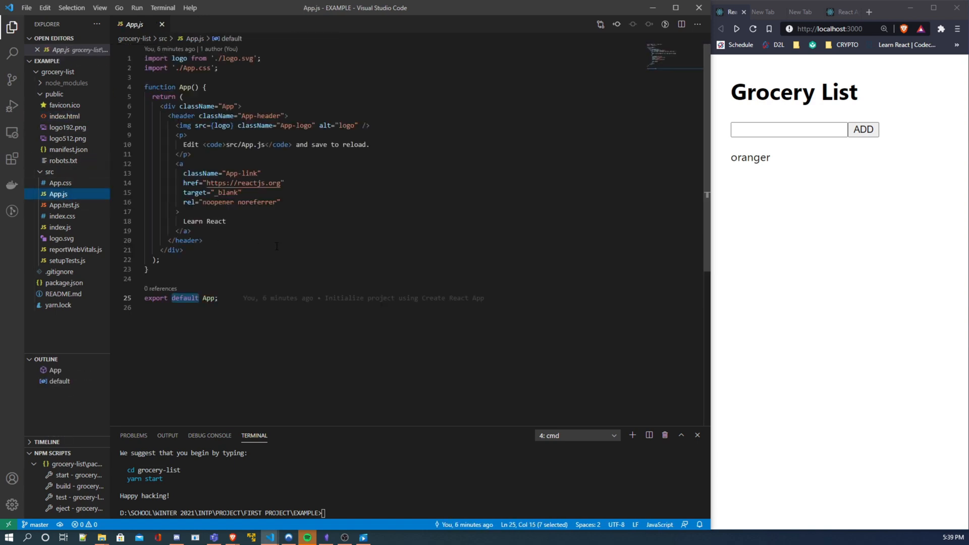
scroll("down", 3)
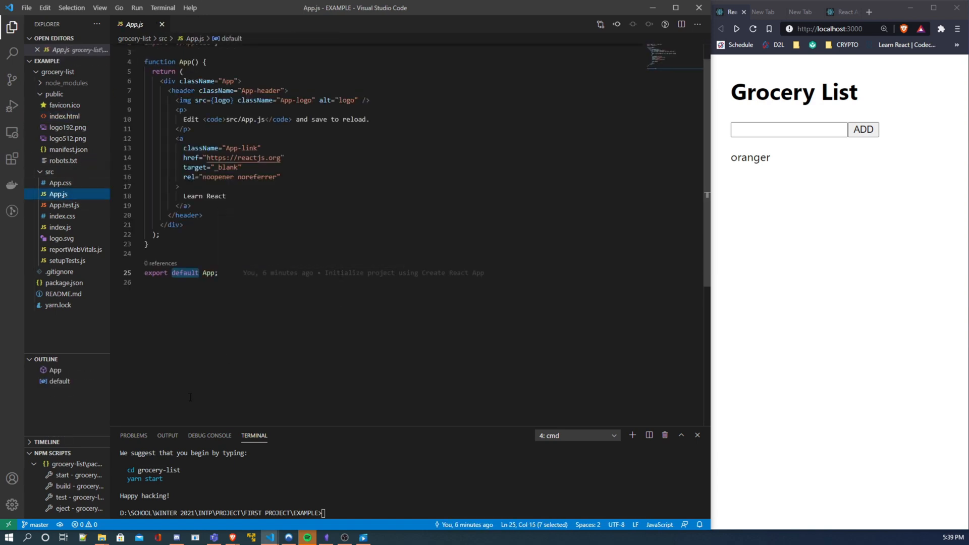
left_click(97, 476)
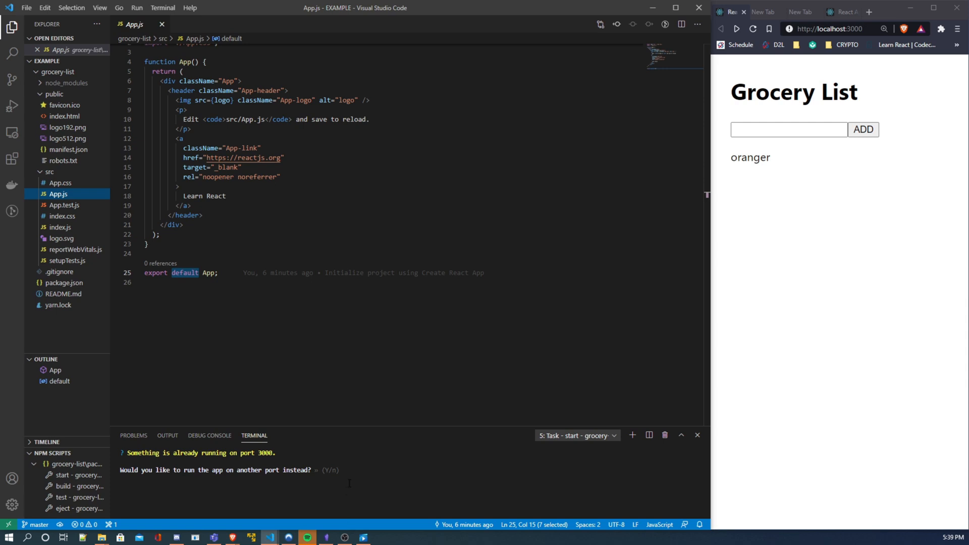
type("Y")
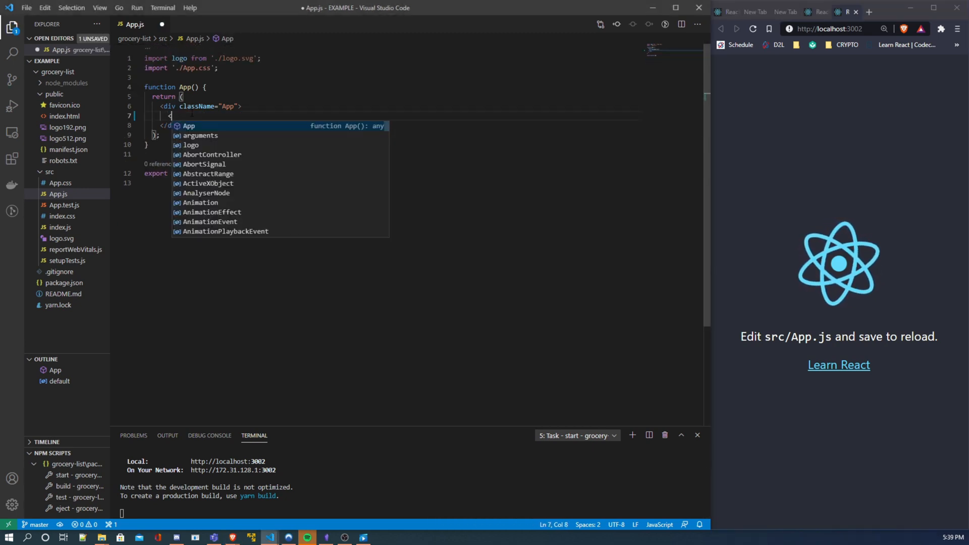
- Replace the template header with <h1>Hello World</h1> and save App.js
type("<h1>H</h1>")
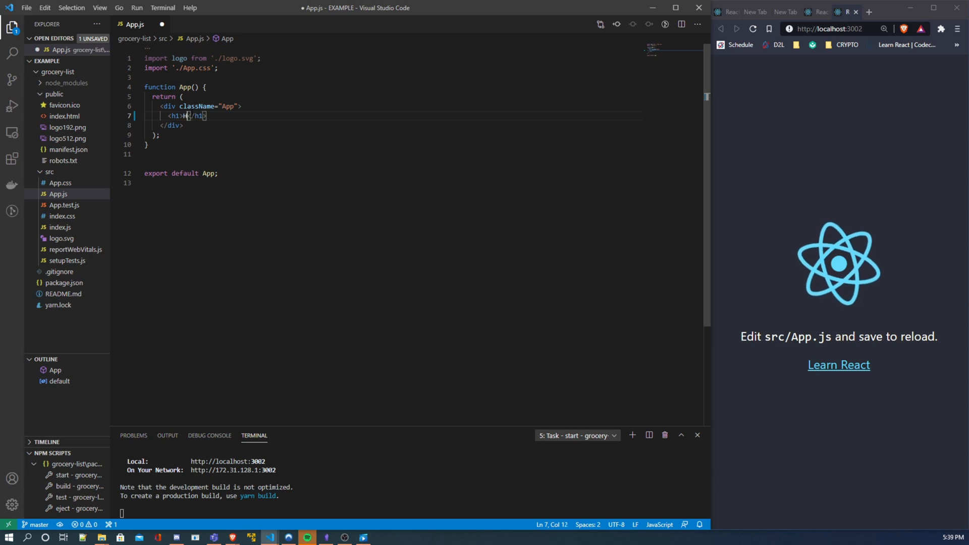
type("ello World")
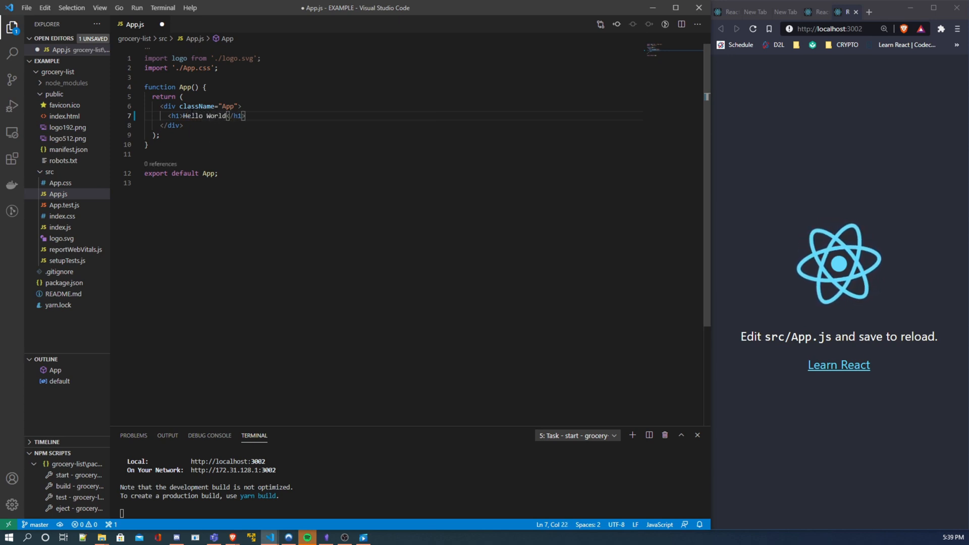
key("ctrl+s")
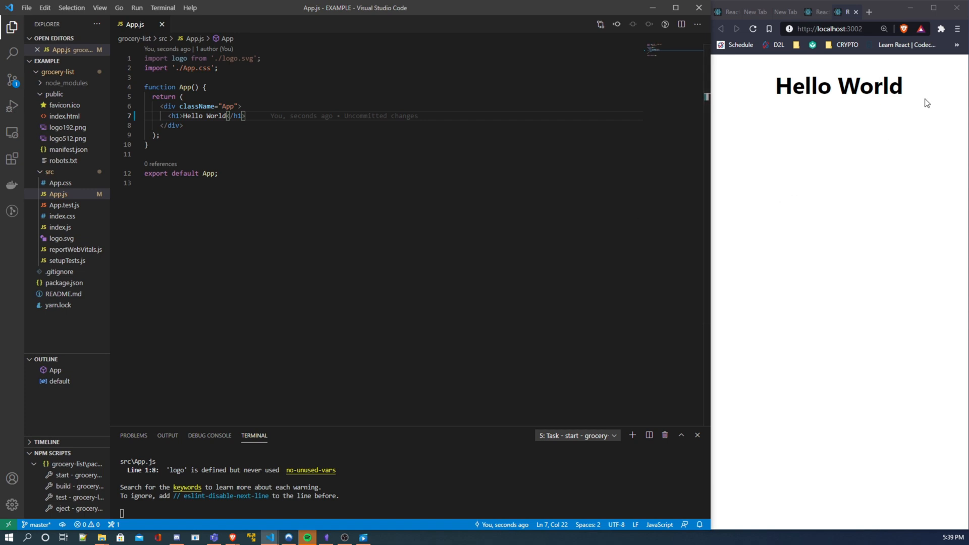
mouse_move(776, 326)
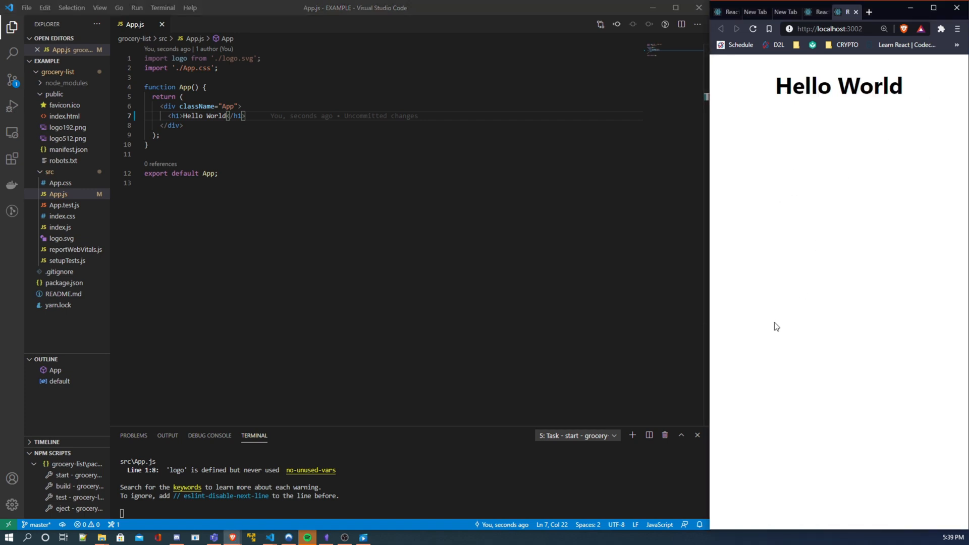
mouse_move(804, 337)
type("import React ,")
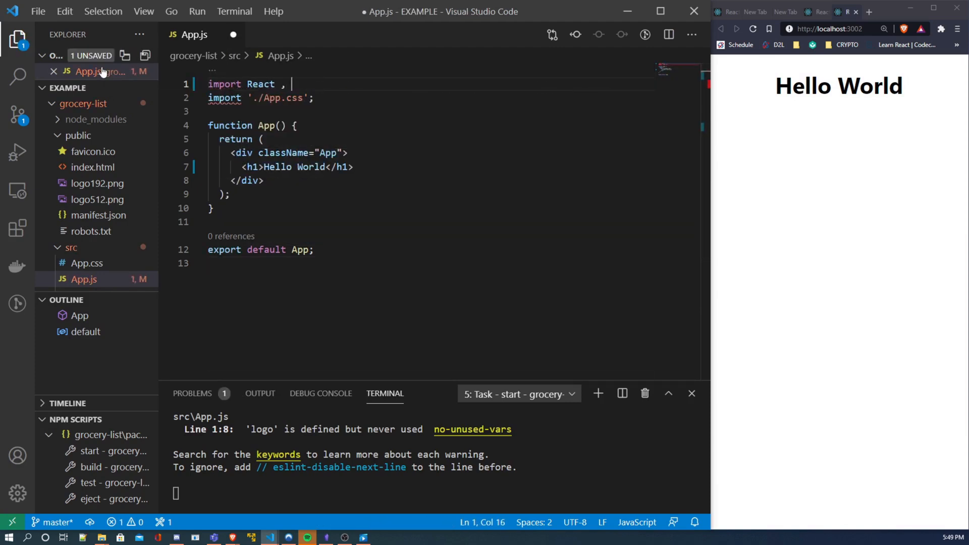
- Change the import to import React, { useState } from 'react'
type("{u")
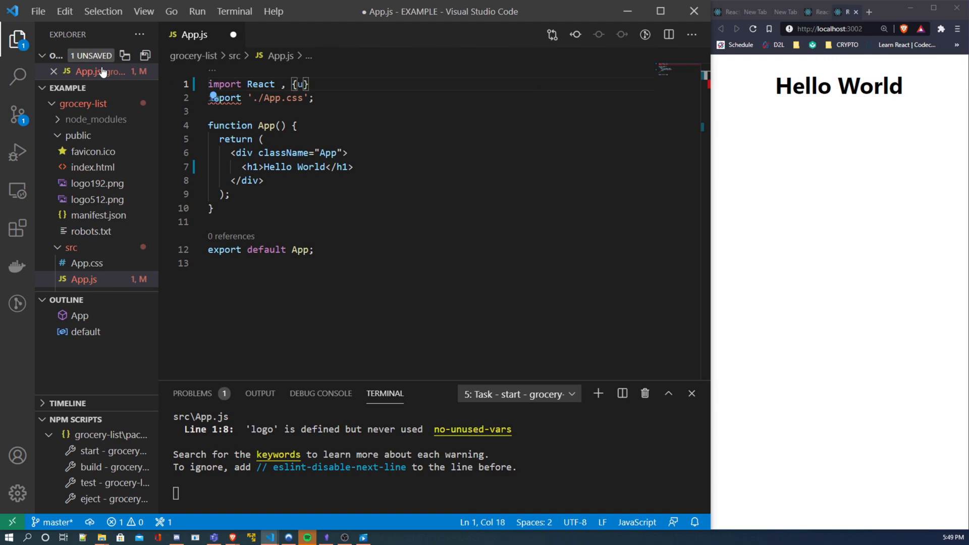
type("seState")
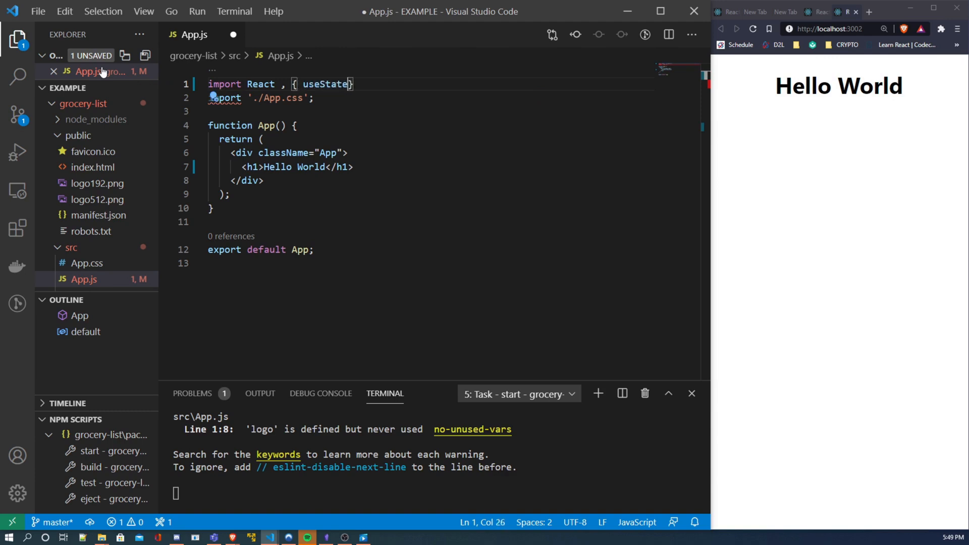
type("from")
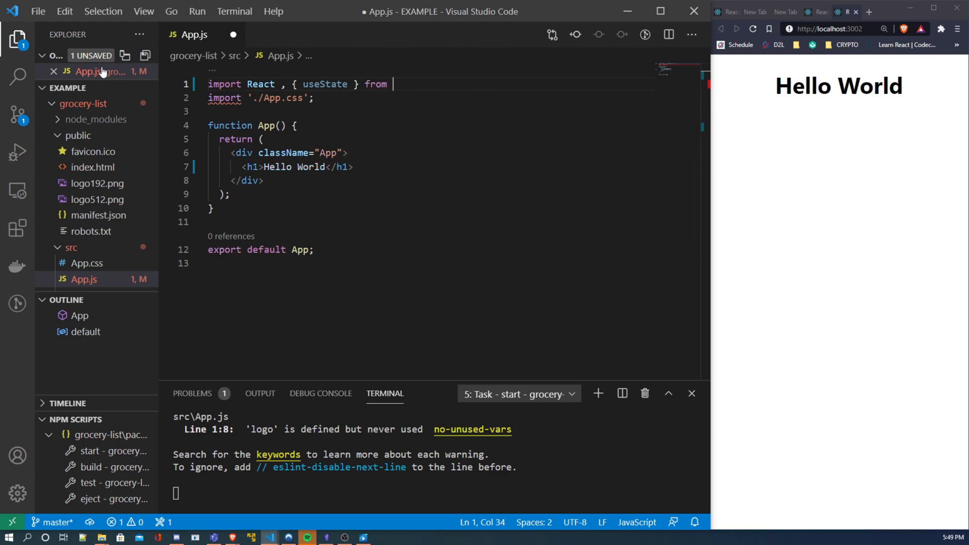
type("'react'")
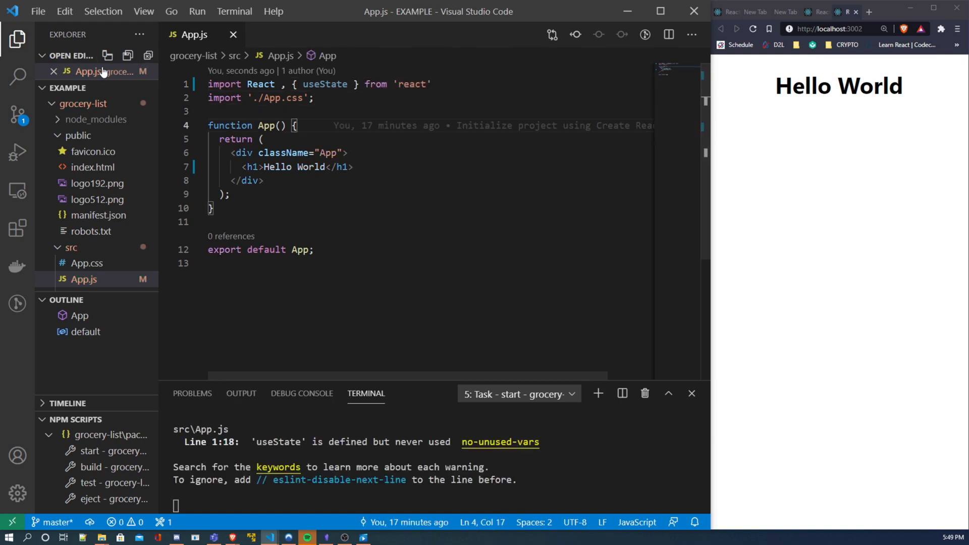
- Declare const [list, setList] = useState([]); inside App and begin the next const declaration
key("Enter")
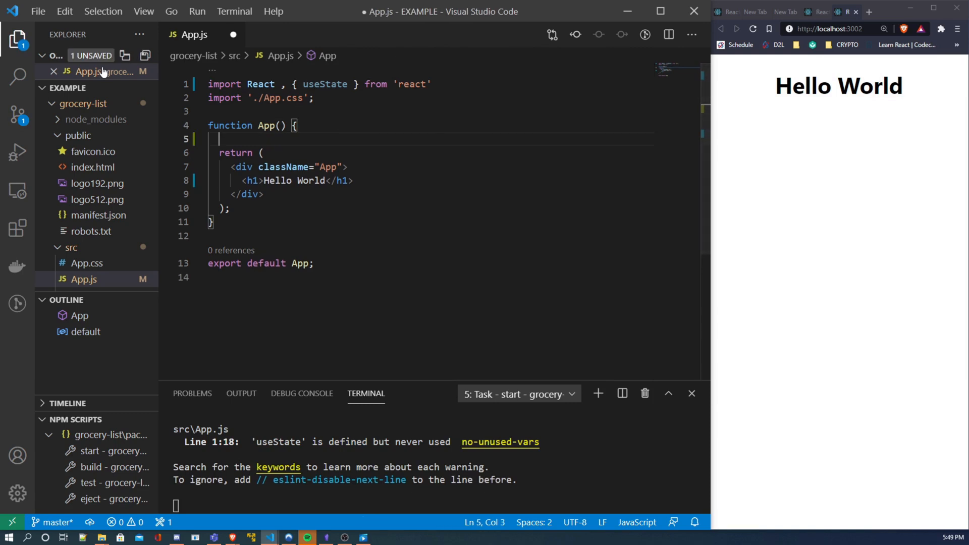
key("enter")
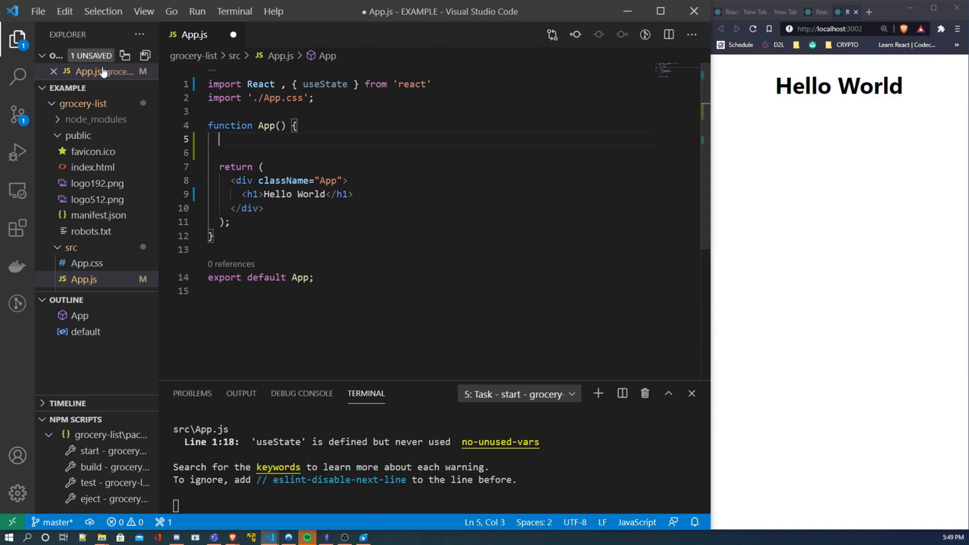
type("const")
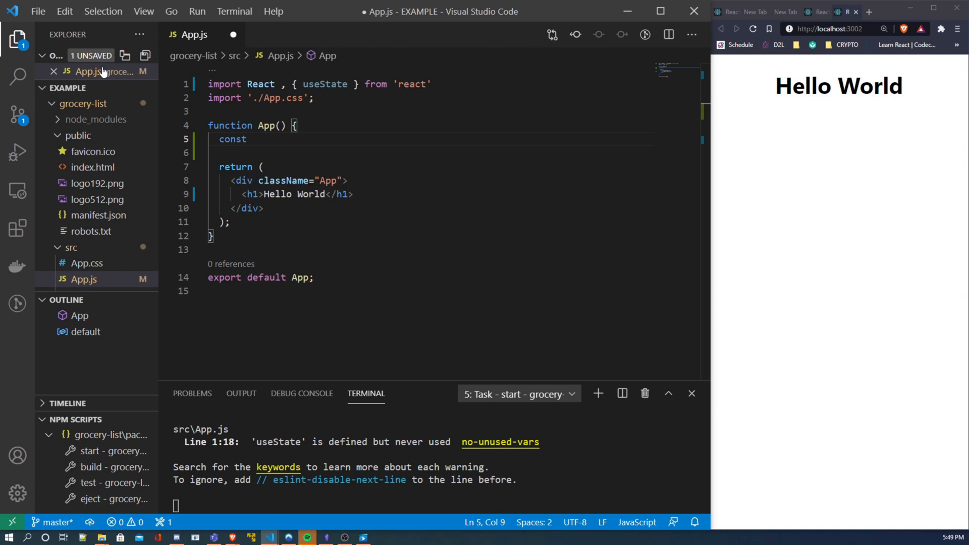
type("[]")
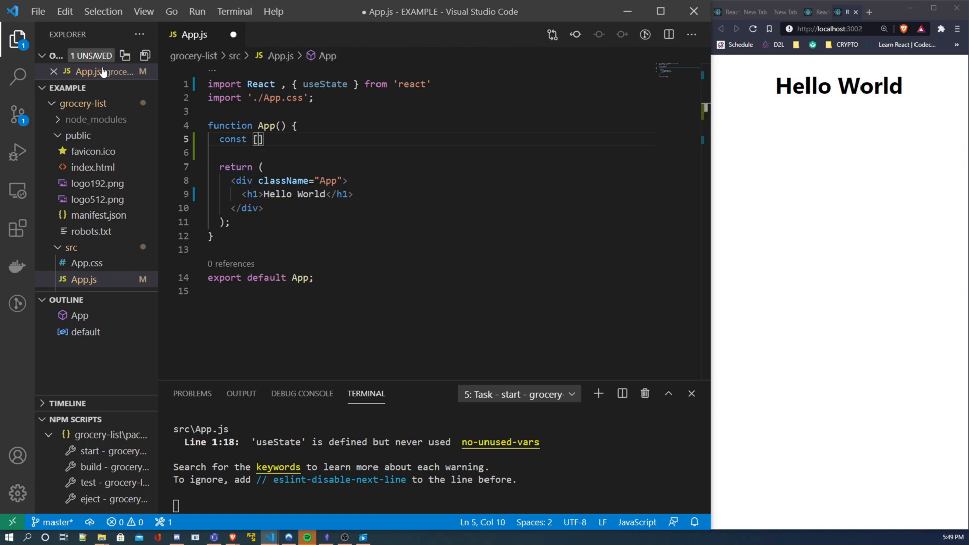
type("list")
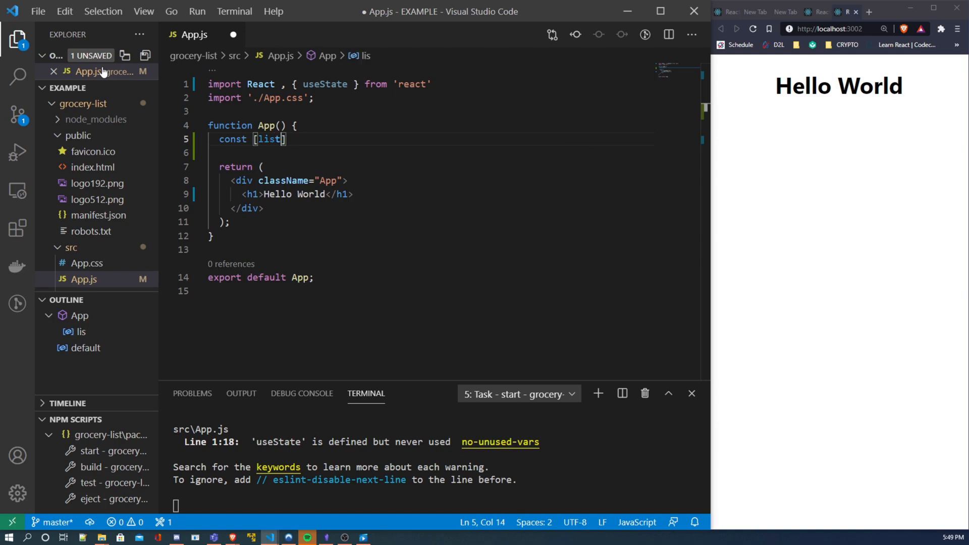
type(", setL")
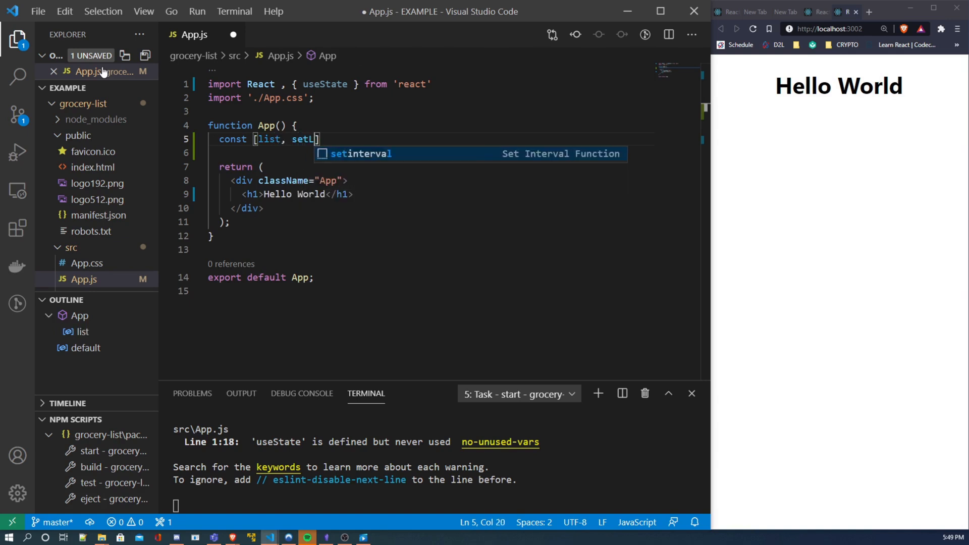
type("ist")
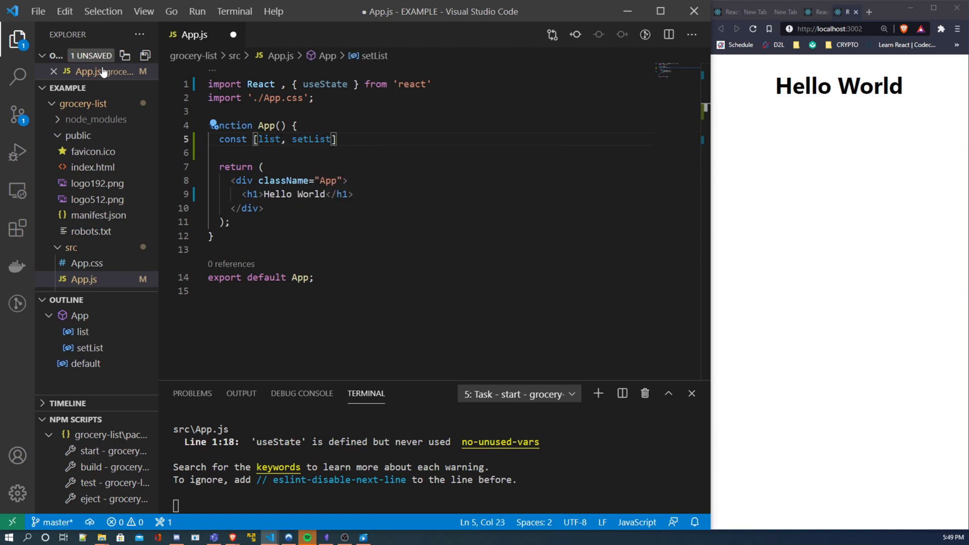
double_click(310, 139)
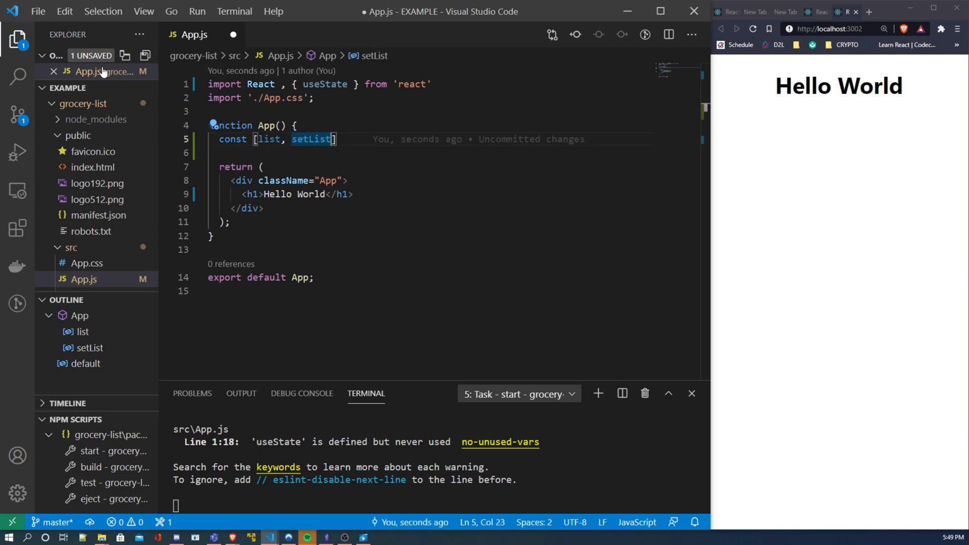
type("=")
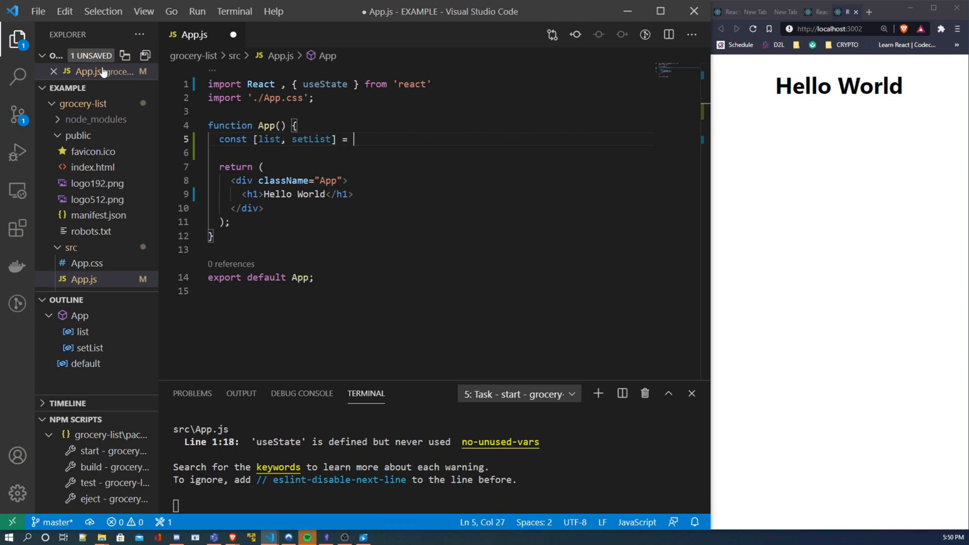
type("useState([")
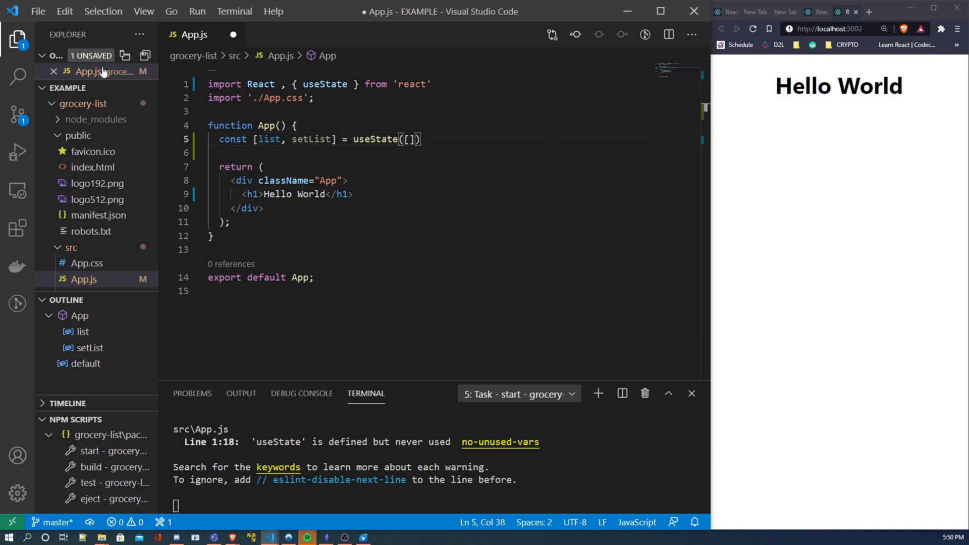
type(";")
left_click(454, 84)
type(";")
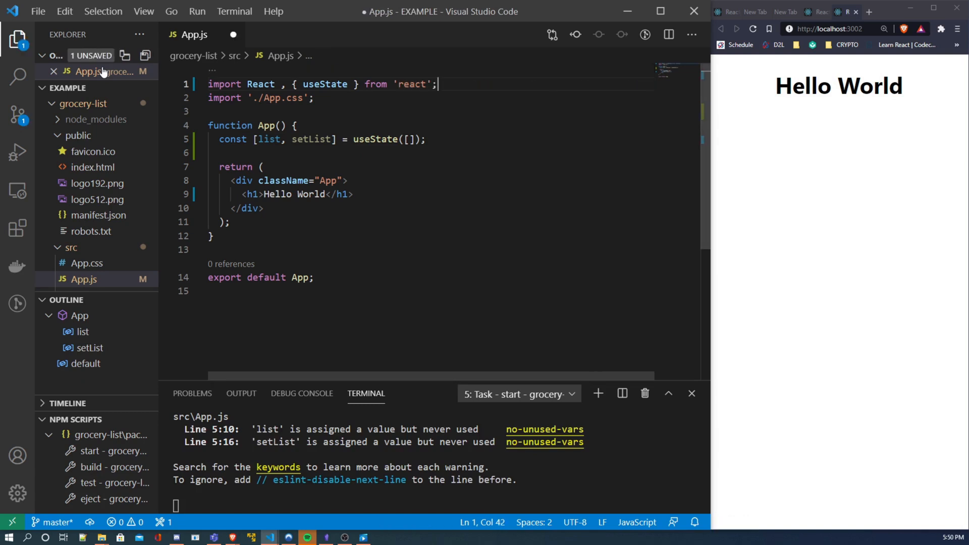
type("const")
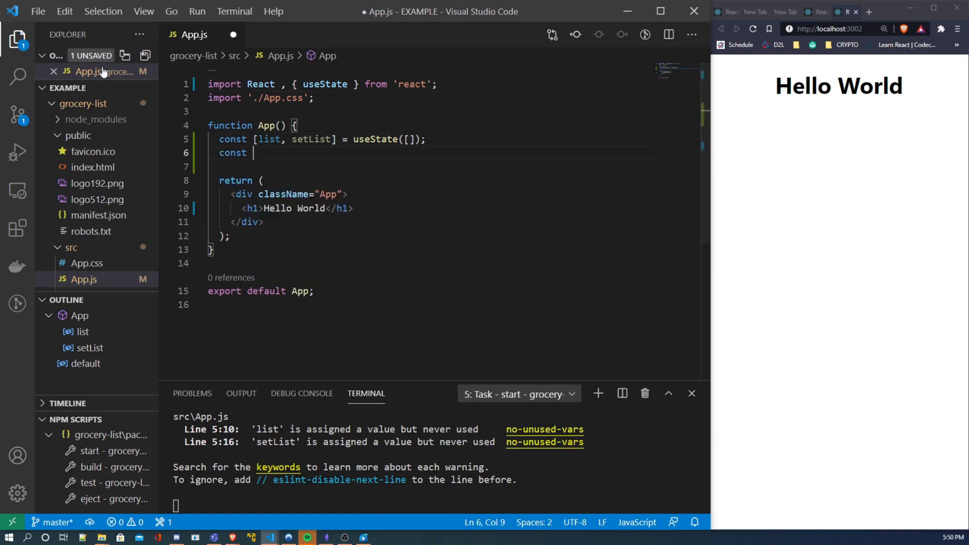
- Complete the declaration const [inputData, setInputData] = useState(''); on line 6
type("[]")
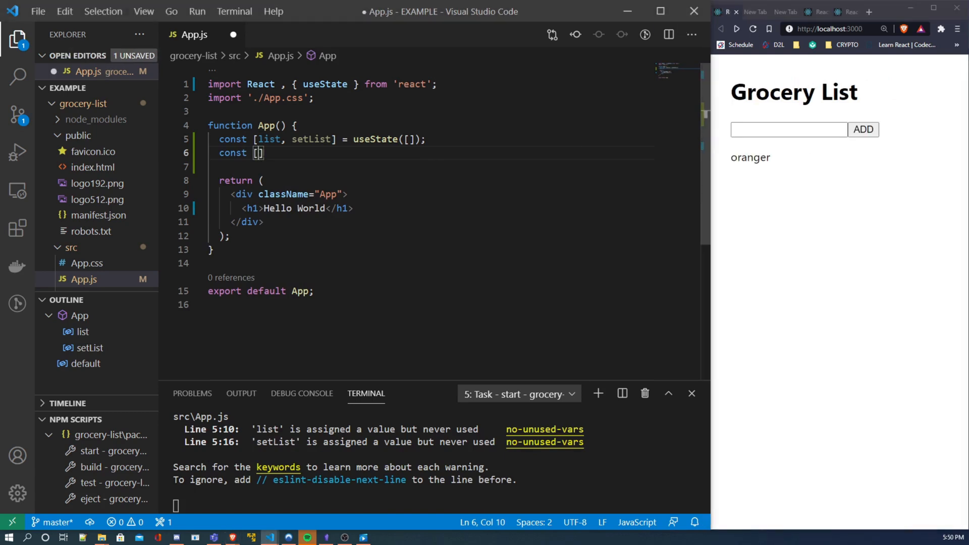
type("inputData, se")
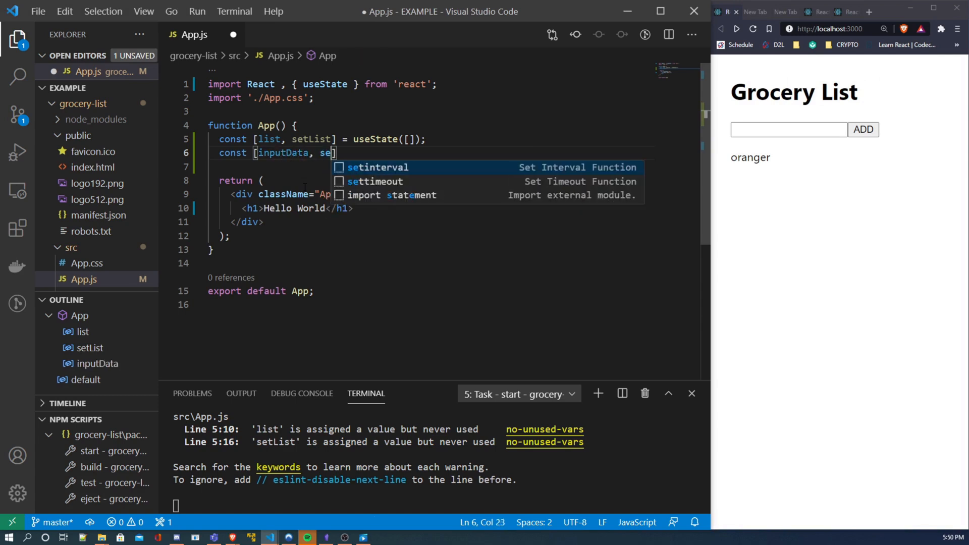
type("tInputData")
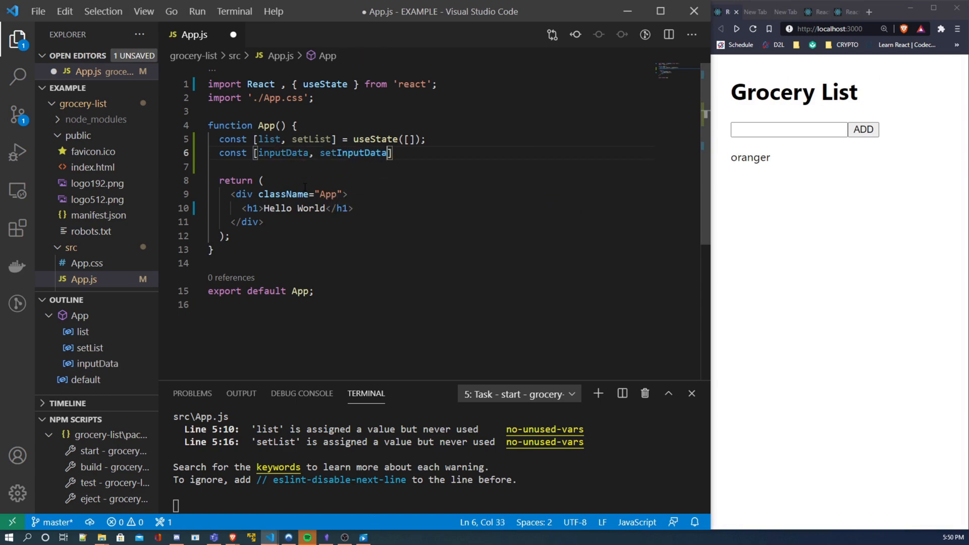
type("= u")
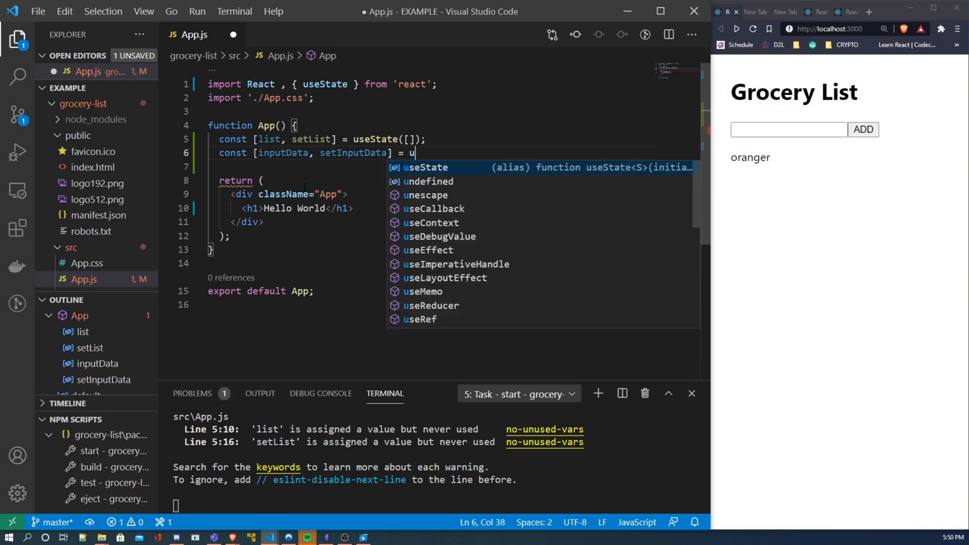
key("Tab")
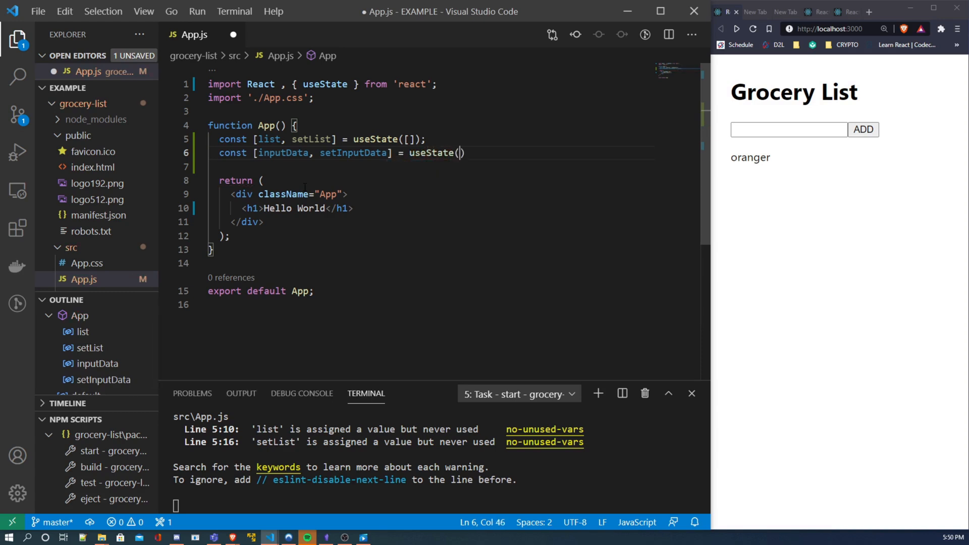
type("''")
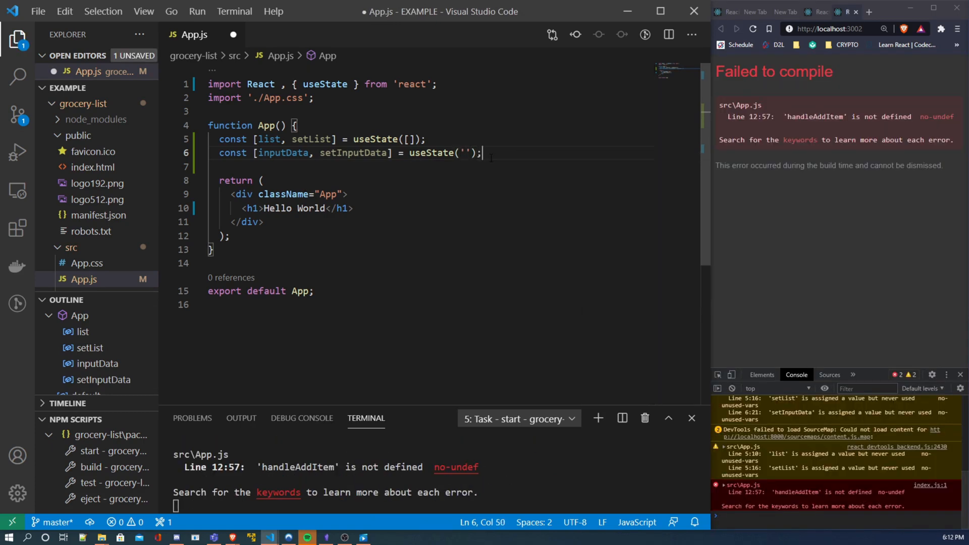
- Replace the Hello World heading with <div className='input'> and <div className='list'>, beginning an element inside input
left_click_drag(247, 208, 354, 209)
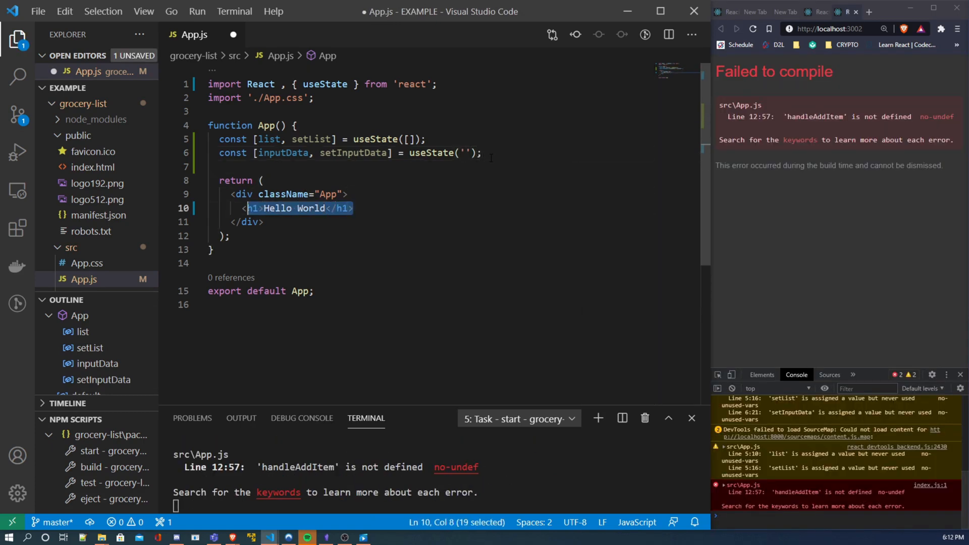
type("div>")
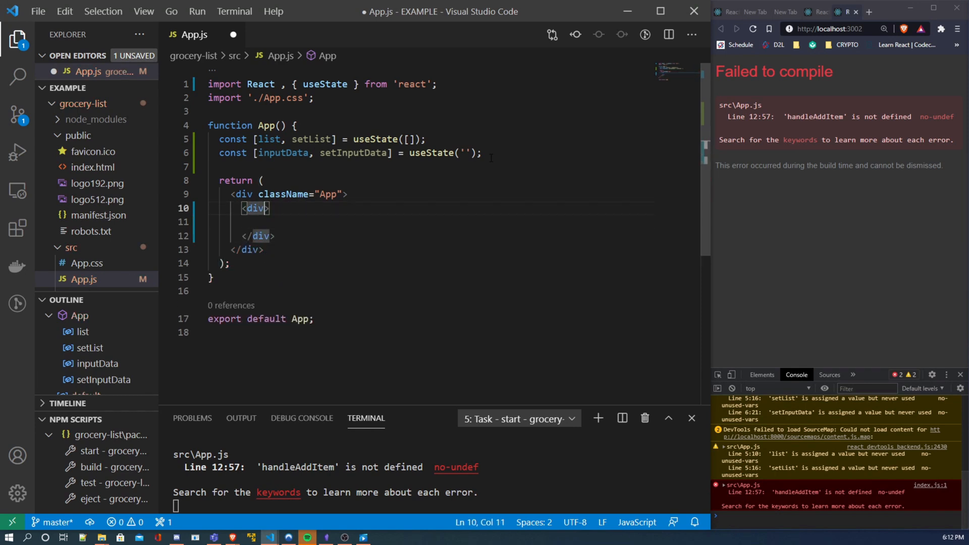
type("className='input")
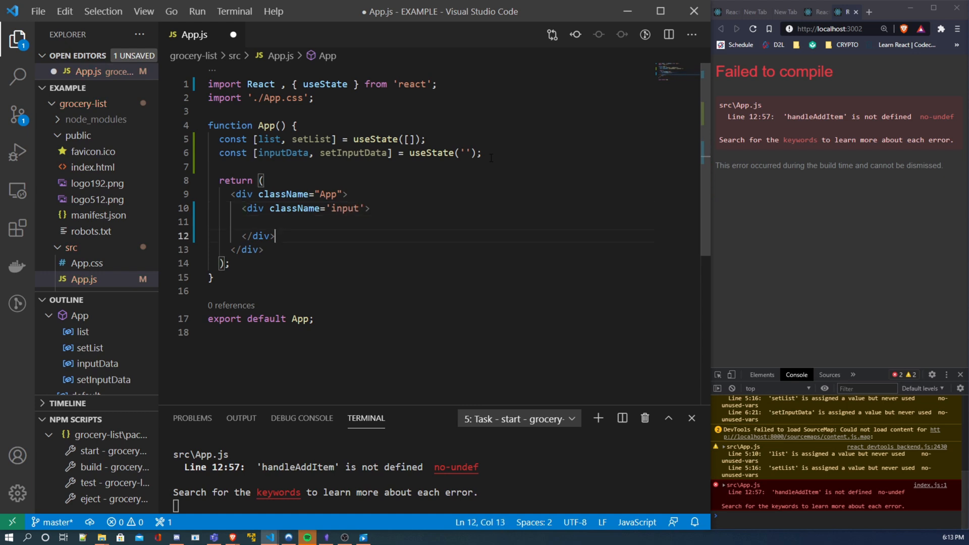
type("<div.")
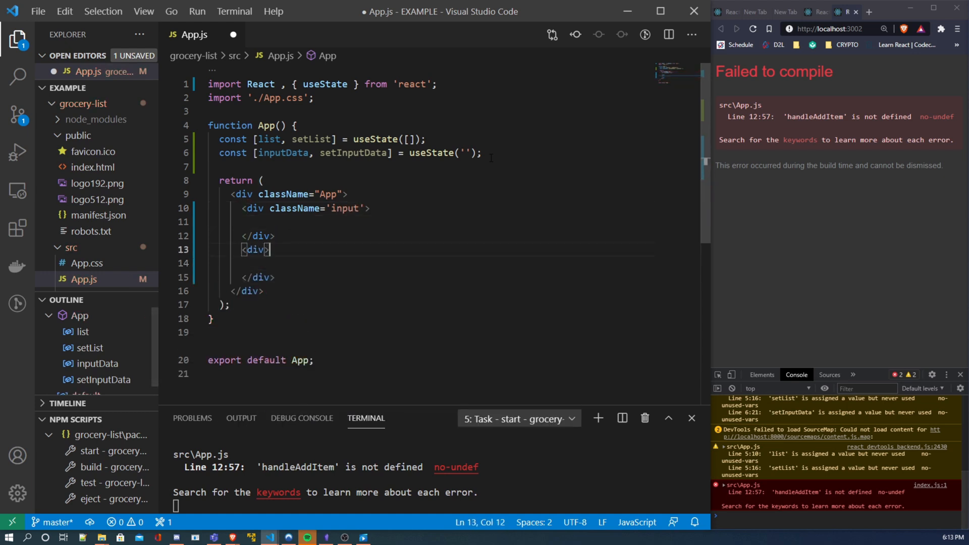
type("className=")
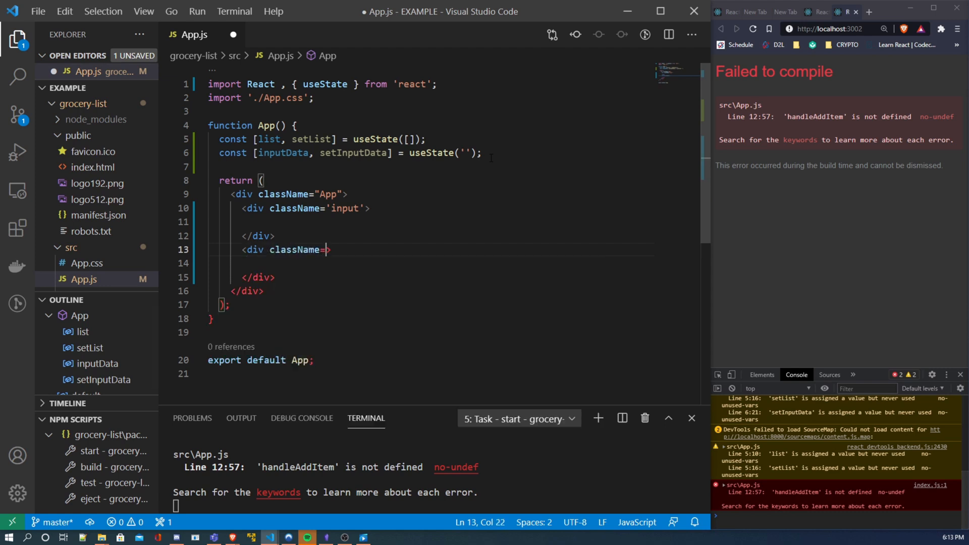
type("'list'>")
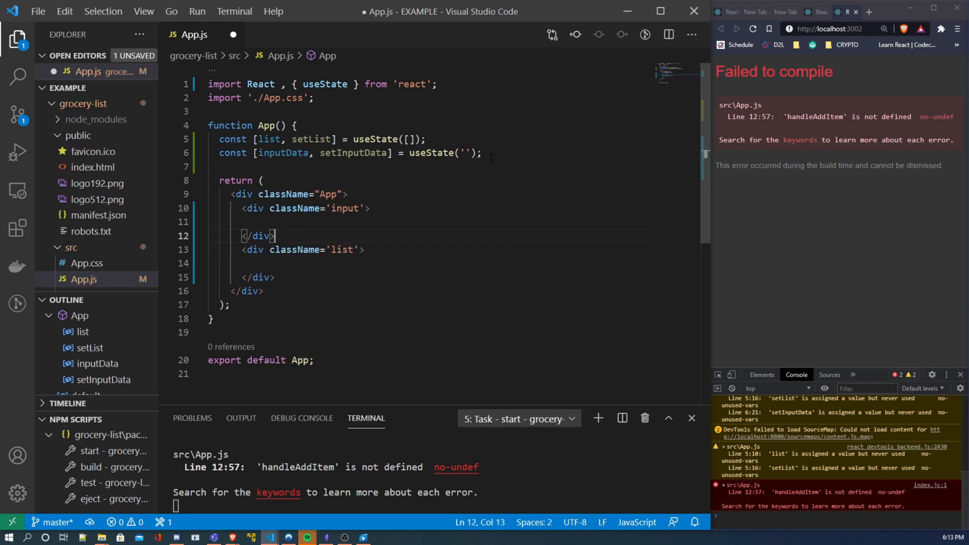
type("<")
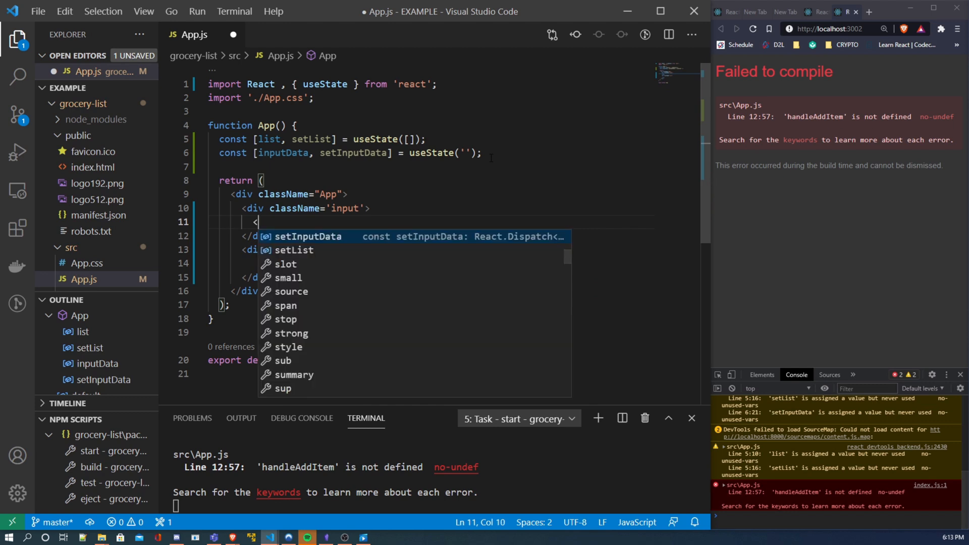
- Write a text input with value={inputData} and onChange calling setInputData(event.target.value)
type("input")
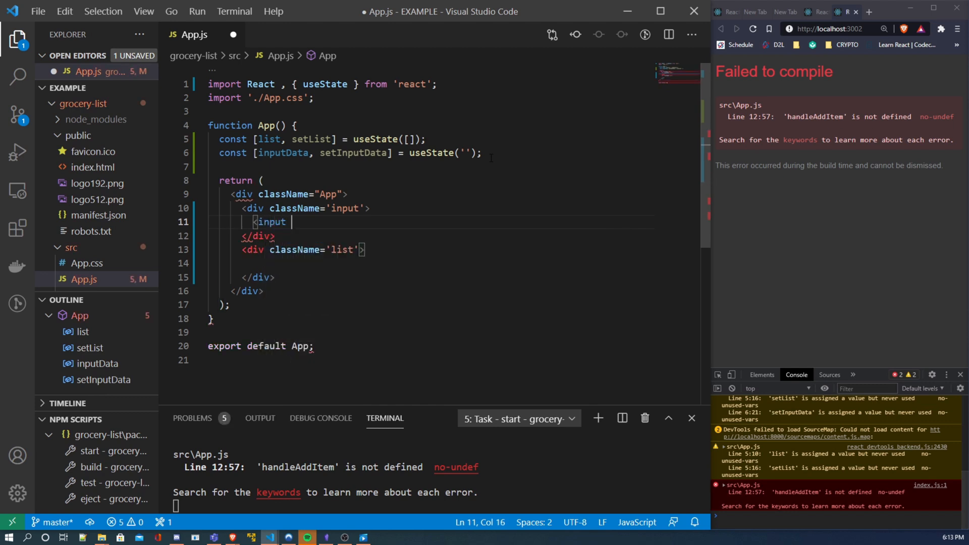
type("type='t'")
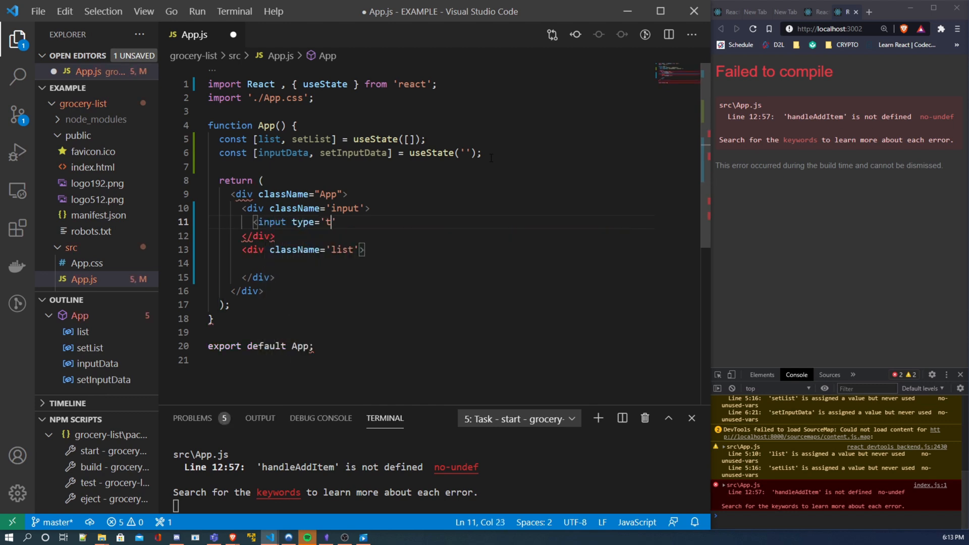
type("ext' value")
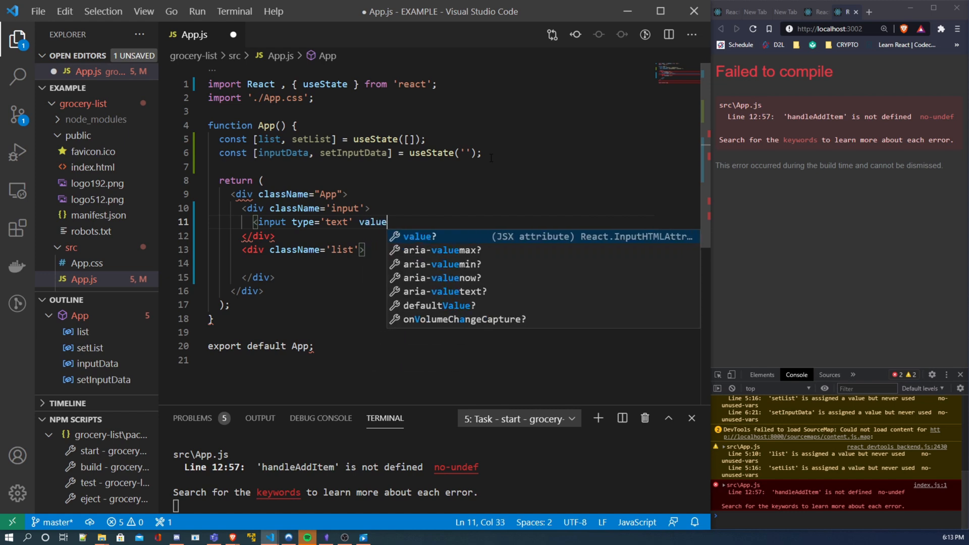
type("=")
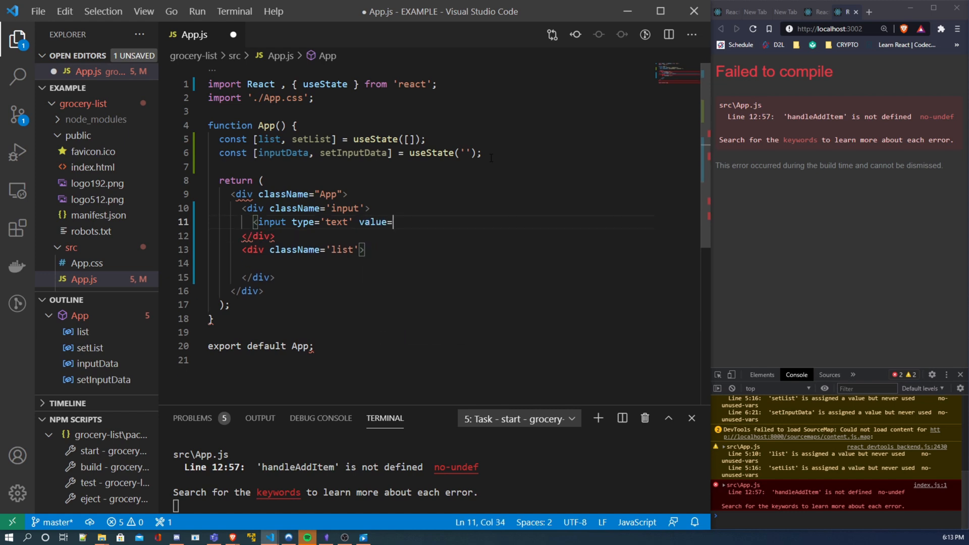
type("{}")
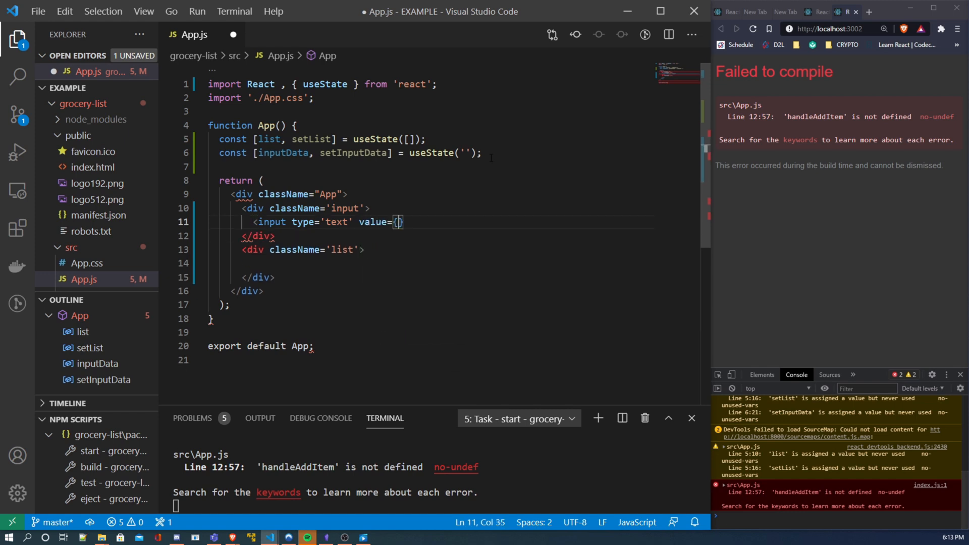
type("inputData")
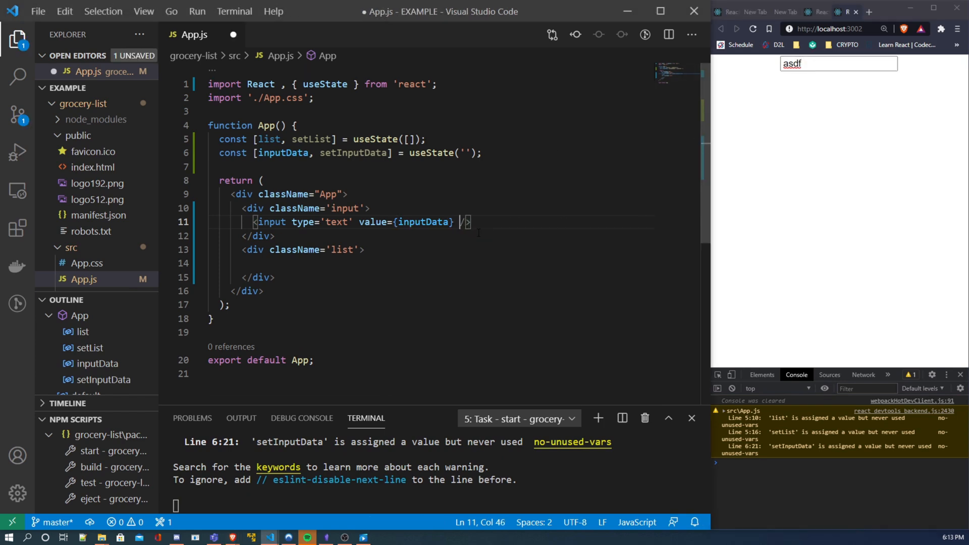
type("onChange=")
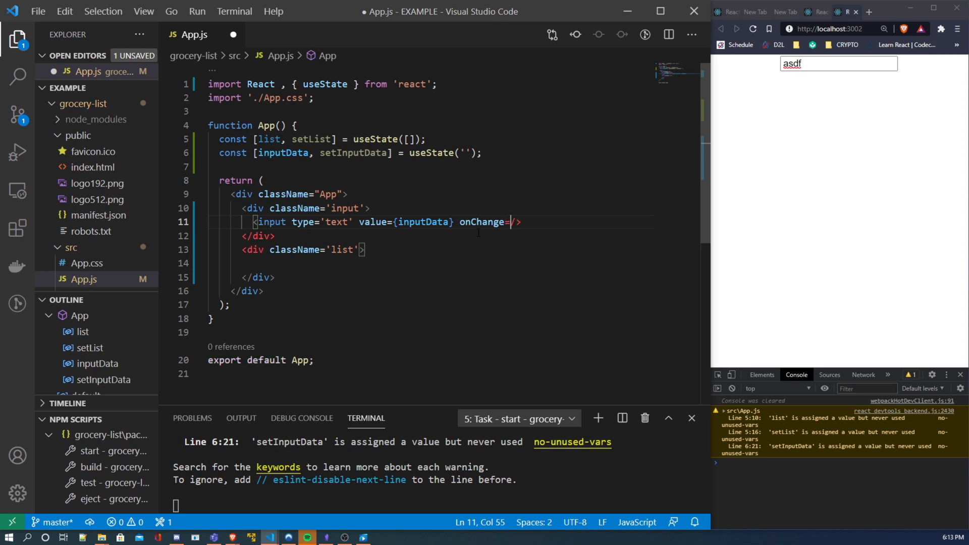
type("{")
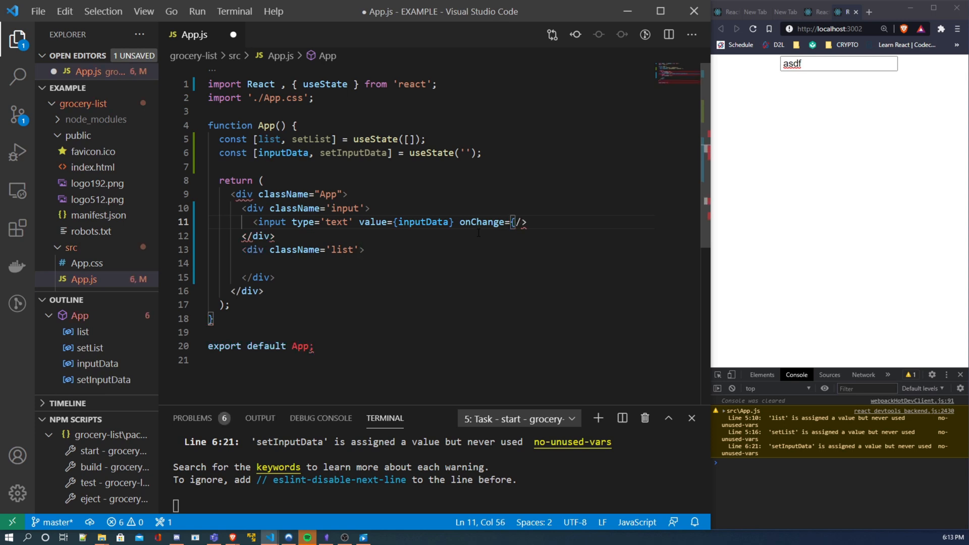
type("(e")
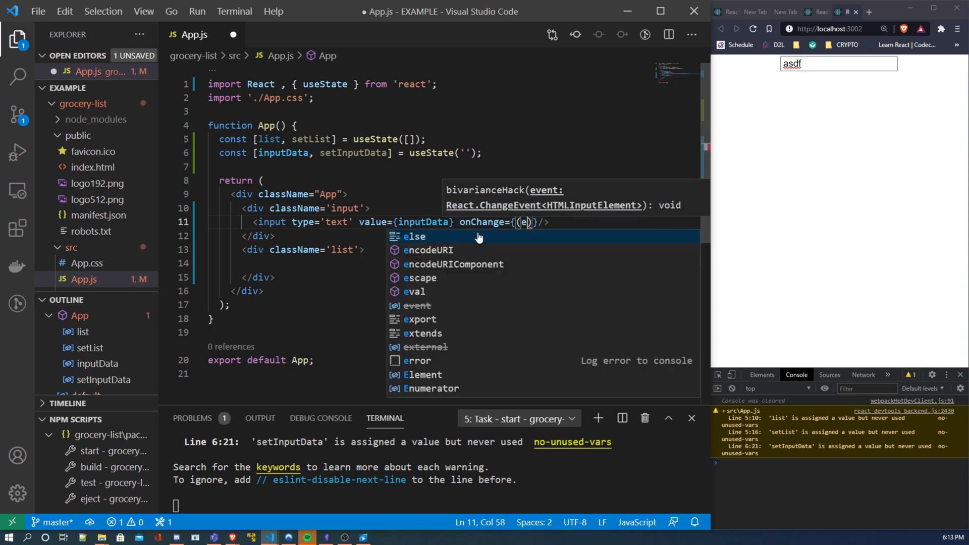
type("vent) =>")
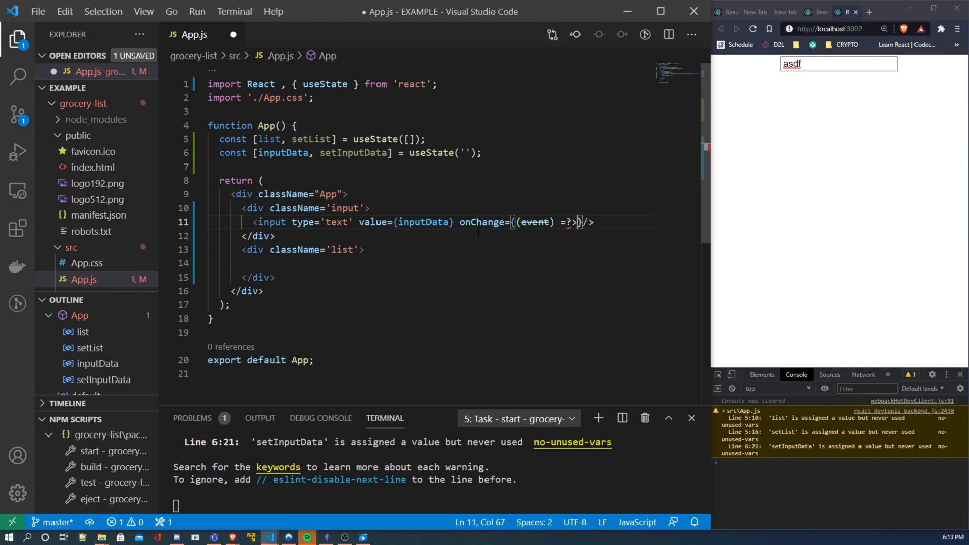
type("setInputData(")
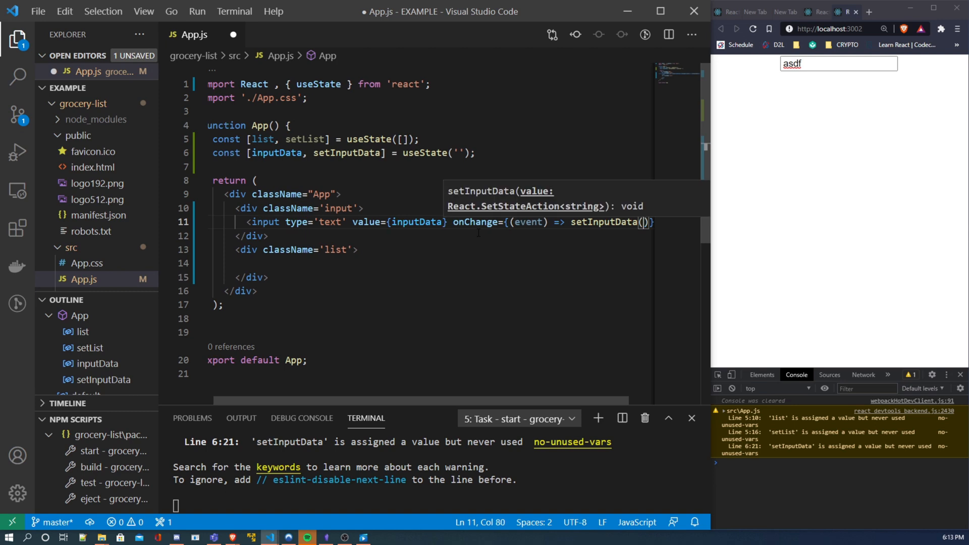
type("event.target.value")
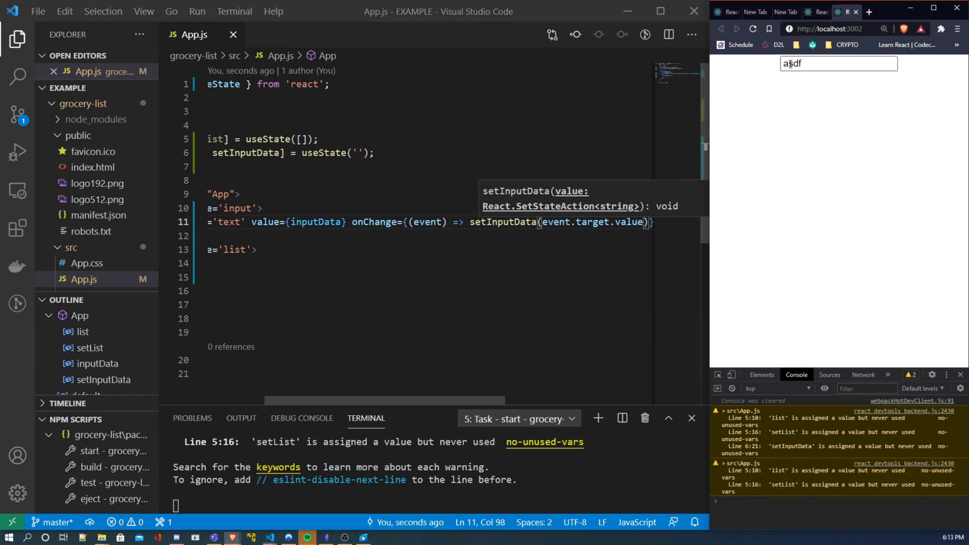
- Add an input of type 'button' with value "ADD" beside the text box
key("Backspace")
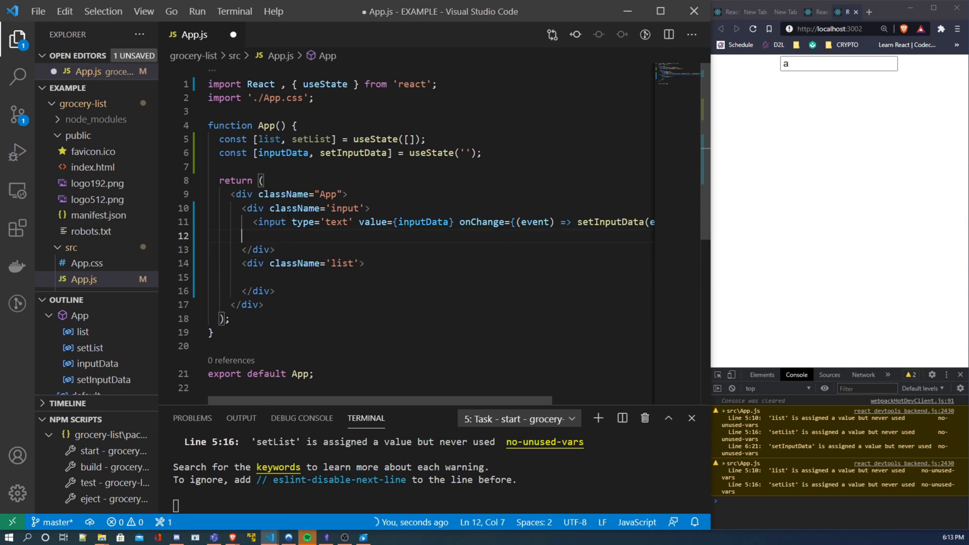
type("<input")
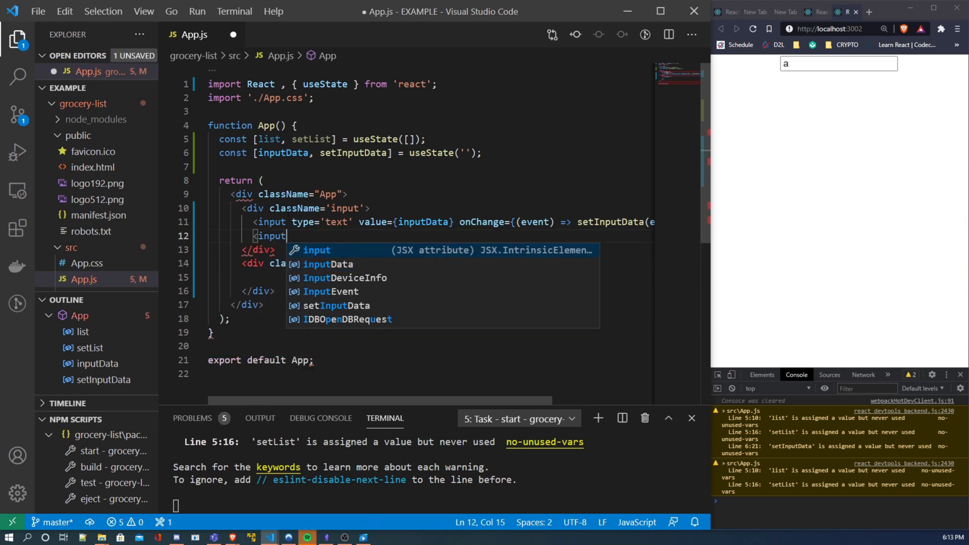
type("type=")
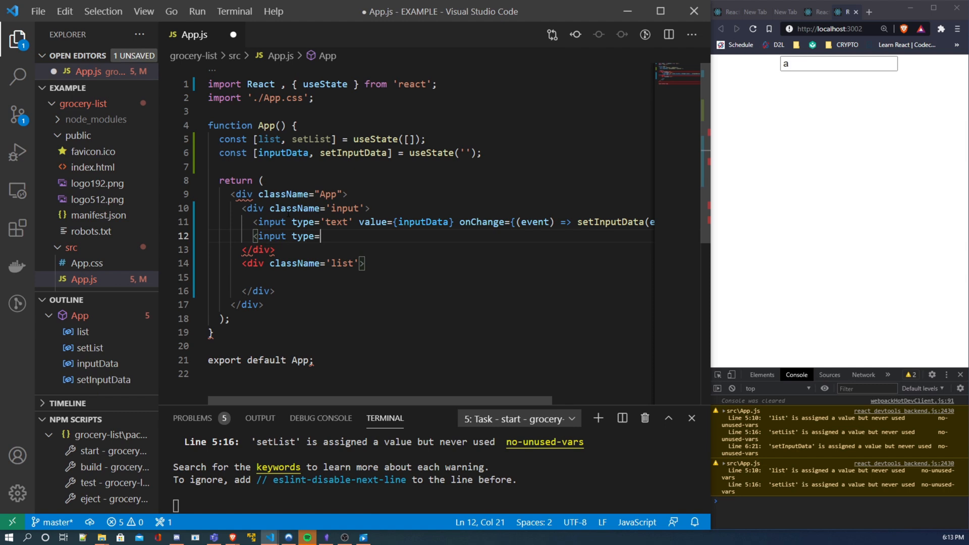
type("'button'")
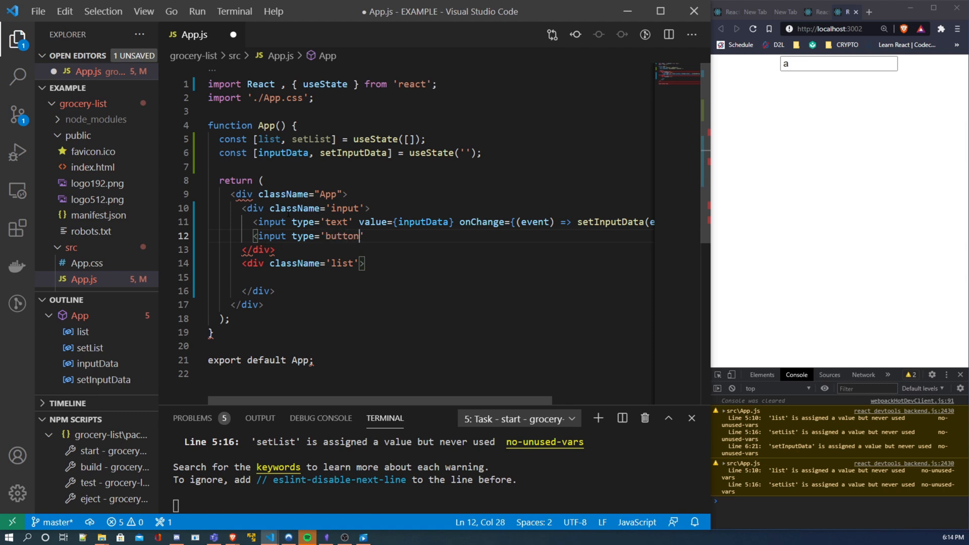
type("value=")
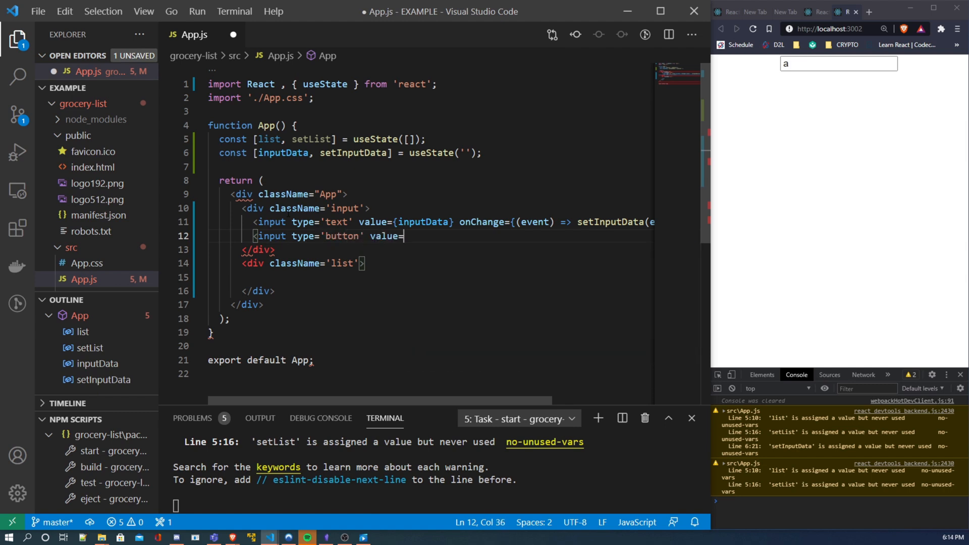
type("\"AD")
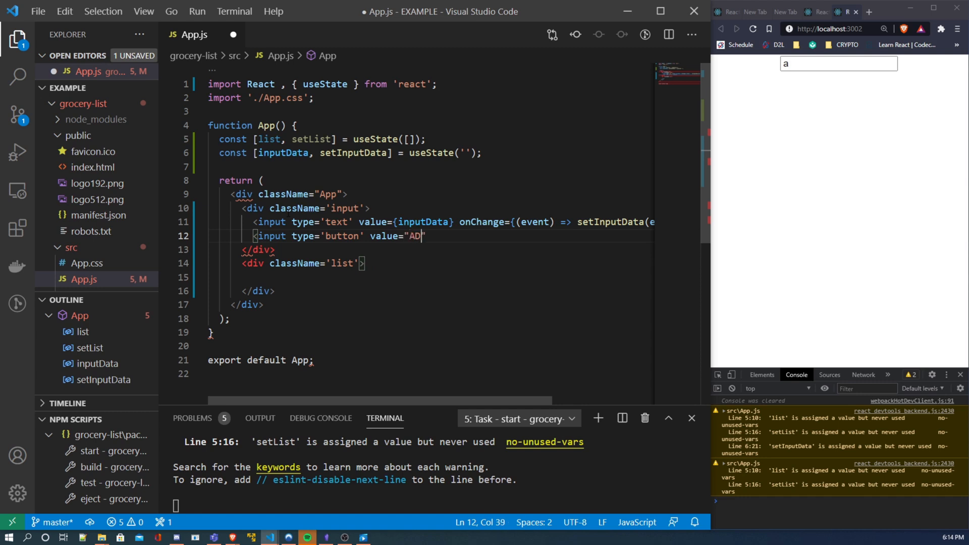
type("D\" p")
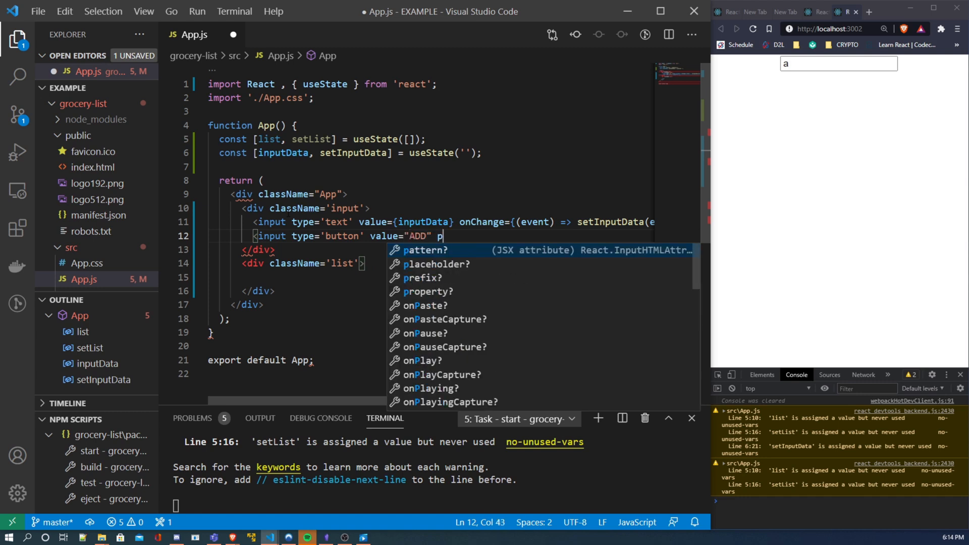
- Give the ADD button onClick={() => handleAddItem()}
type("nC")
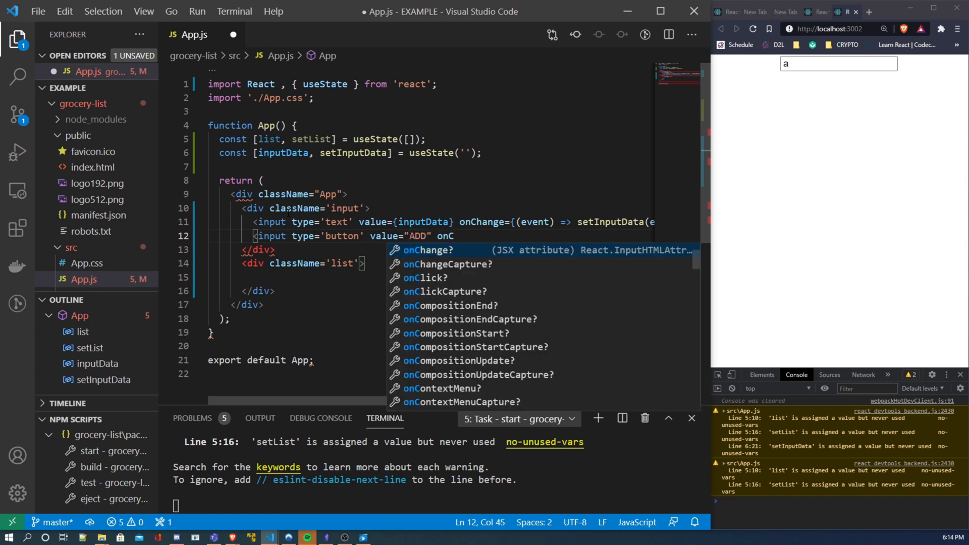
type("lick={(")
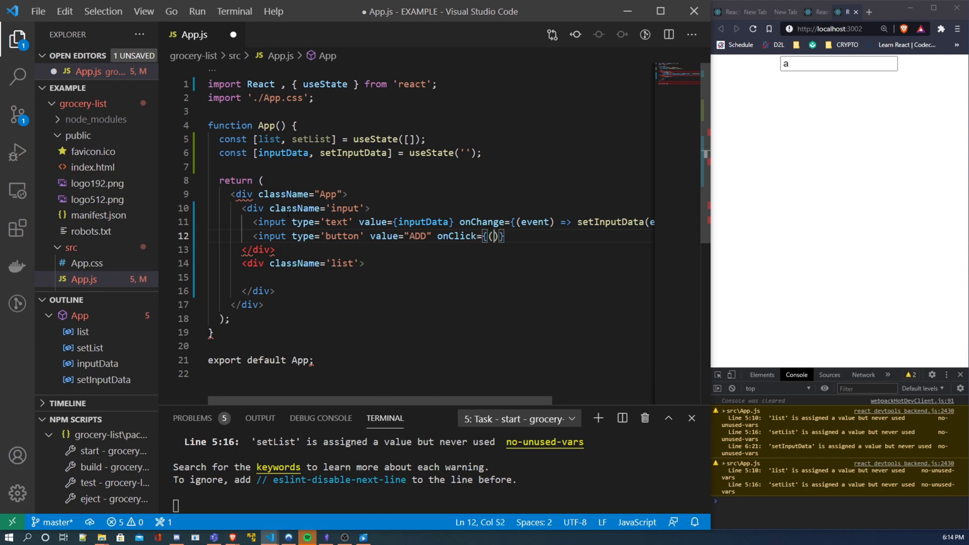
type("=>")
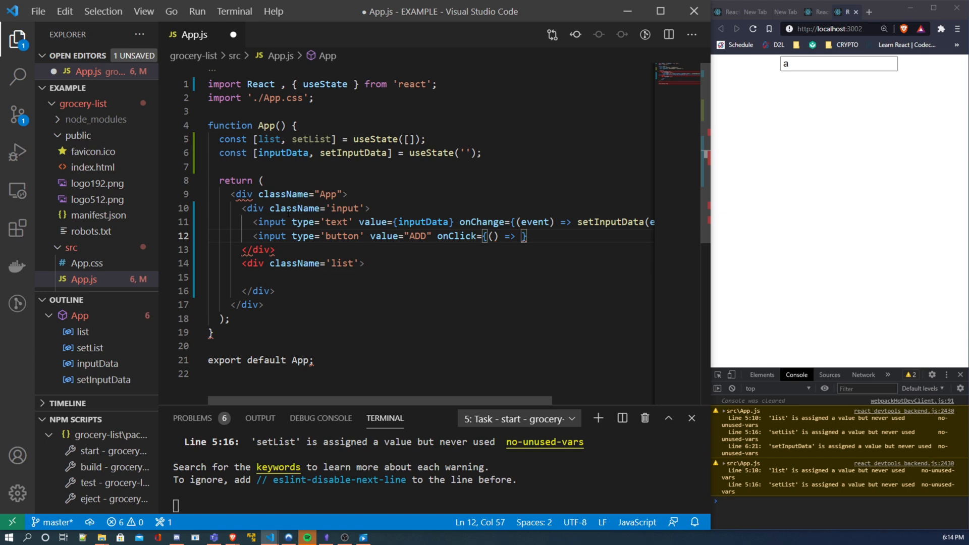
type("handleAddItem(")
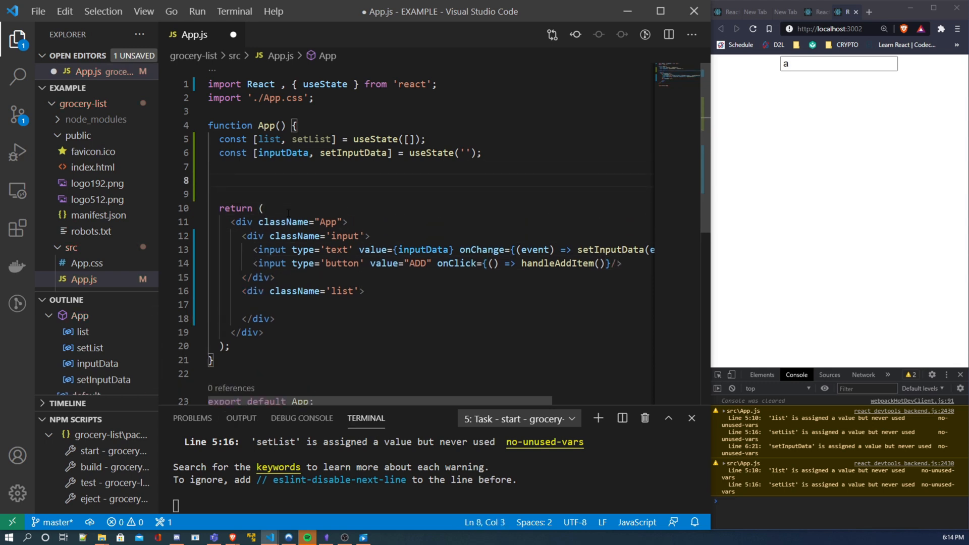
- Declare const handleAddItem = () => { } with an empty body above the return
type("const handleAddItem")
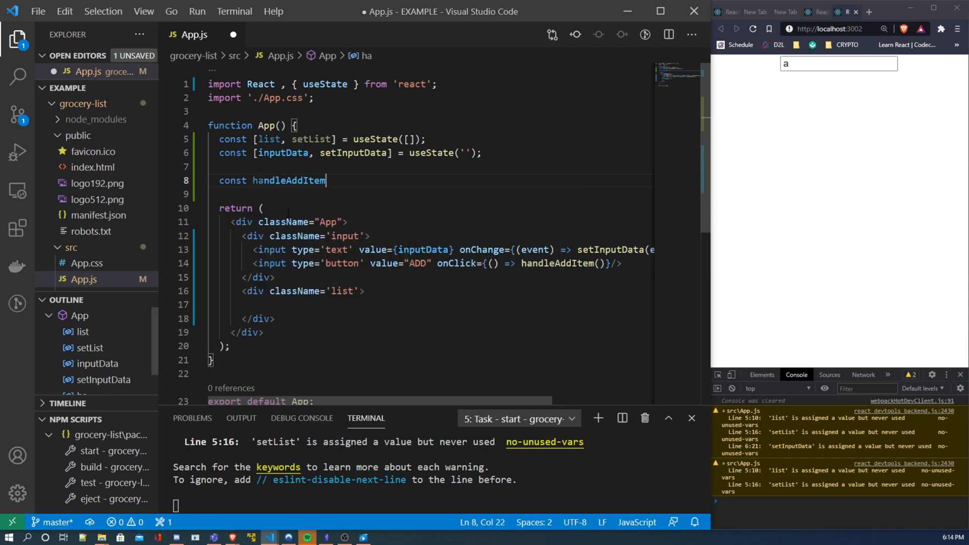
type("=")
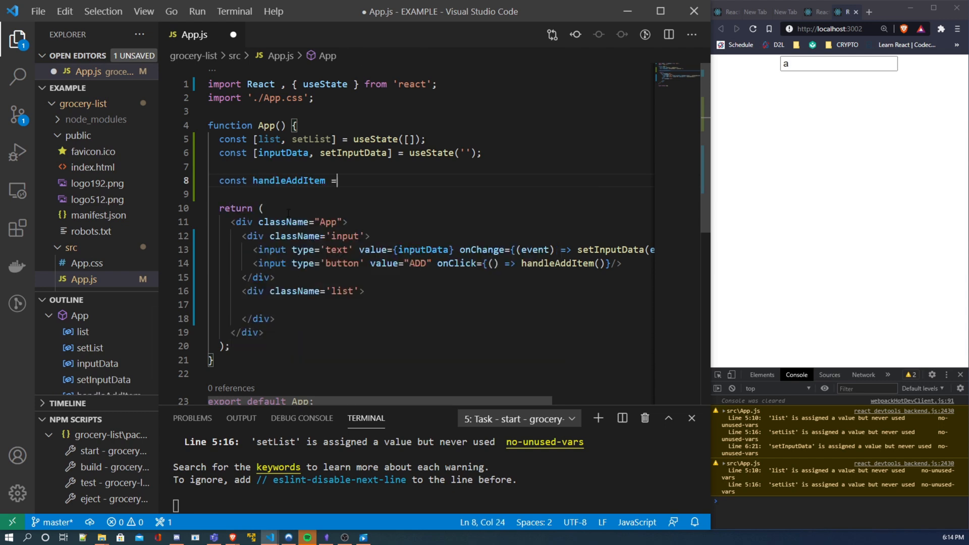
type("() =>")
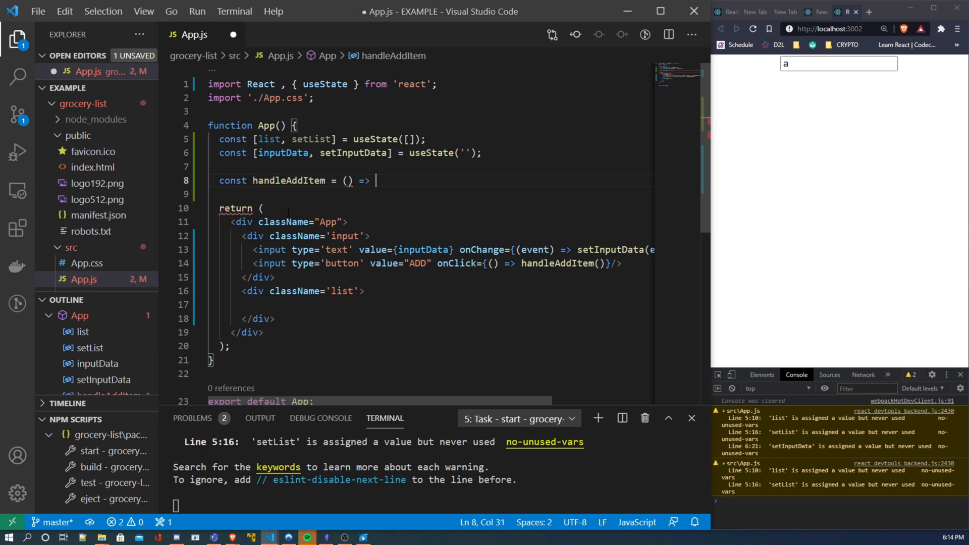
type("{}")
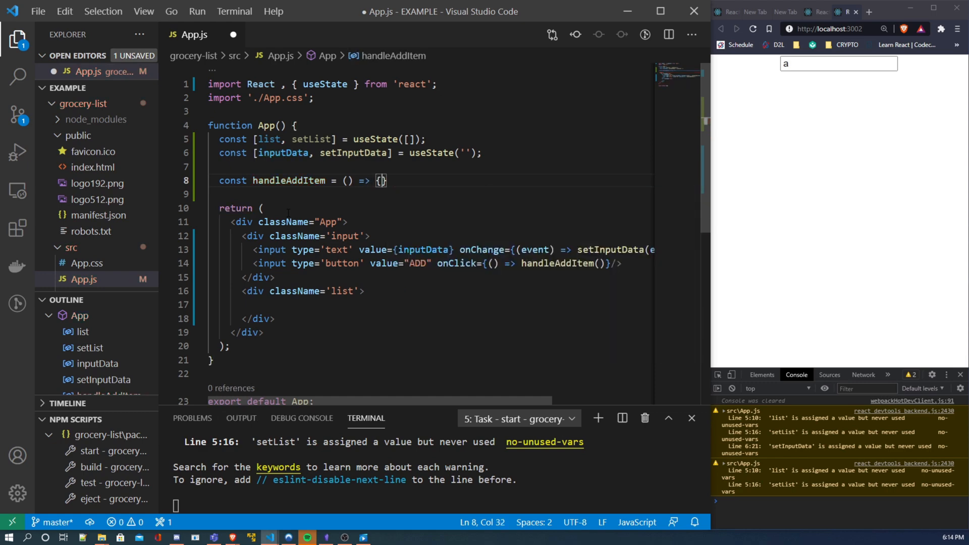
key("enter")
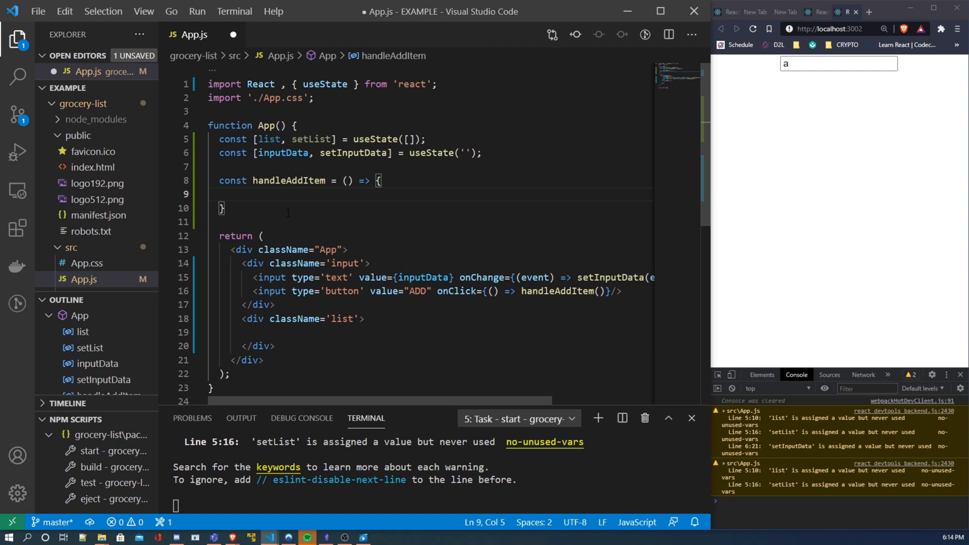
- Inside it build const newList = [...list, {title: inputData}] and save App.js
type("const ne")
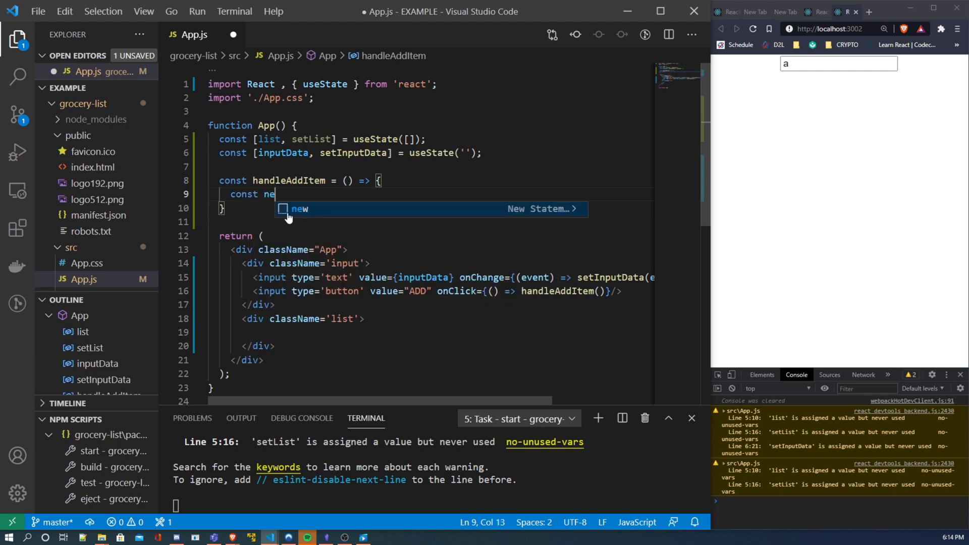
type("wList =")
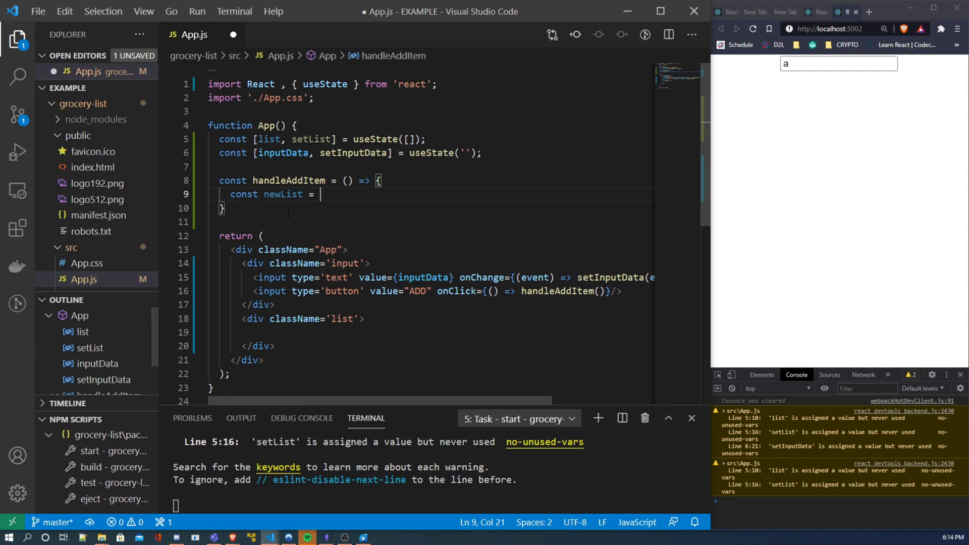
type("[1]")
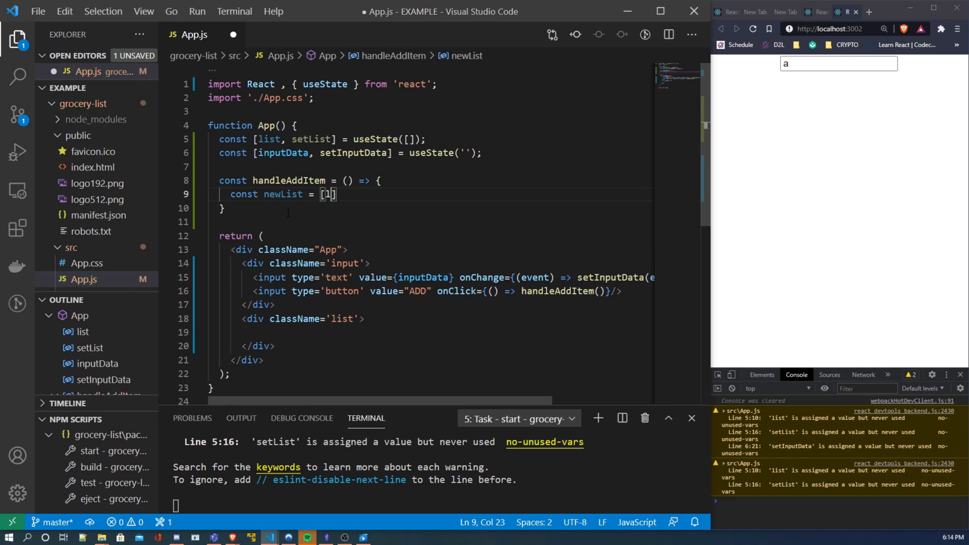
type("...")
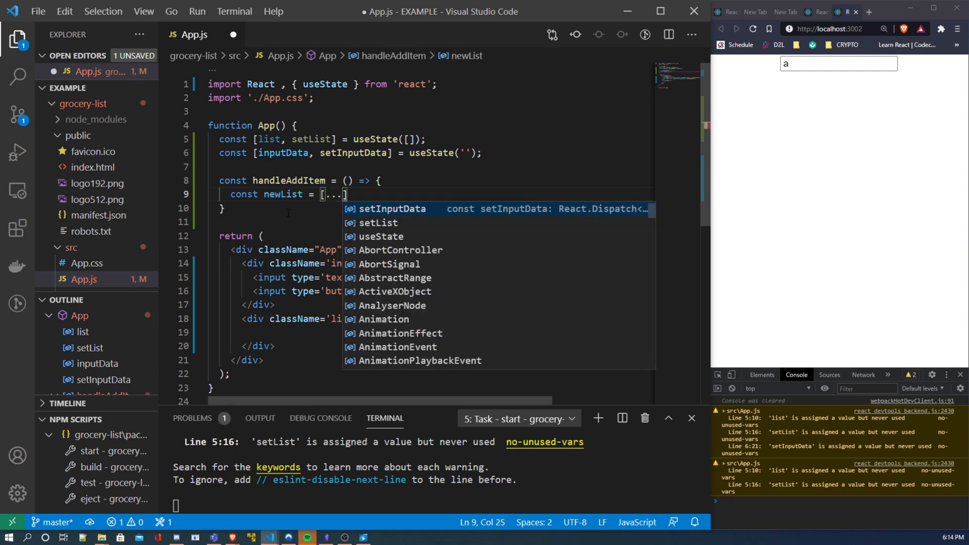
type("list,")
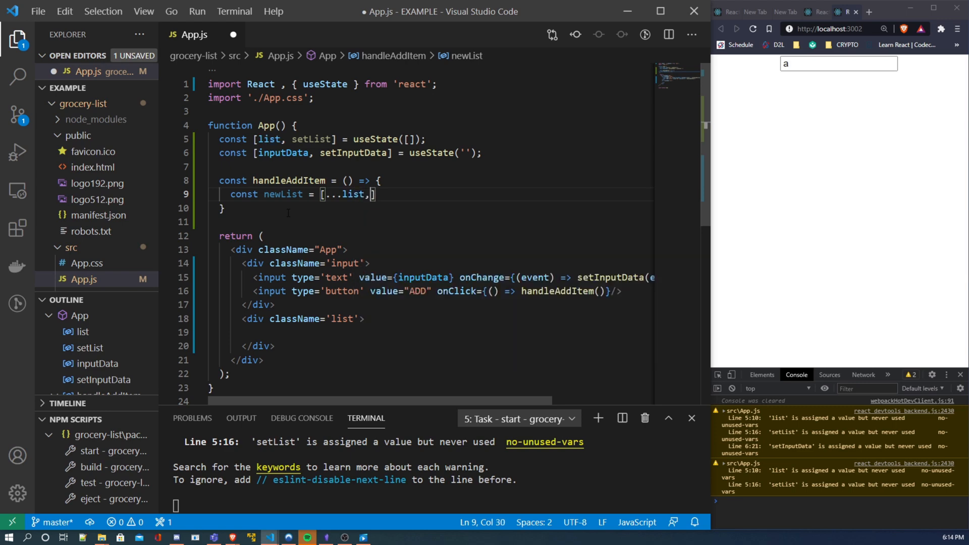
type("{t")
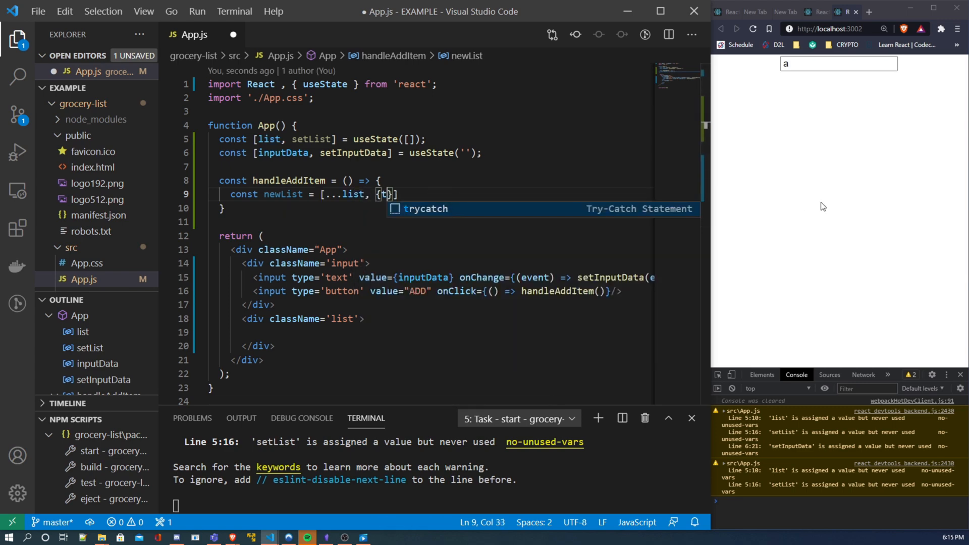
type("itle")
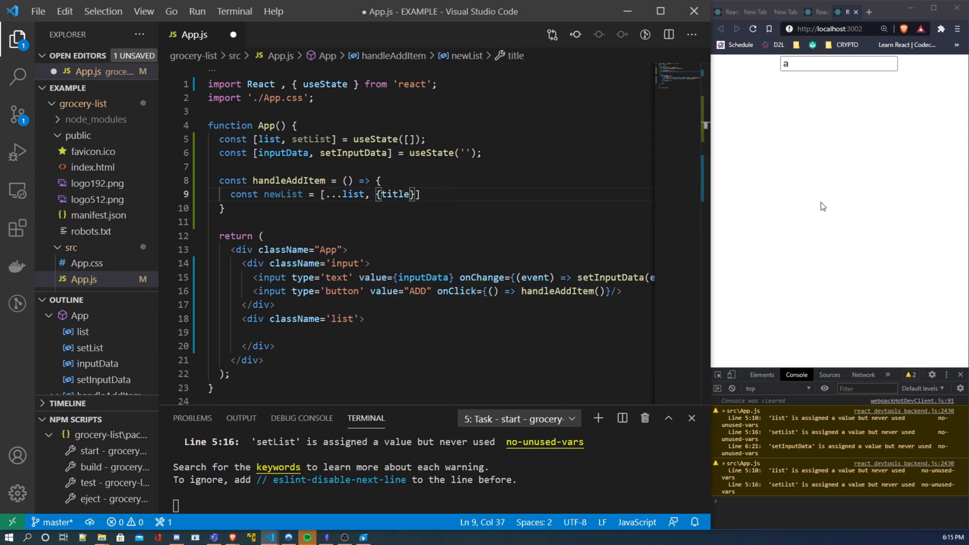
type(": inputData")
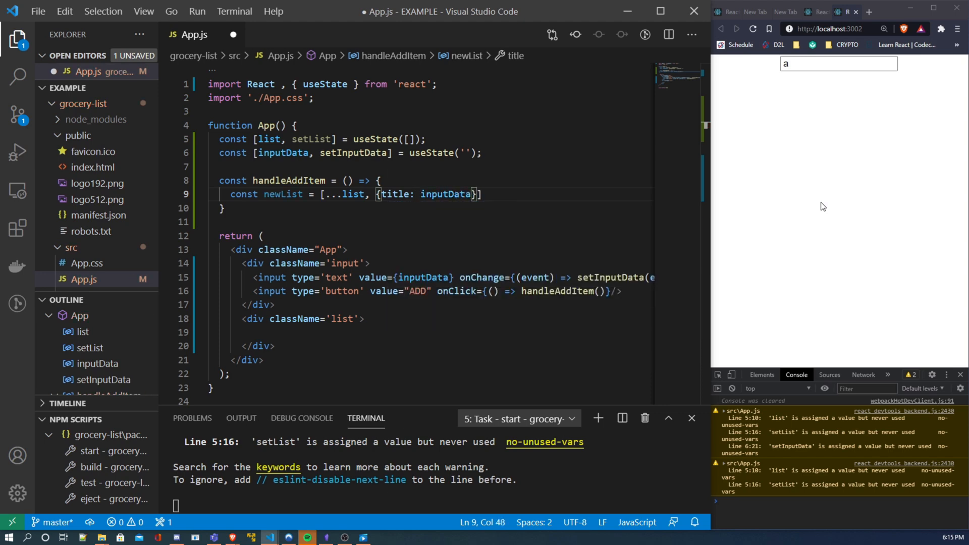
key("ctrl+s")
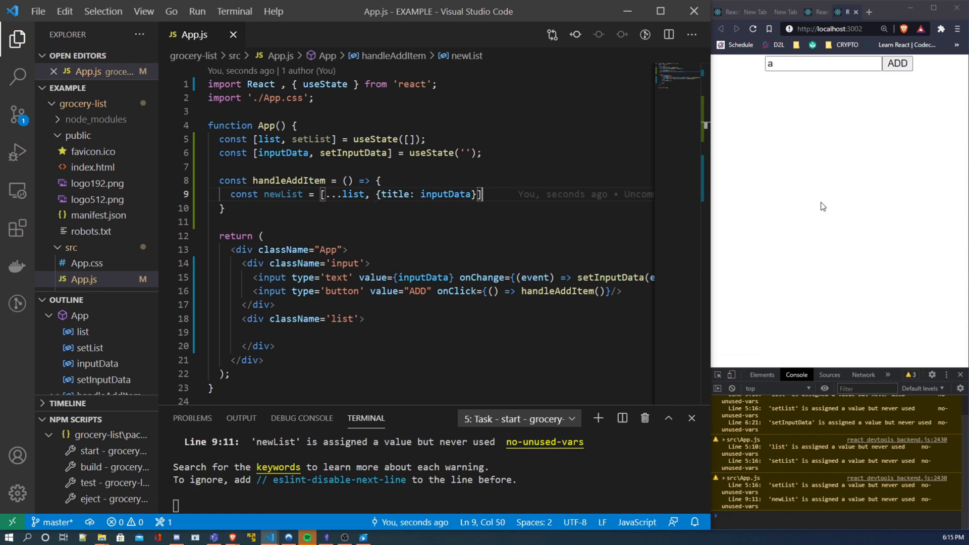
- Call setList(newList) and clear the input with setInputData(''), then save
key("Enter")
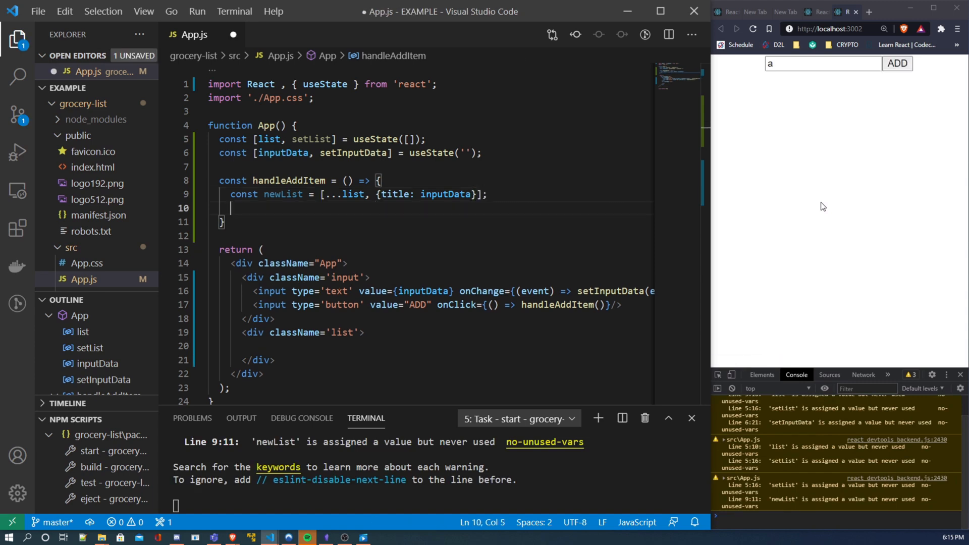
type("s")
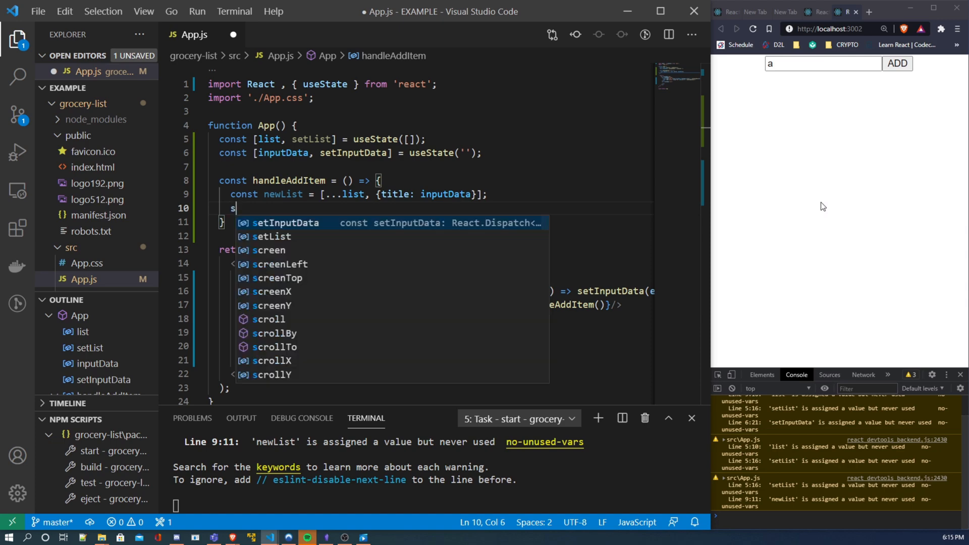
type("etList(newList);")
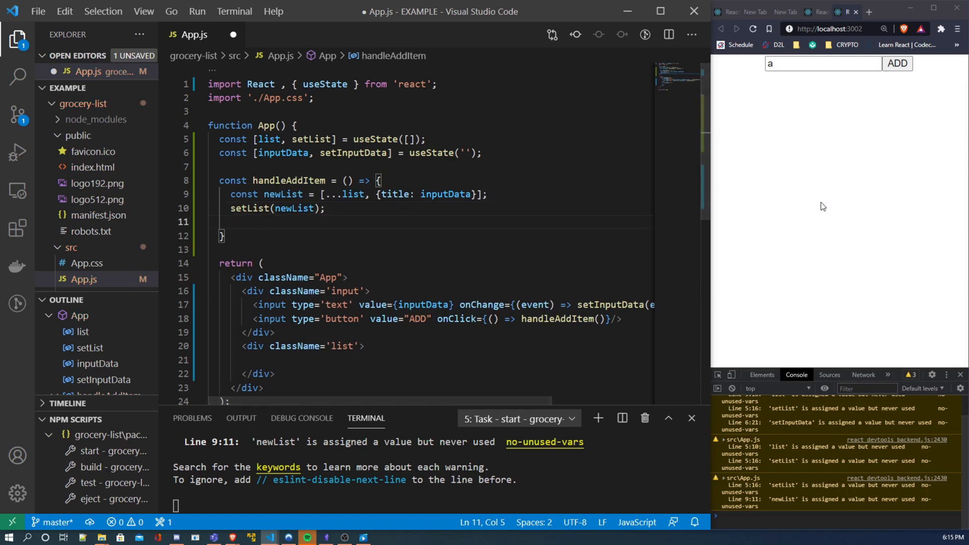
type("setIn")
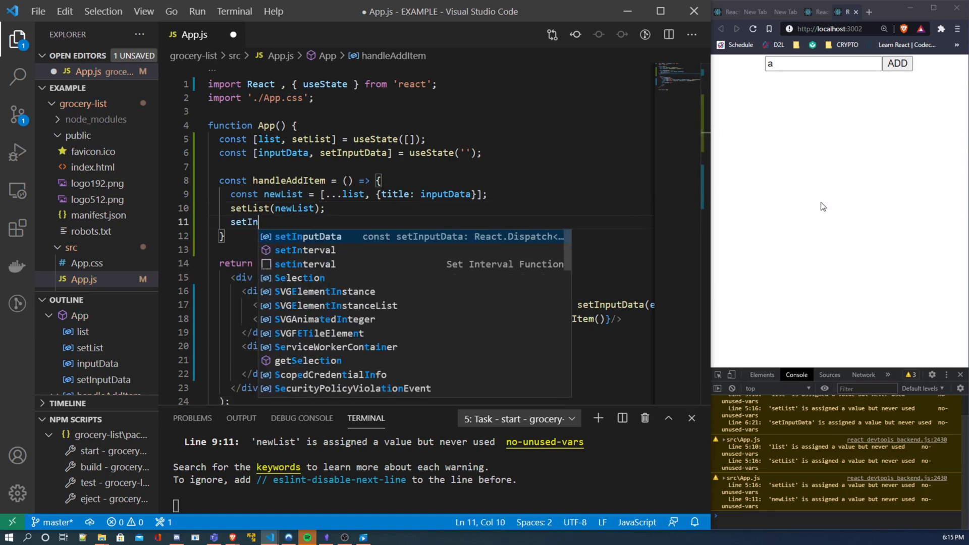
key("Tab")
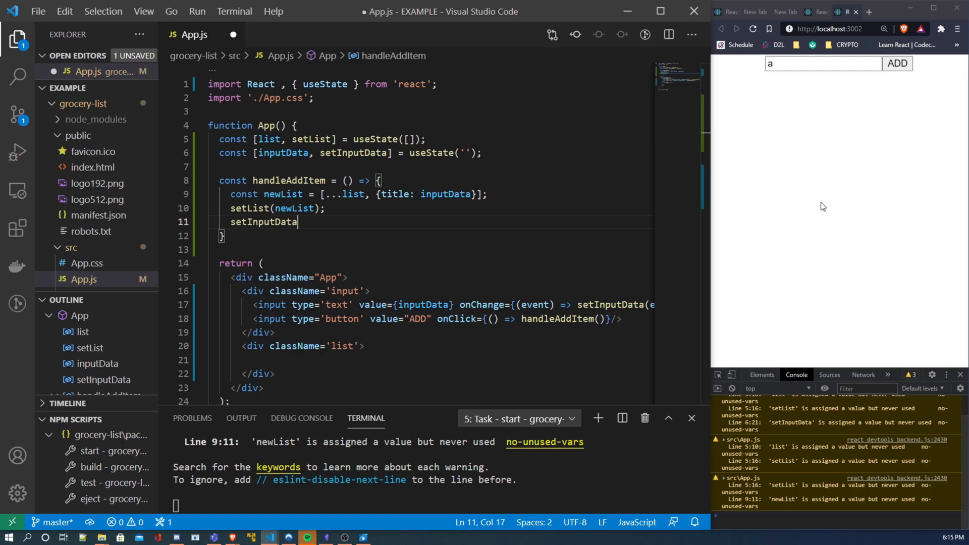
type("('')")
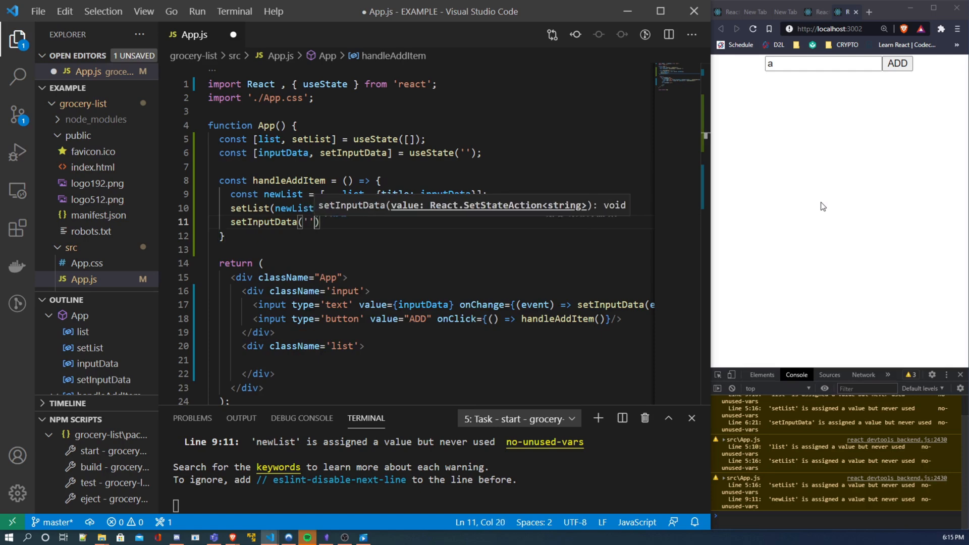
key("ctrl+s")
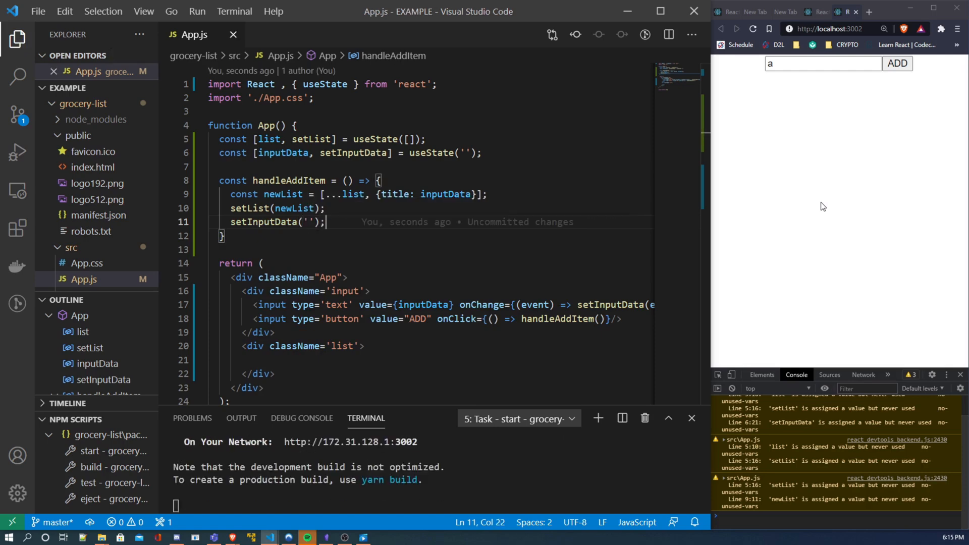
- Add a console.log of the list at the end of handleAddItem
type("c")
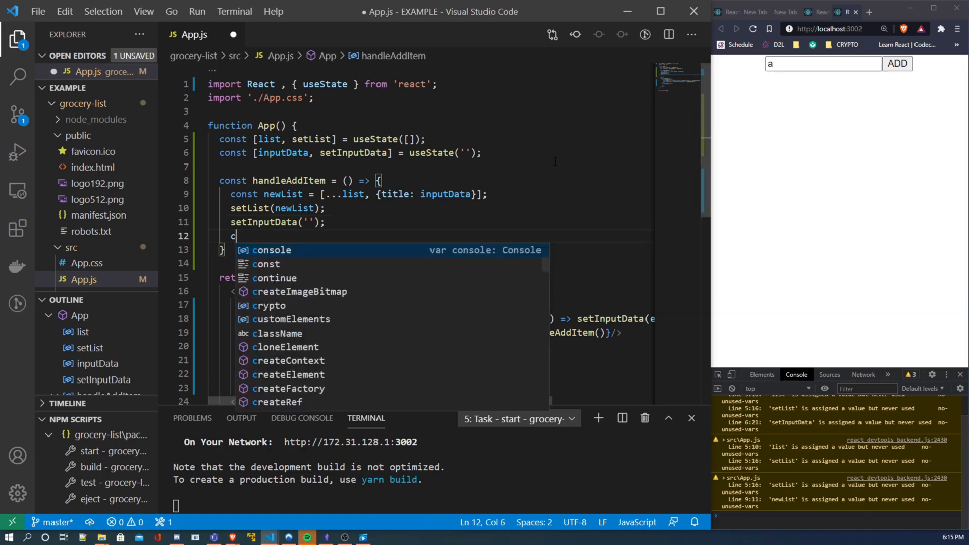
type("onsole.")
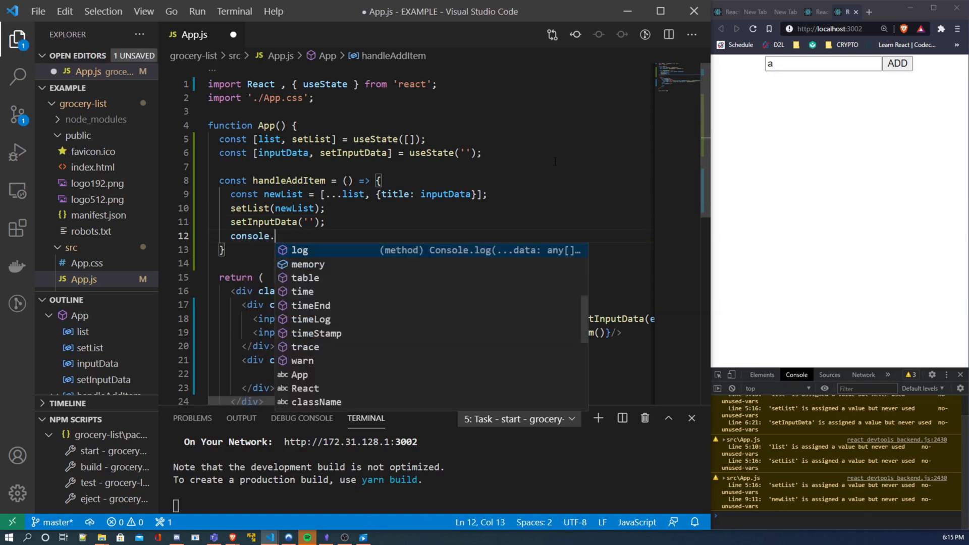
type("log(n")
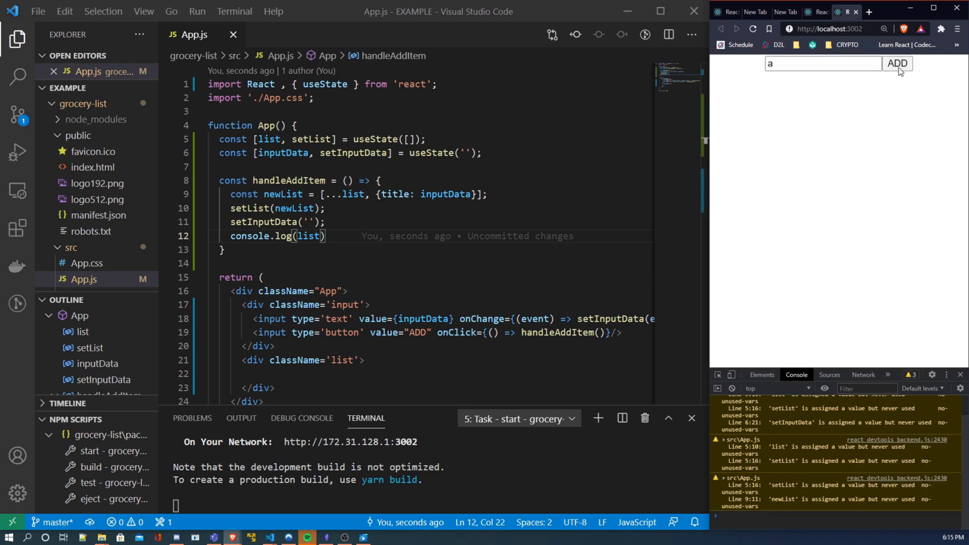
- Place the cursor inside the div with className 'list' in the App markup
left_click(897, 63)
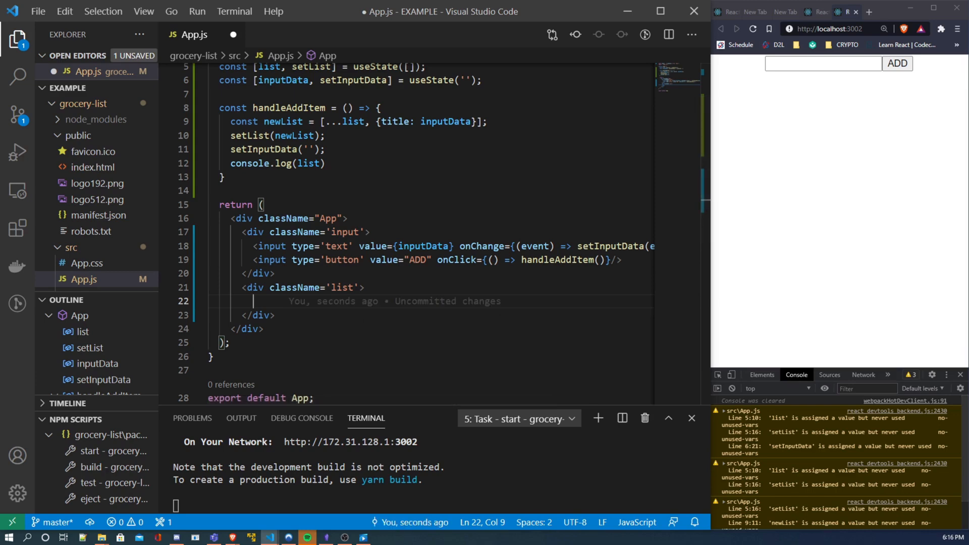
- Inside the list div write {list.map((item, index) => { })}
type("{}")
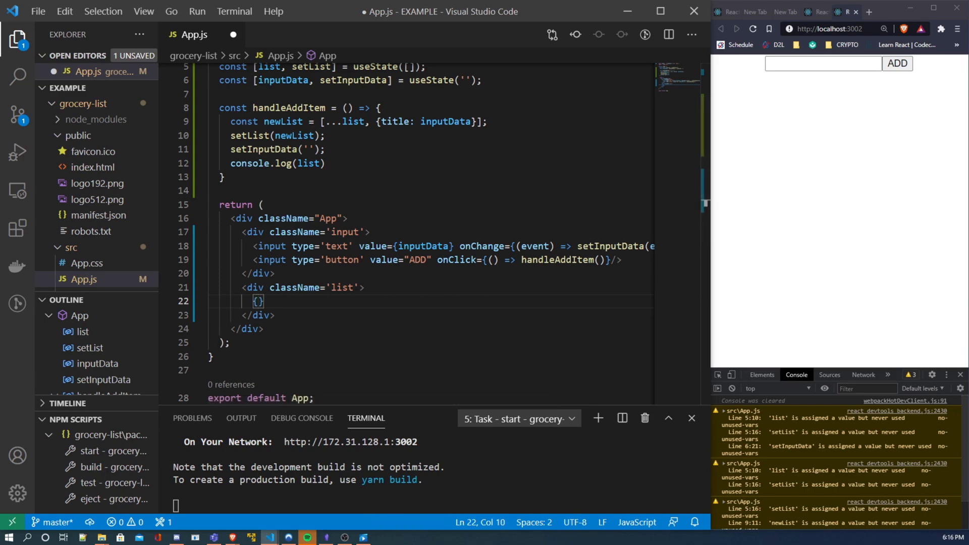
type("list.ma")
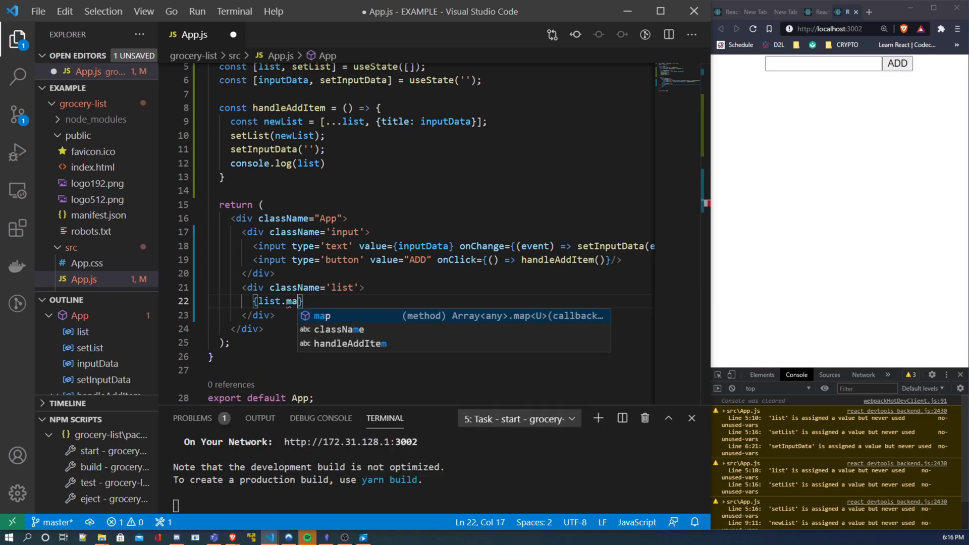
type("p((")
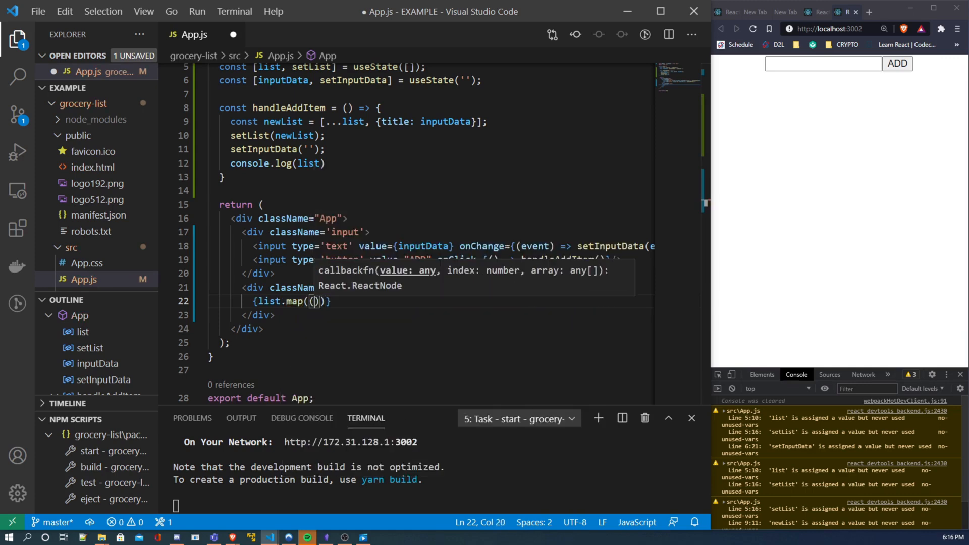
type("item,")
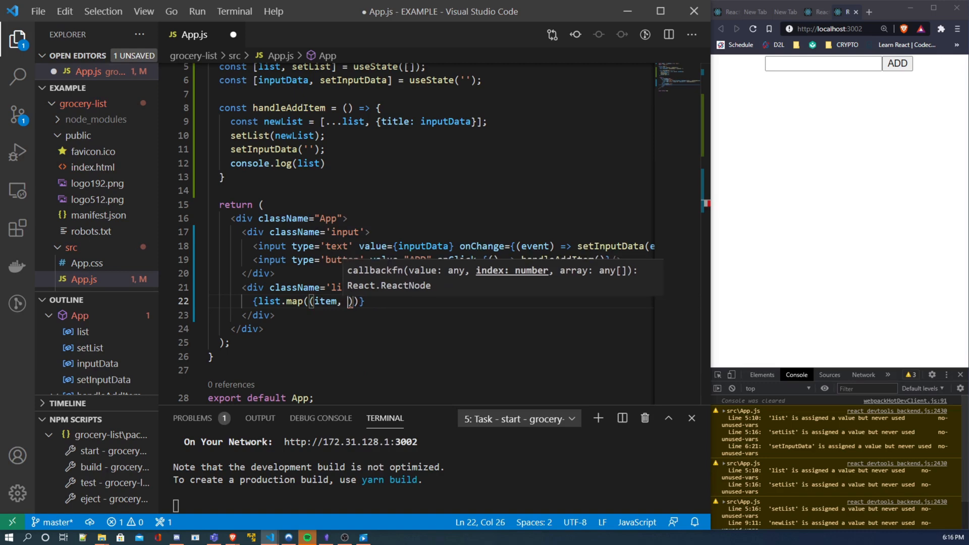
type("index")
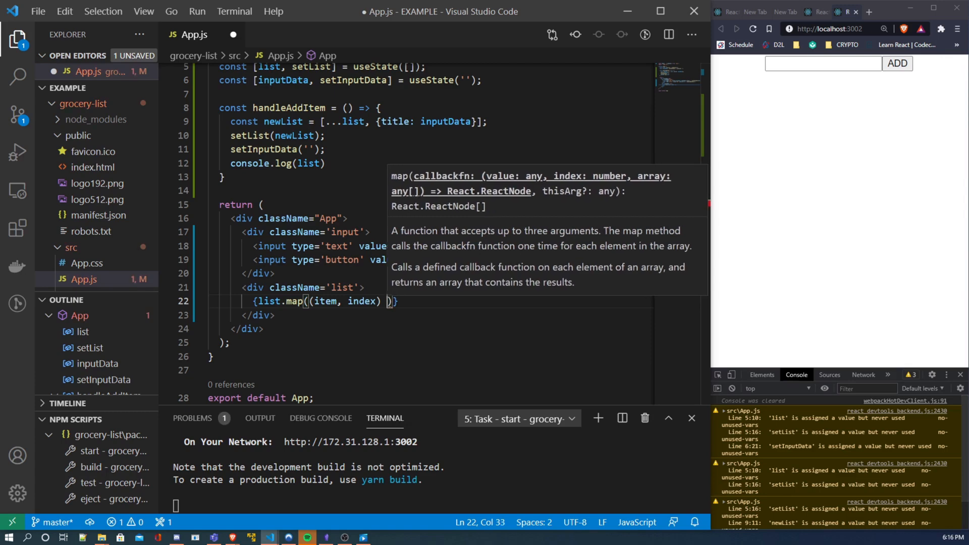
type("=> {}")
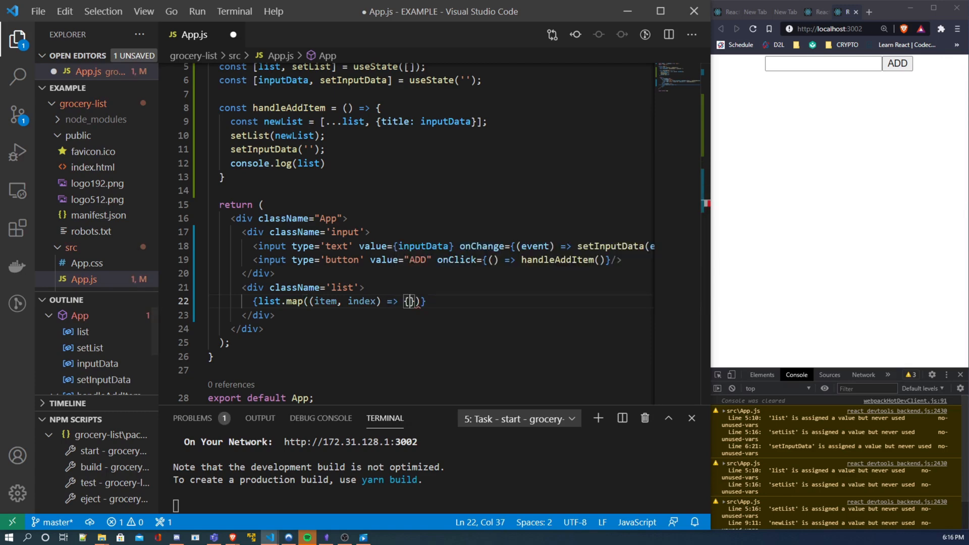
- Return a <div> containing <p>{item.title}</p> from the map callback
type("reutn")
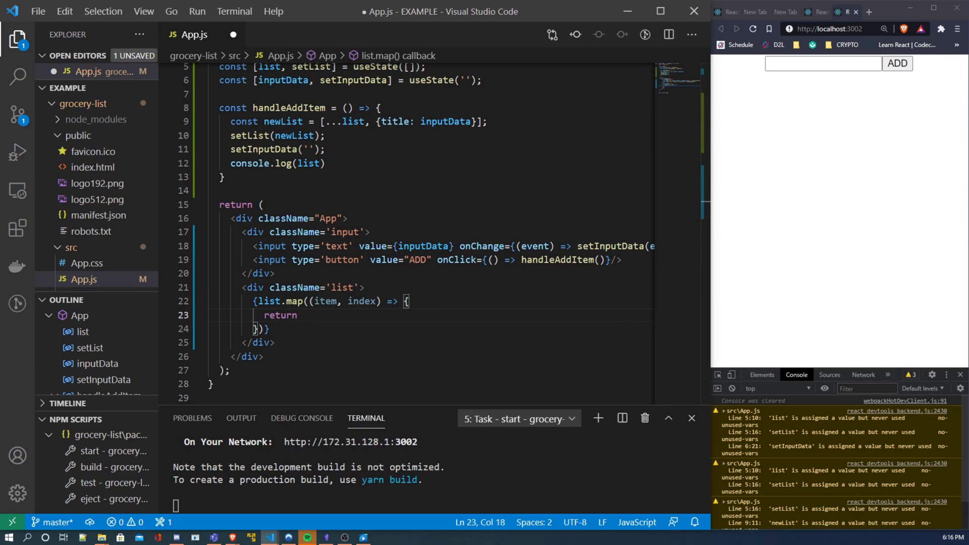
type("d")
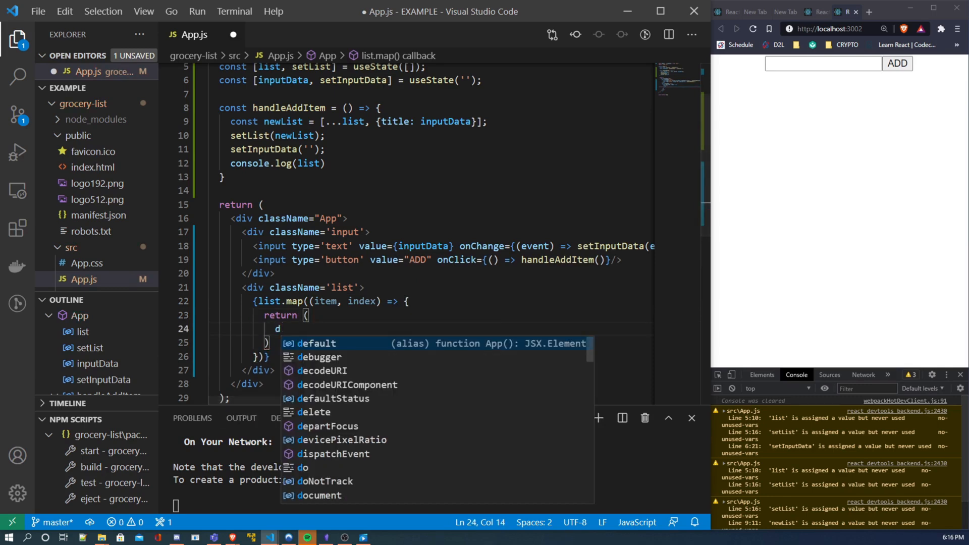
type("div>")
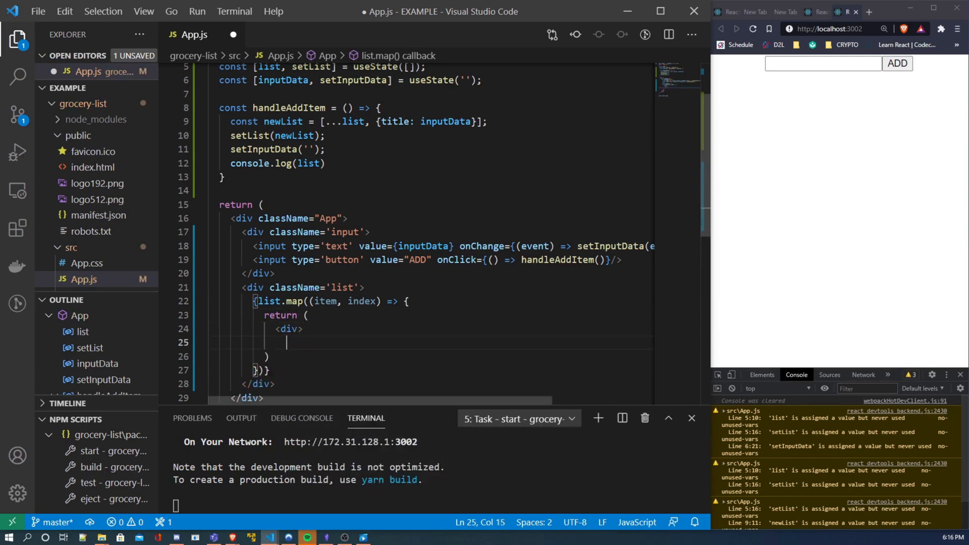
type("</div>")
type("<p></p>")
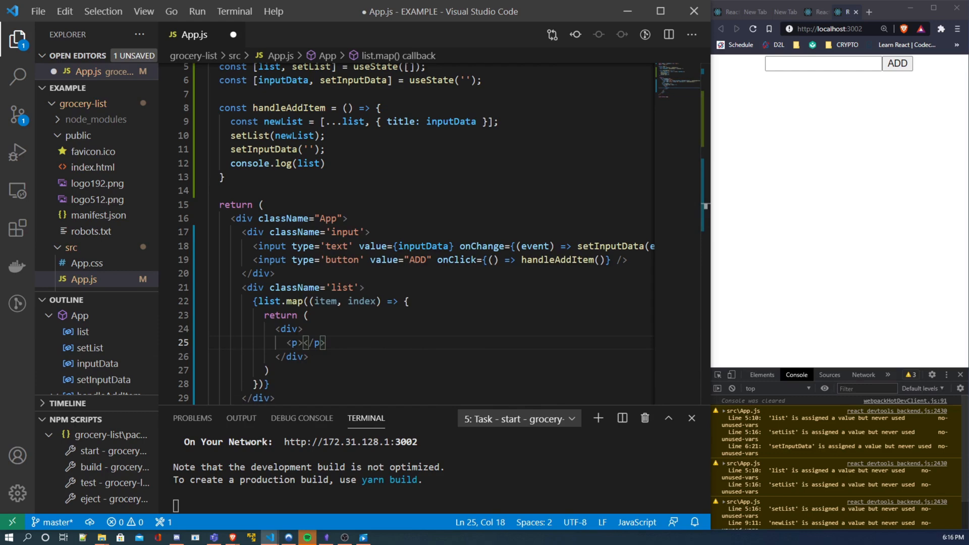
type("{")
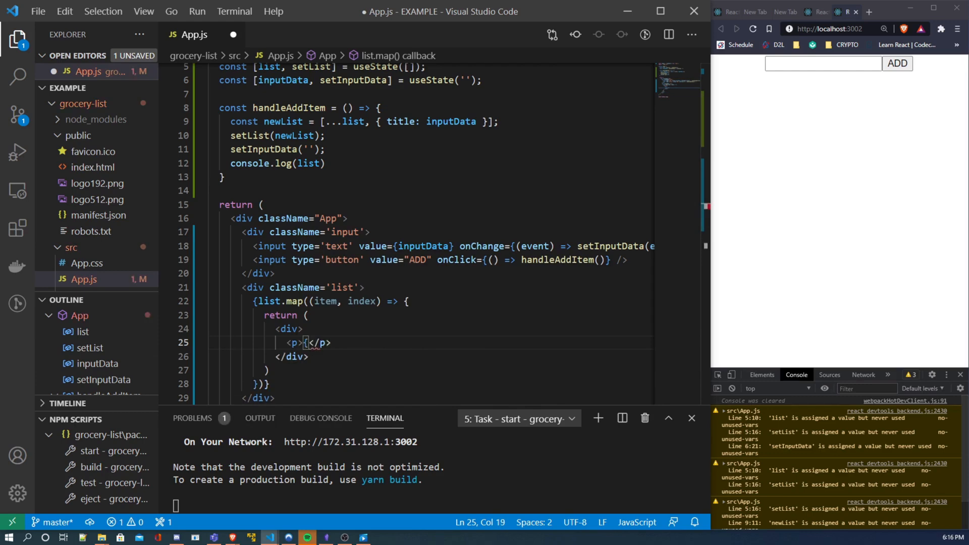
type("item.")
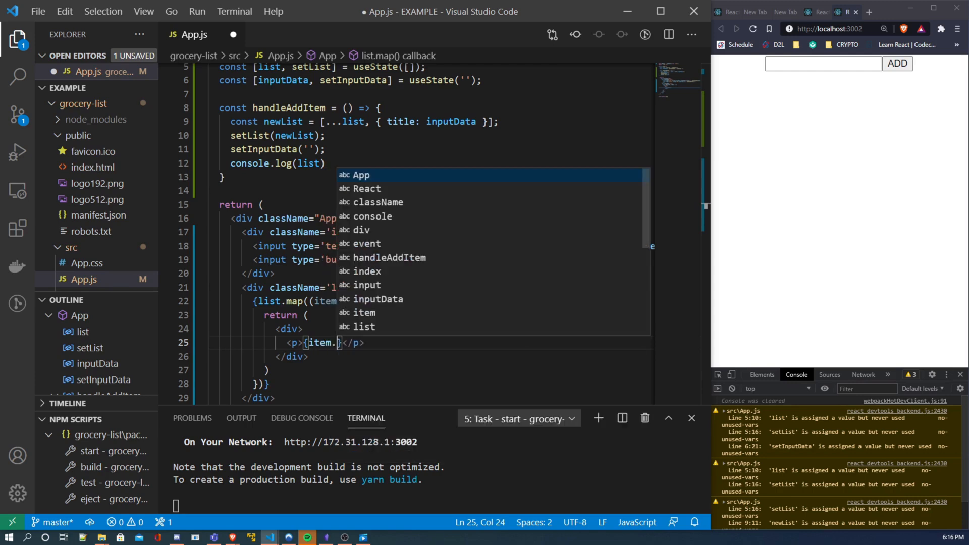
type("title")
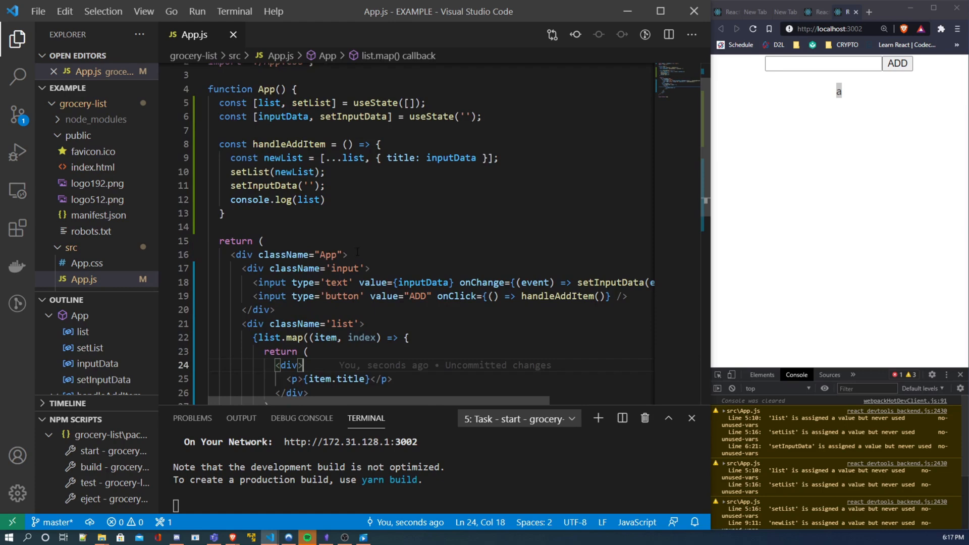
- Insert an <h1>Grocery List</h1> heading as the first child of the App div
type("<h1>Grover</h1>")
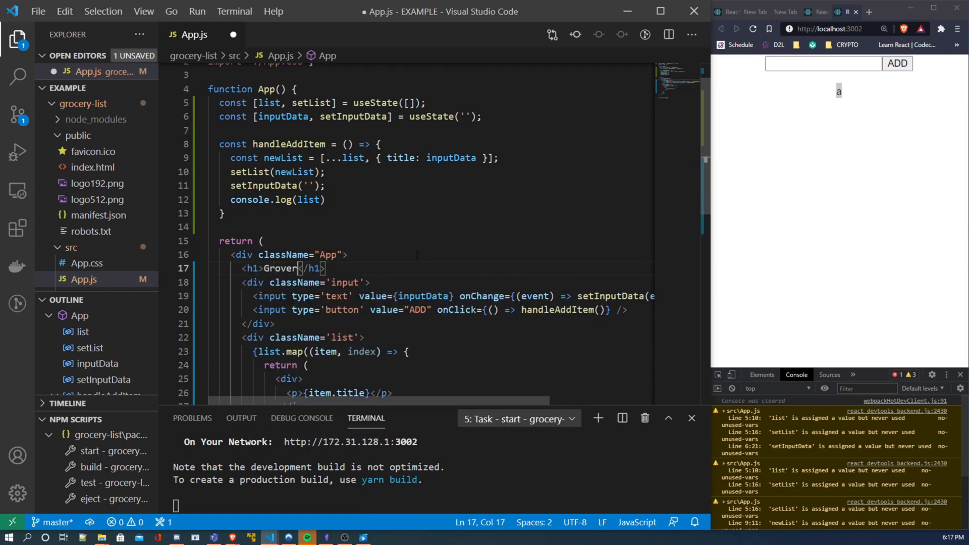
type("Grocery List")
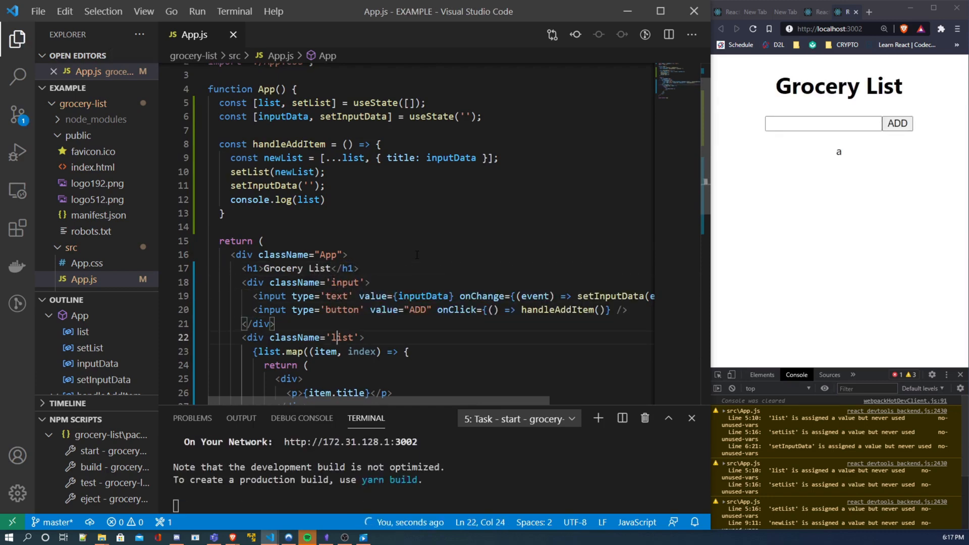
double_click(340, 337)
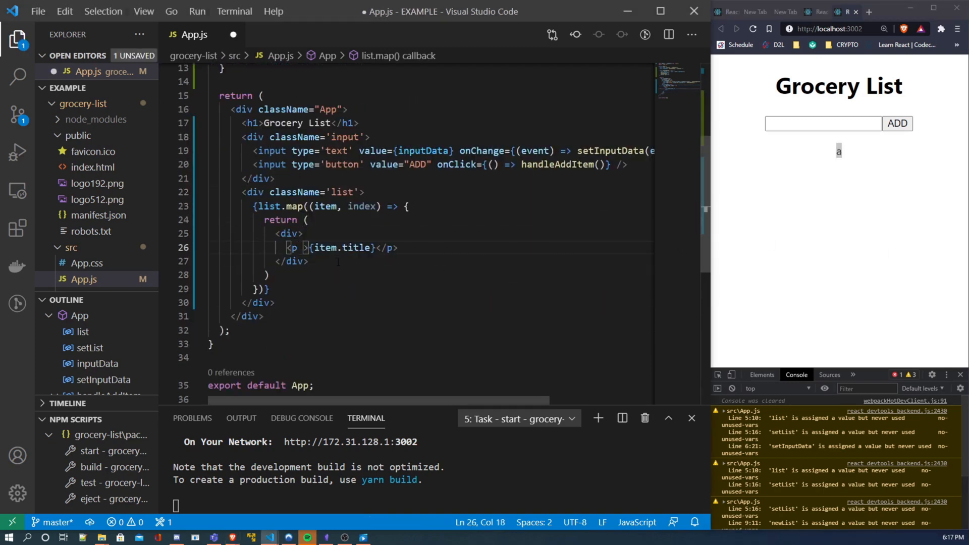
- Give each item <p> onClick={() => handleRemoveItem(index)}
type("onClick")
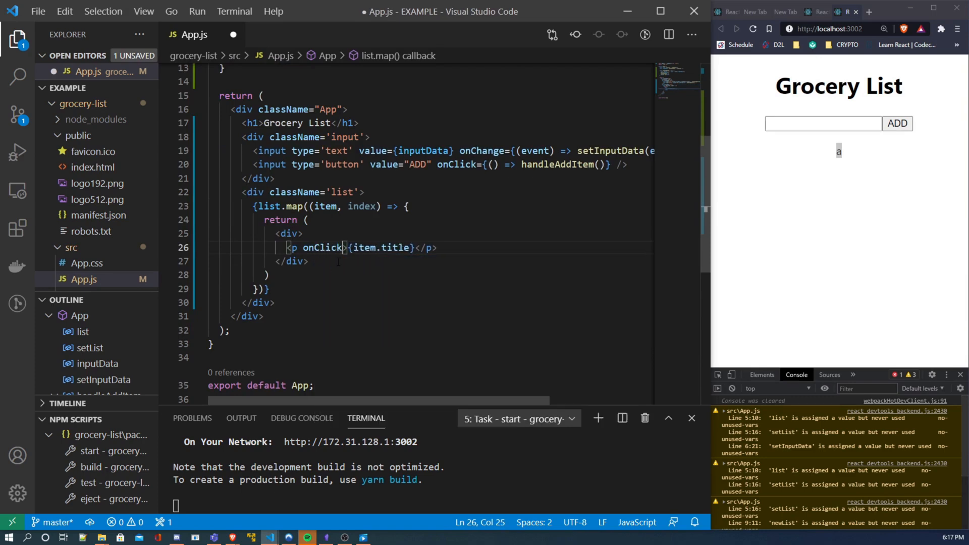
type("=")
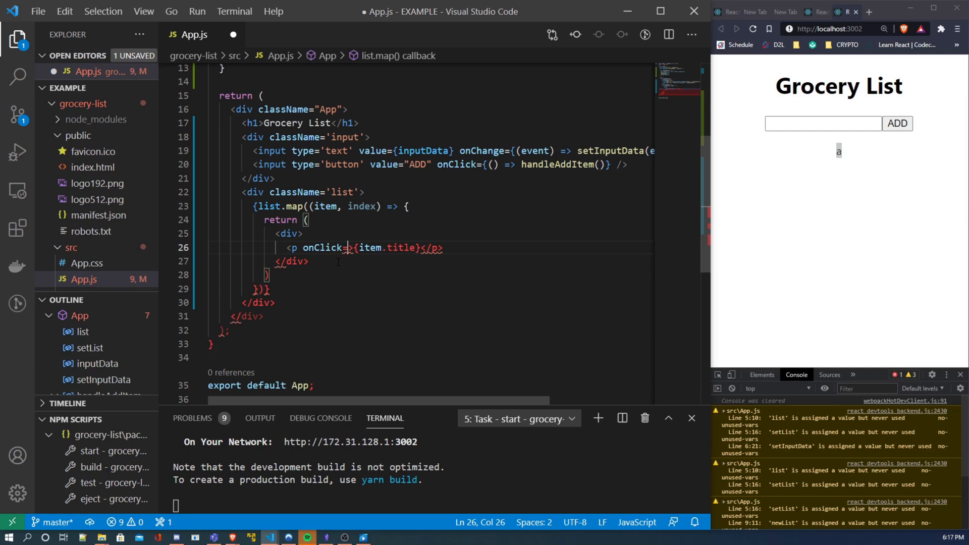
type("{}")
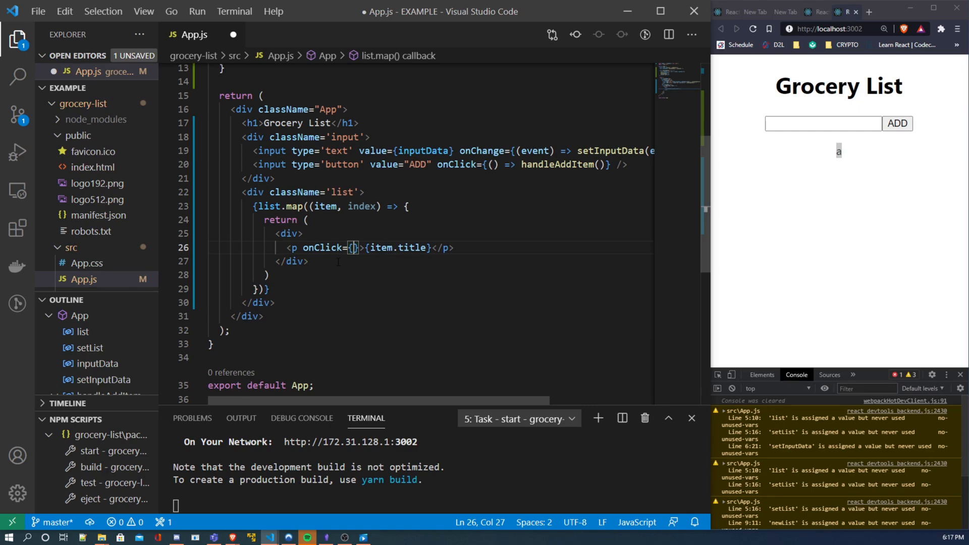
type("() => handle")
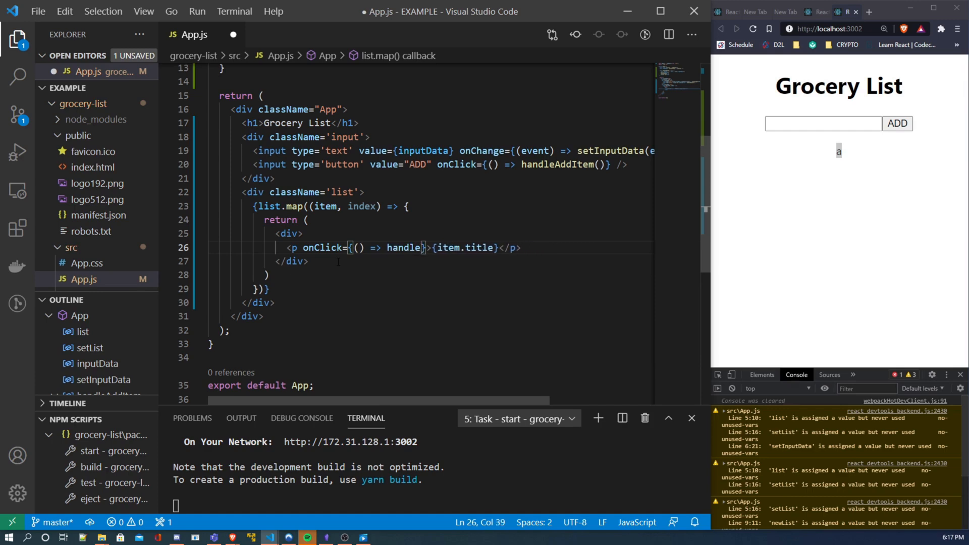
type("RemoveItem(")
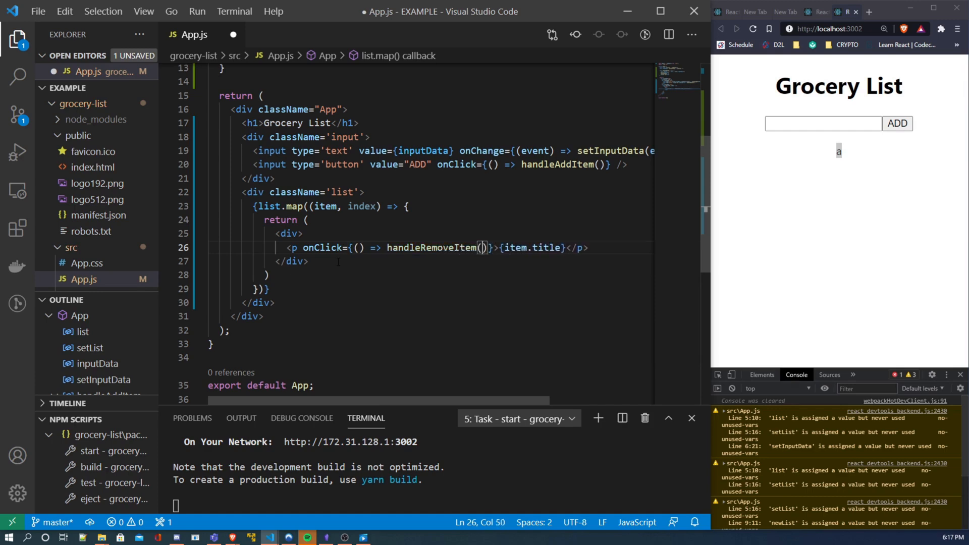
type("index")
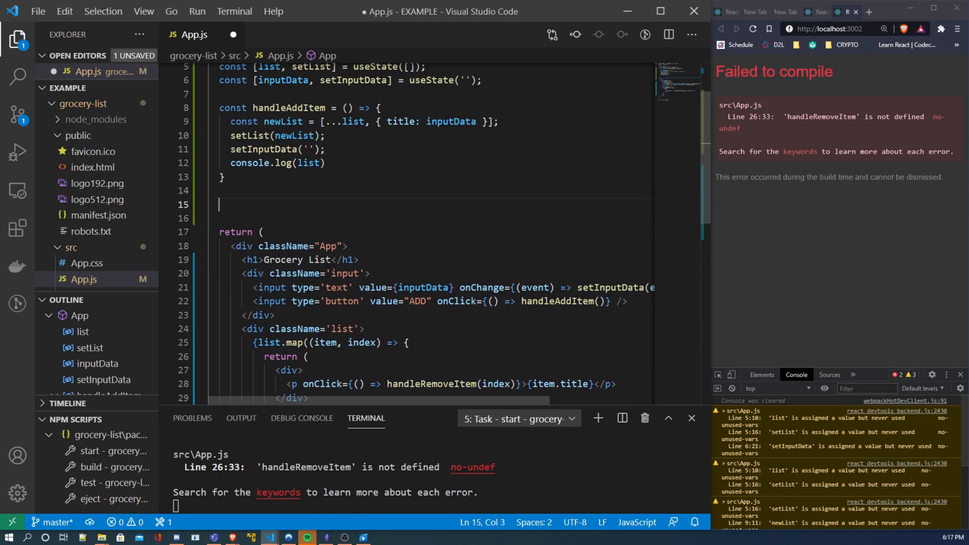
- Declare const handleRemoveItem = (index) => { }
type("const")
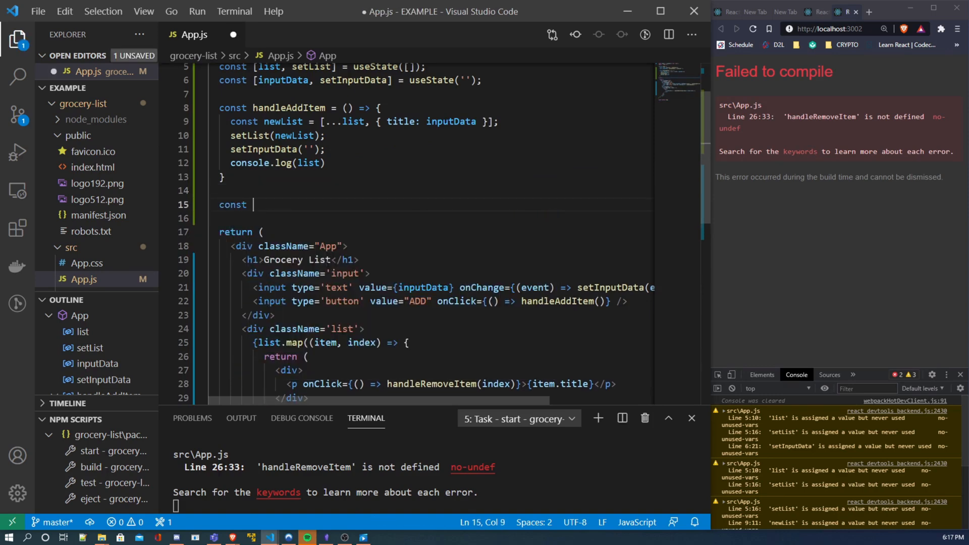
type("handleRemoveItem = (")
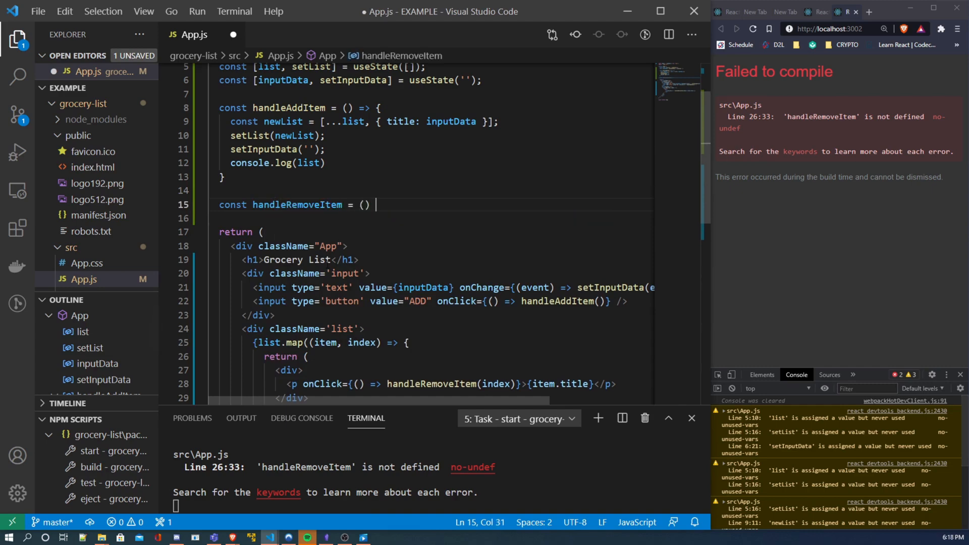
type("in")
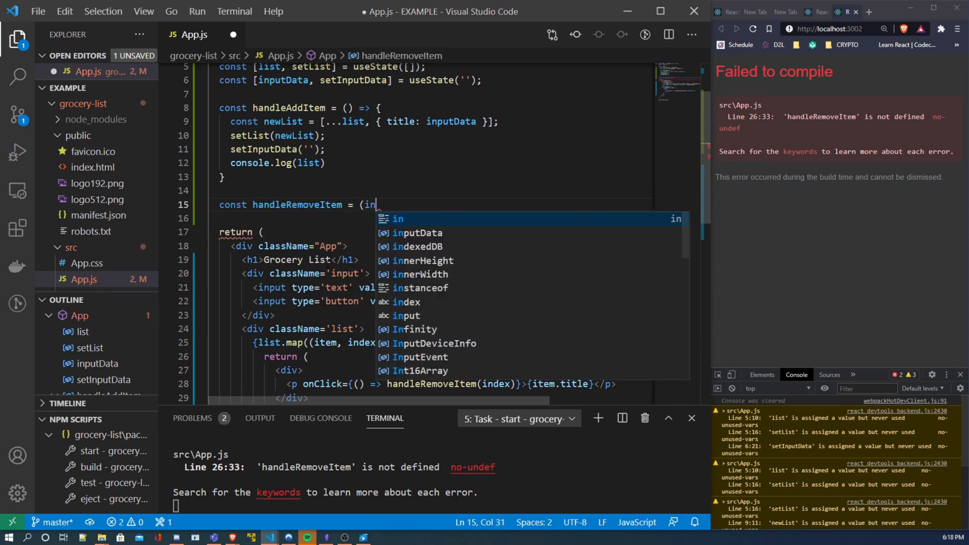
type("dex) => {")
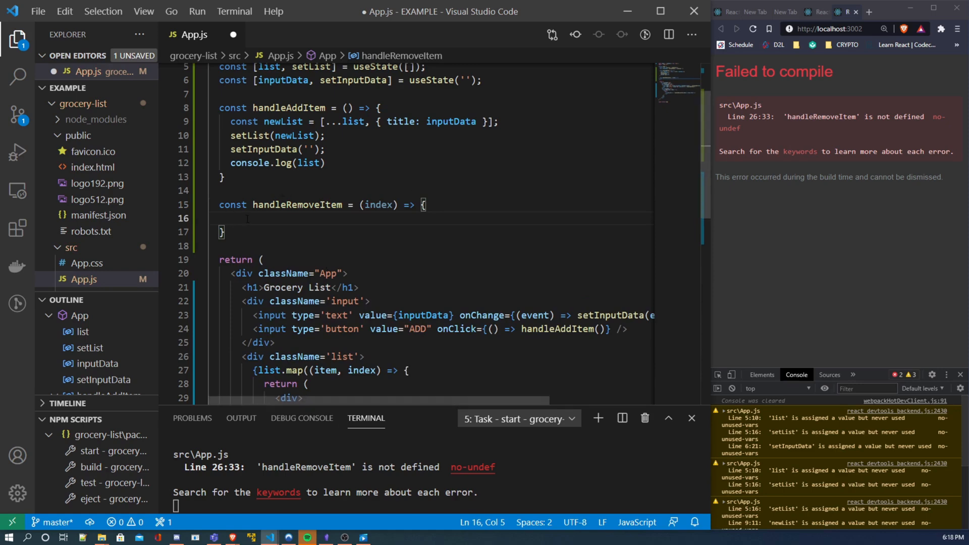
- Start its body with const newList = []
type("con")
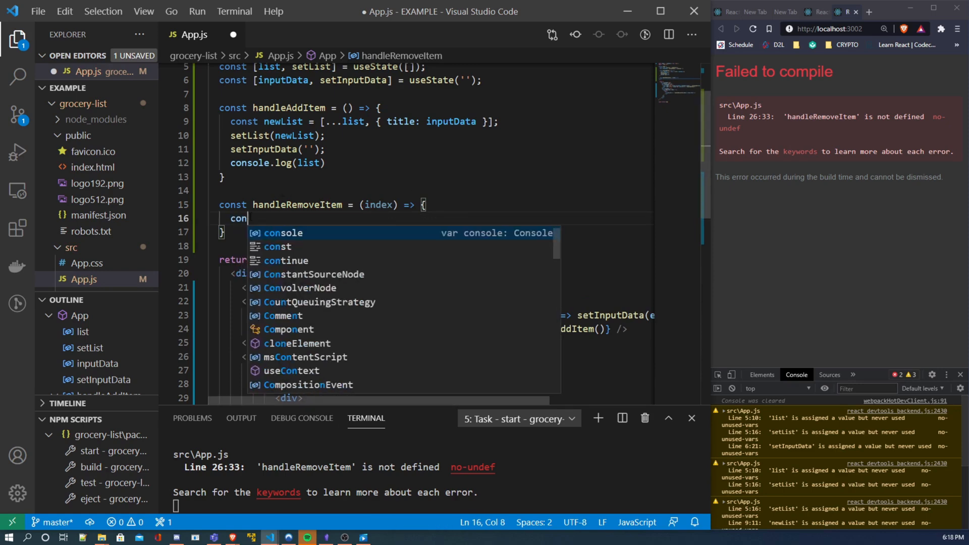
type("st")
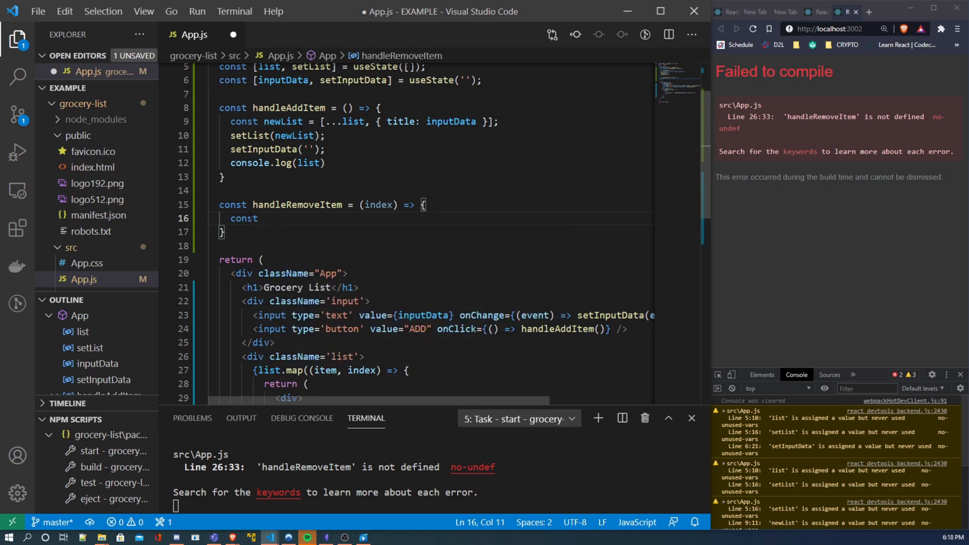
type("newList")
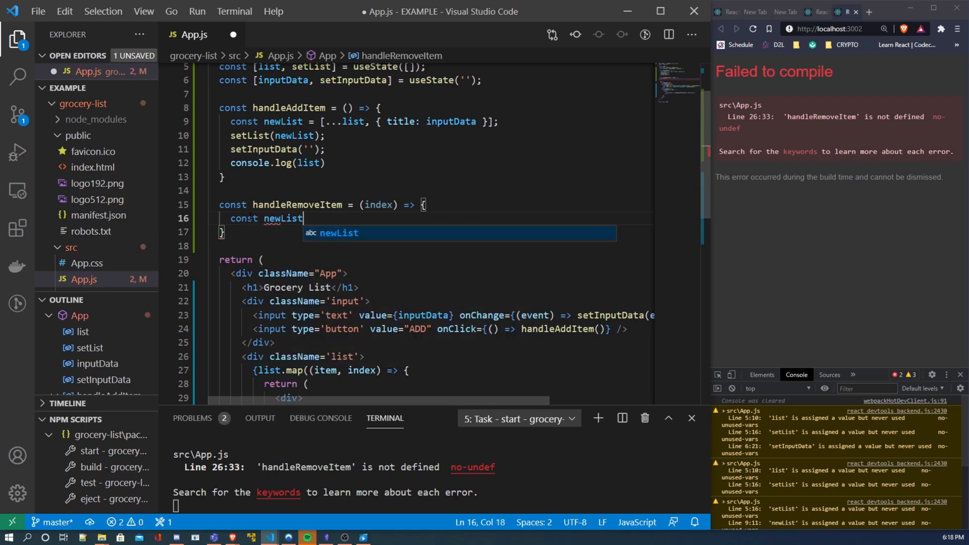
type("= p")
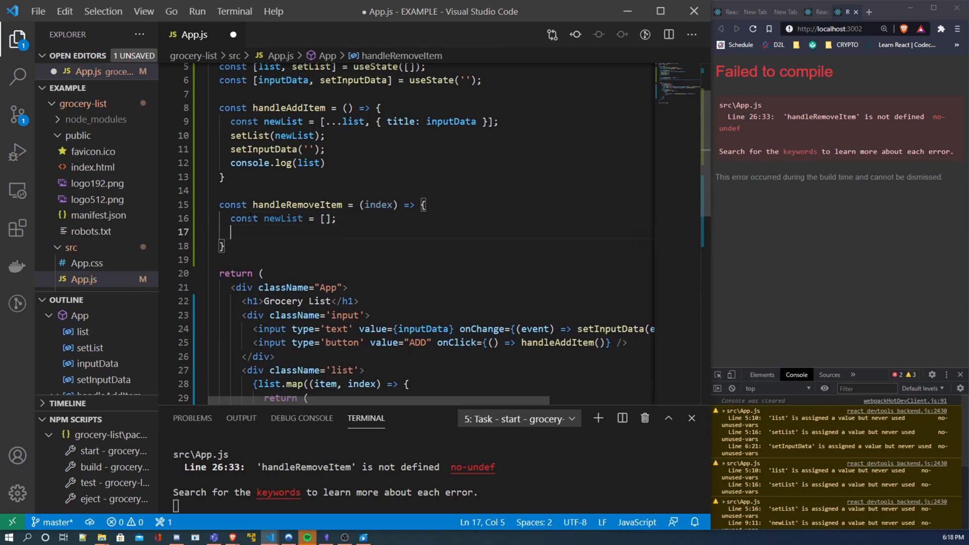
- Open a for (let i = 0; i < list.length; i++) loop over the list
type("for (1)")
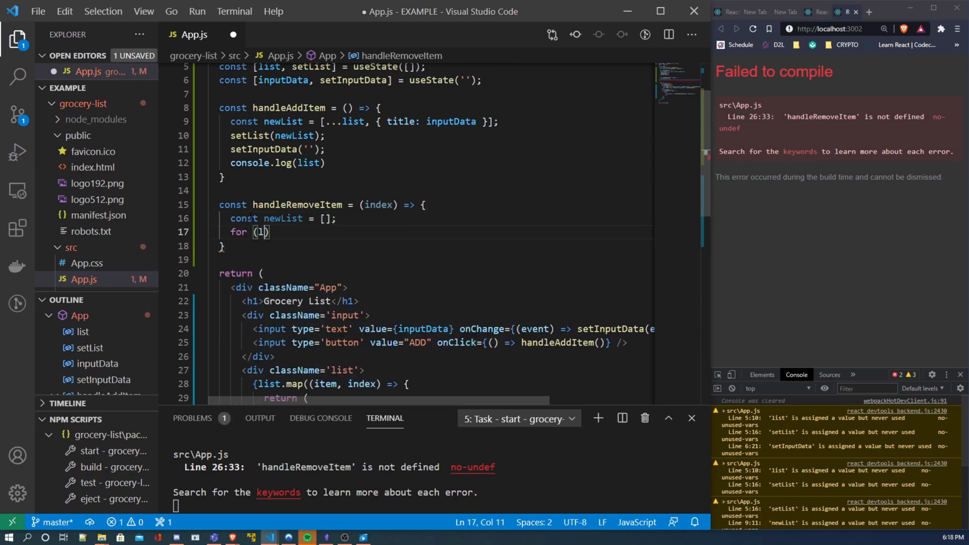
type("let i -")
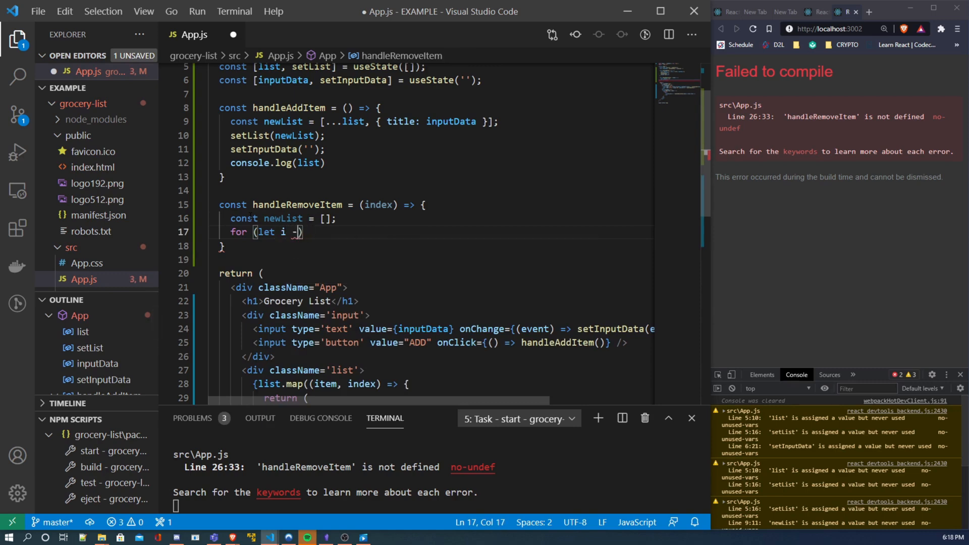
type("=")
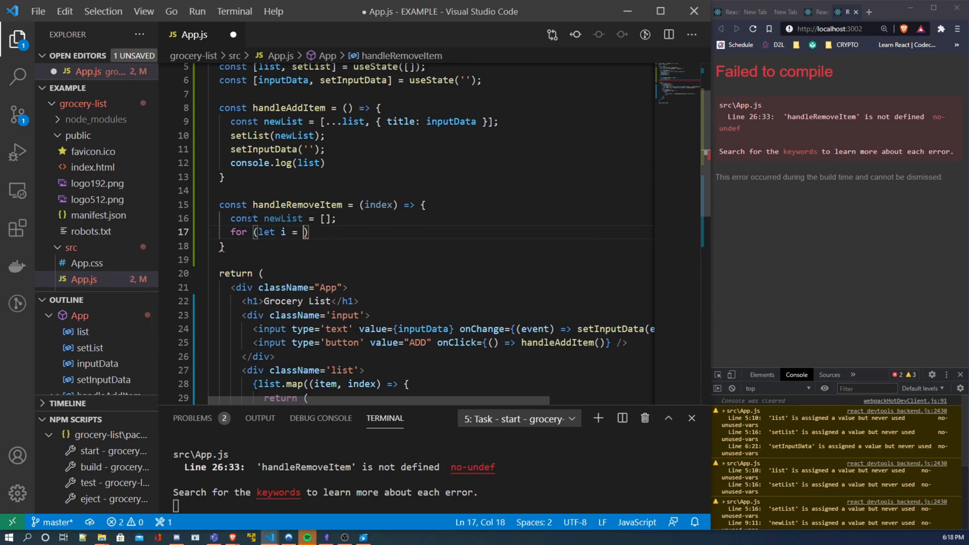
type("0; i < list")
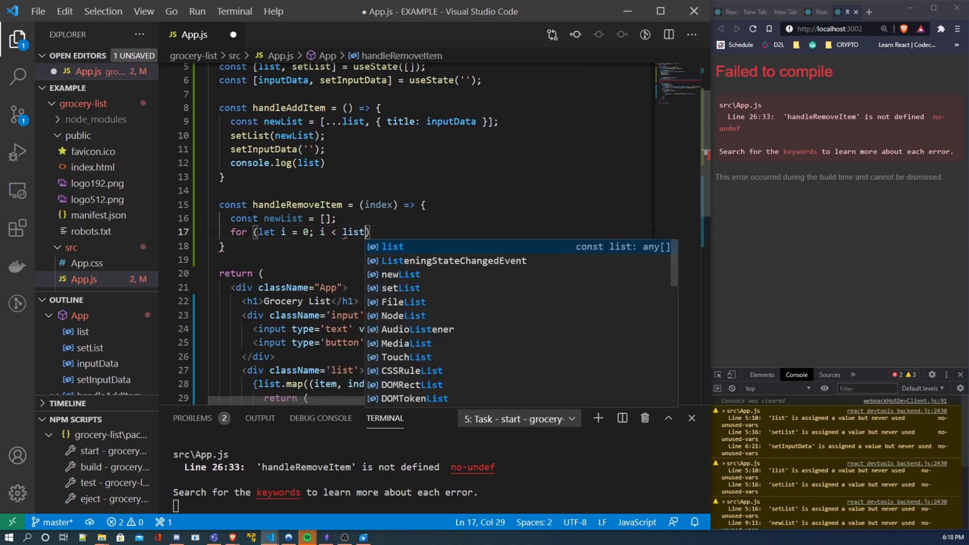
type(".length; i++")
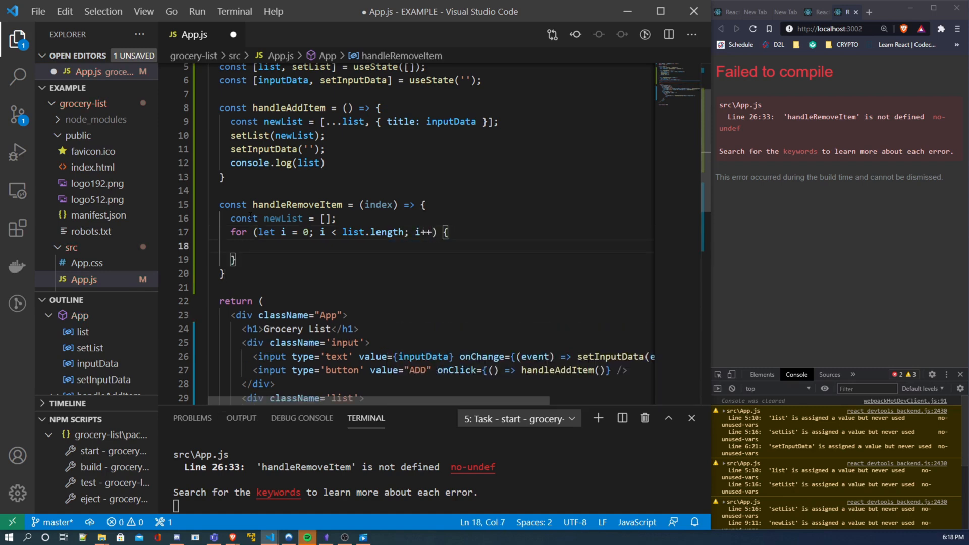
- Inside the loop add if (index != i) { newList.push(list[i]) }
type("if ()")
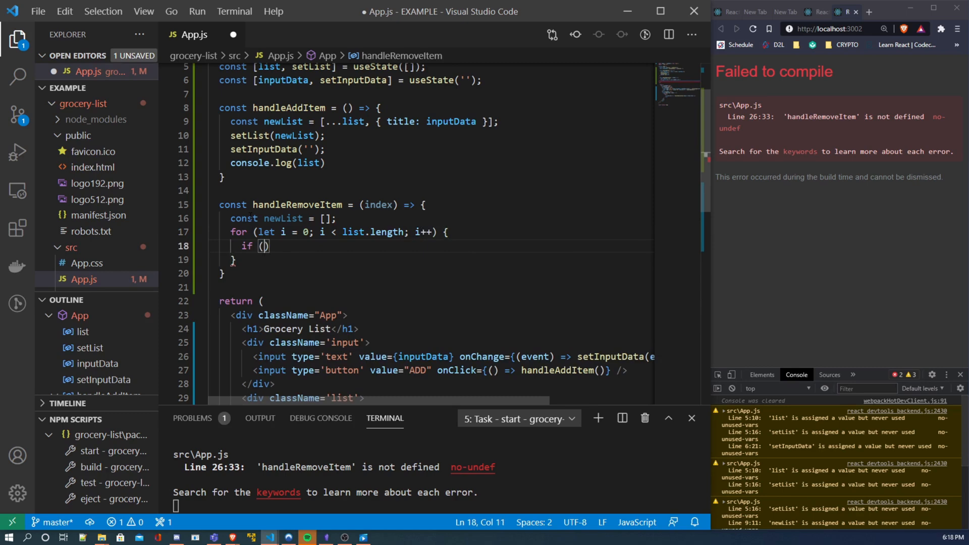
type("index !")
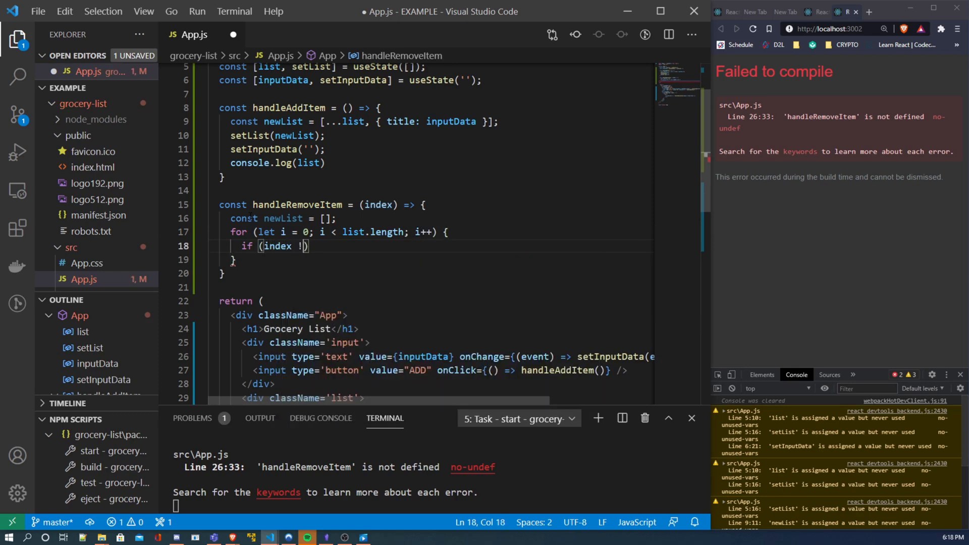
type("=")
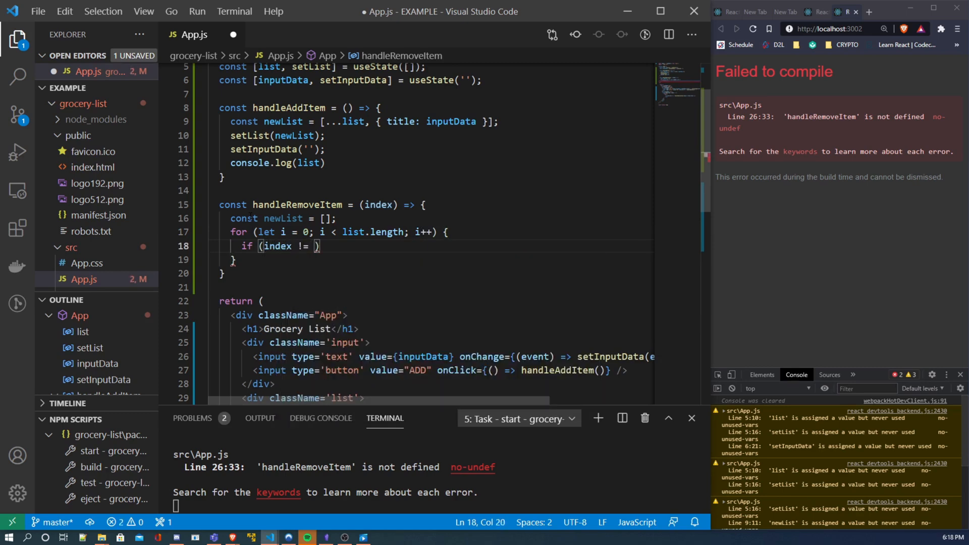
type("i)")
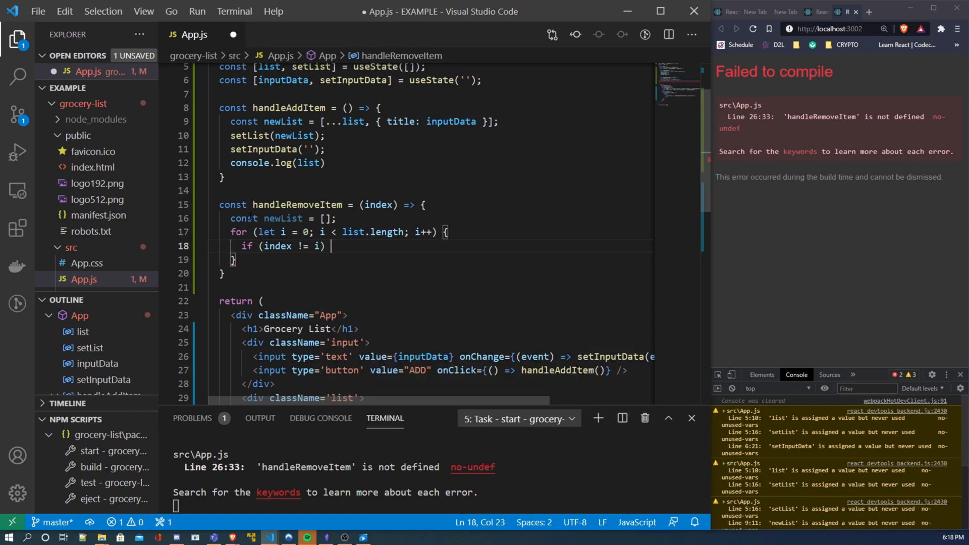
type("{")
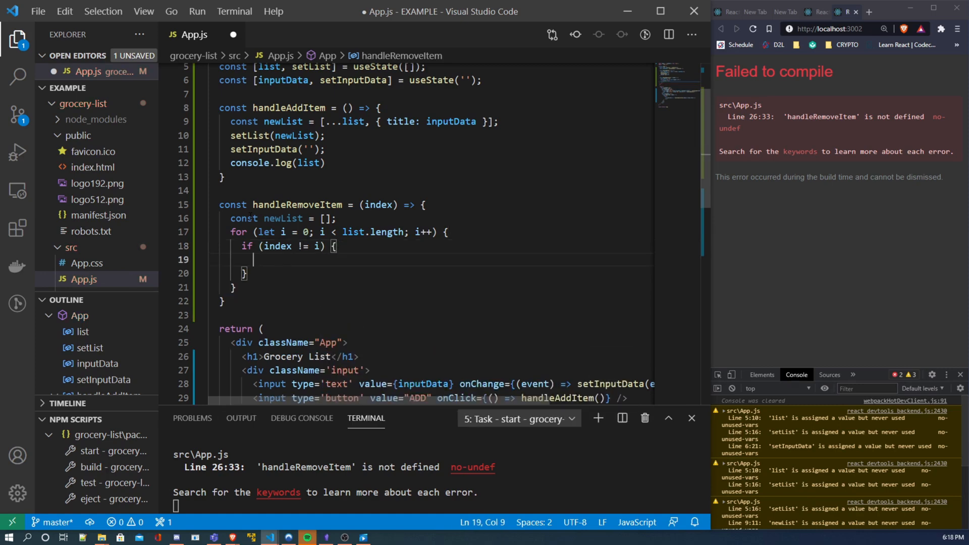
type("newList.")
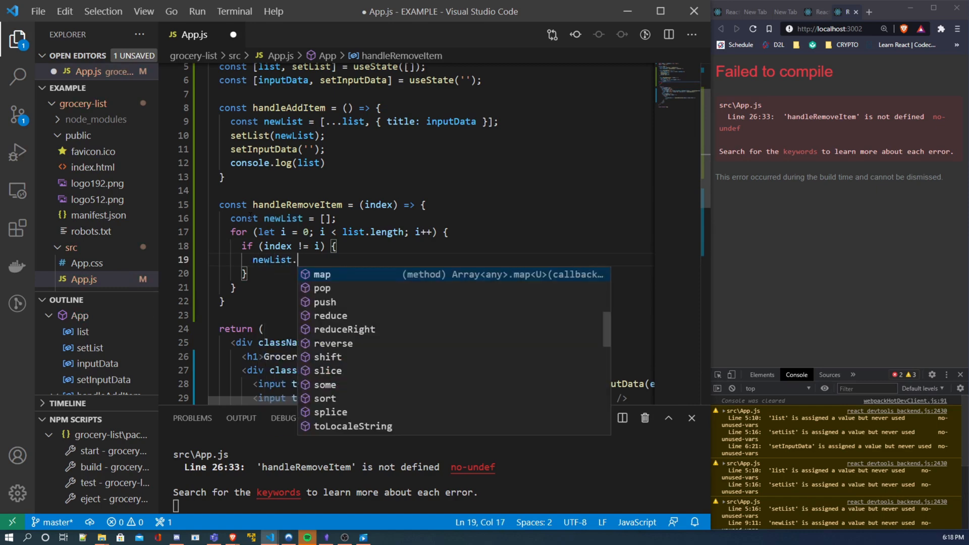
type("push()")
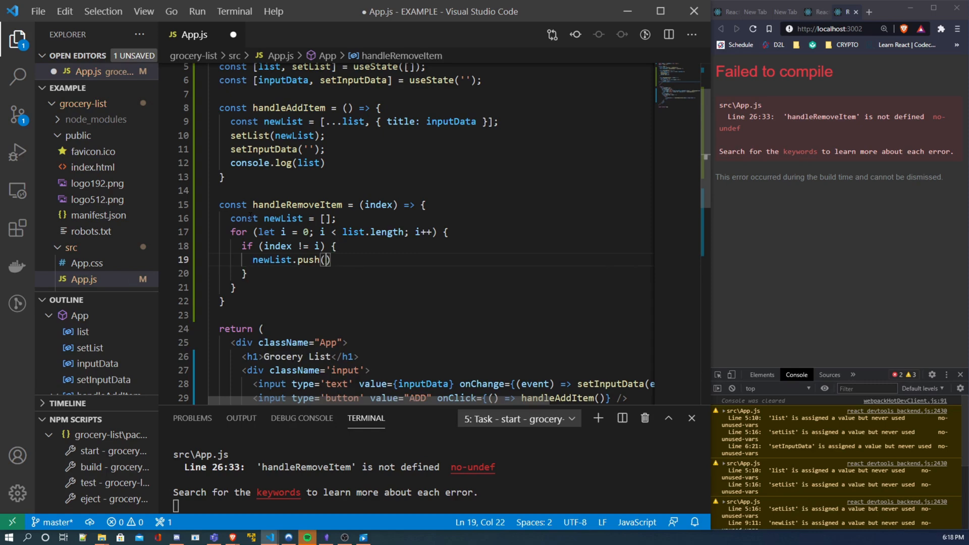
type("list[]")
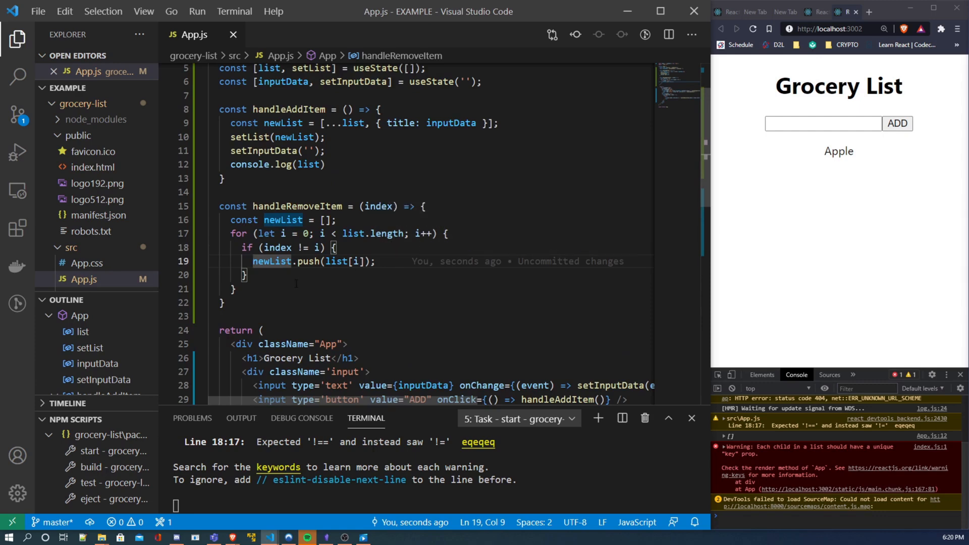
- End handleRemoveItem with setList(newList) and save App.js
type("set")
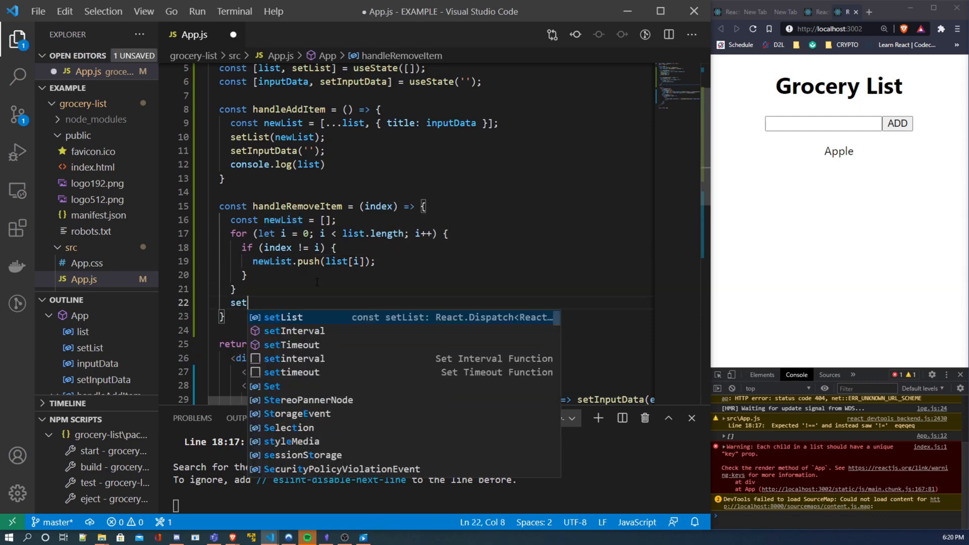
type("List(")
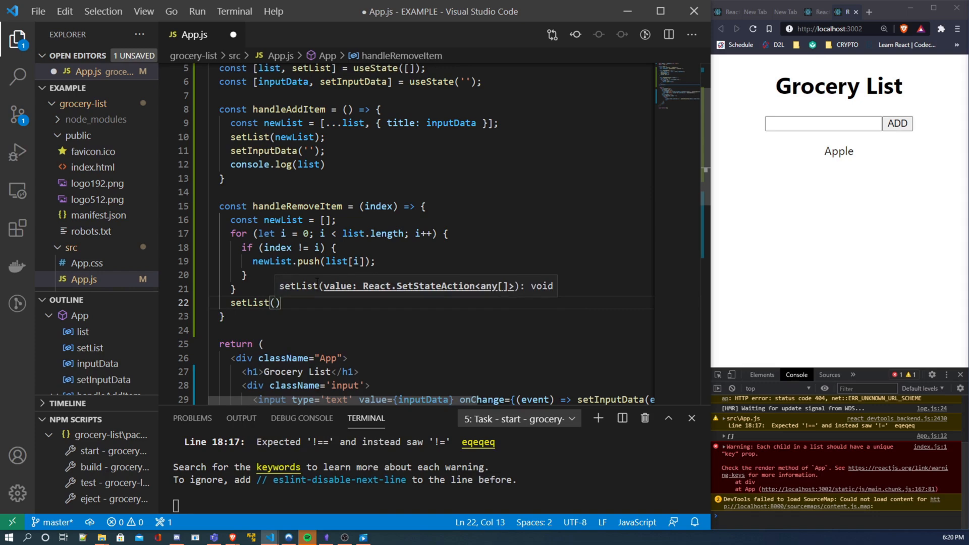
type("newList")
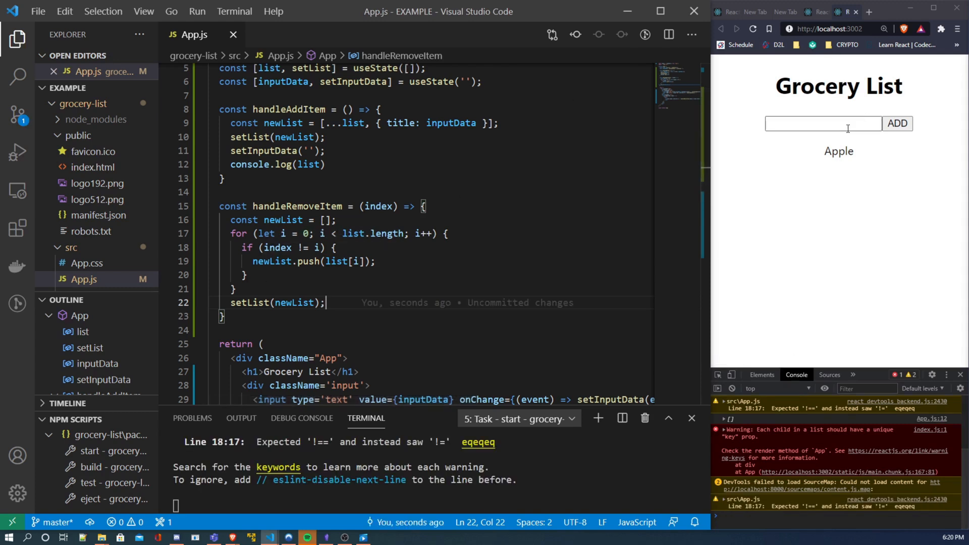
- Add Orange and Melon through the app's entry field, then select the list and inputData useState lines
left_click(824, 124)
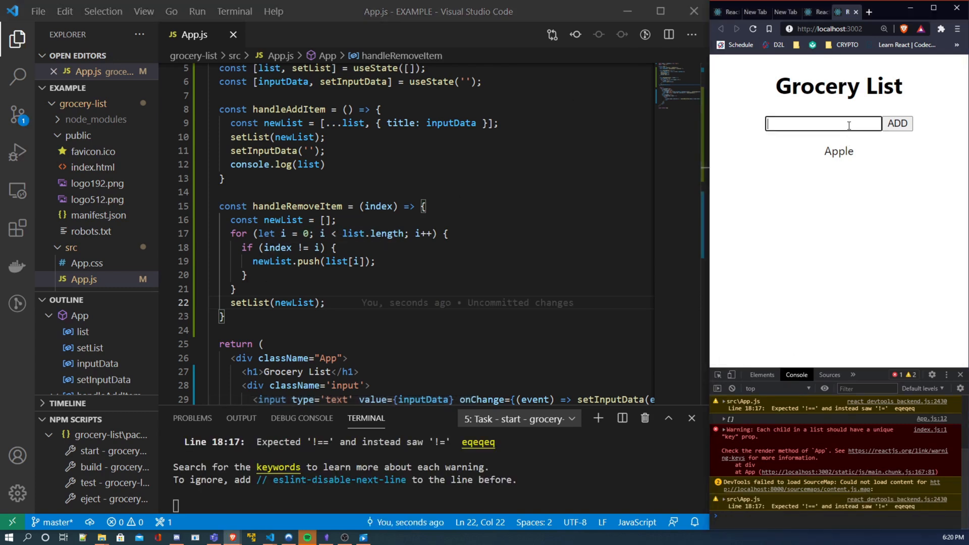
left_click(898, 124)
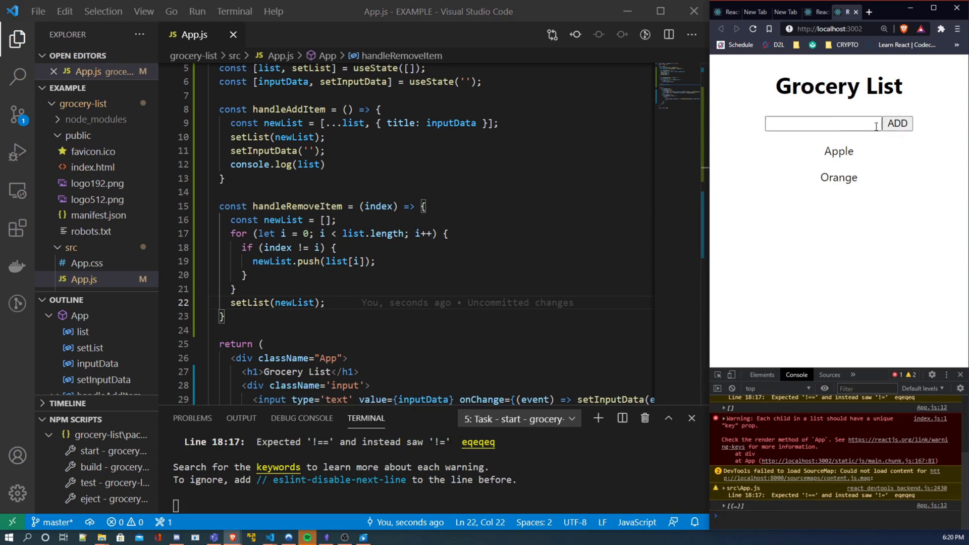
type("Melon")
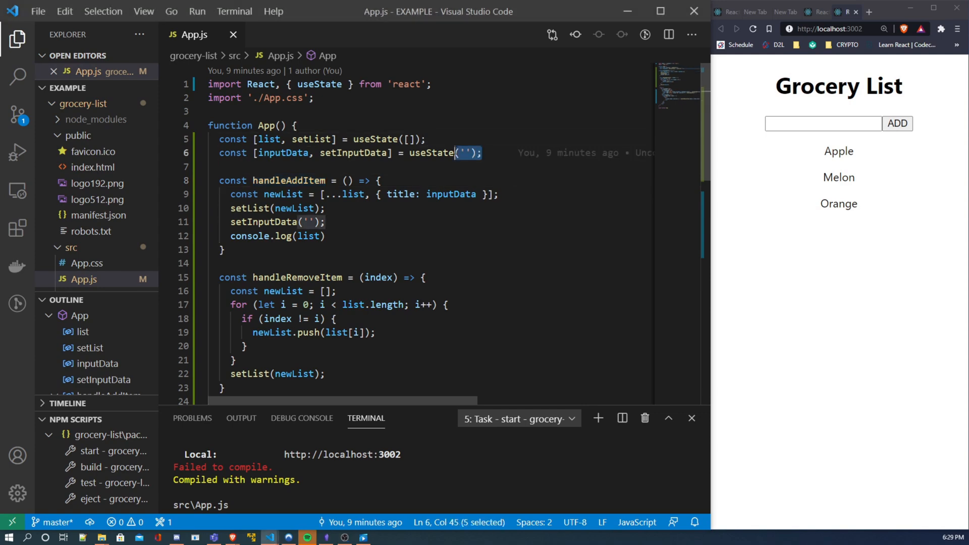
left_click_drag(454, 153, 218, 139)
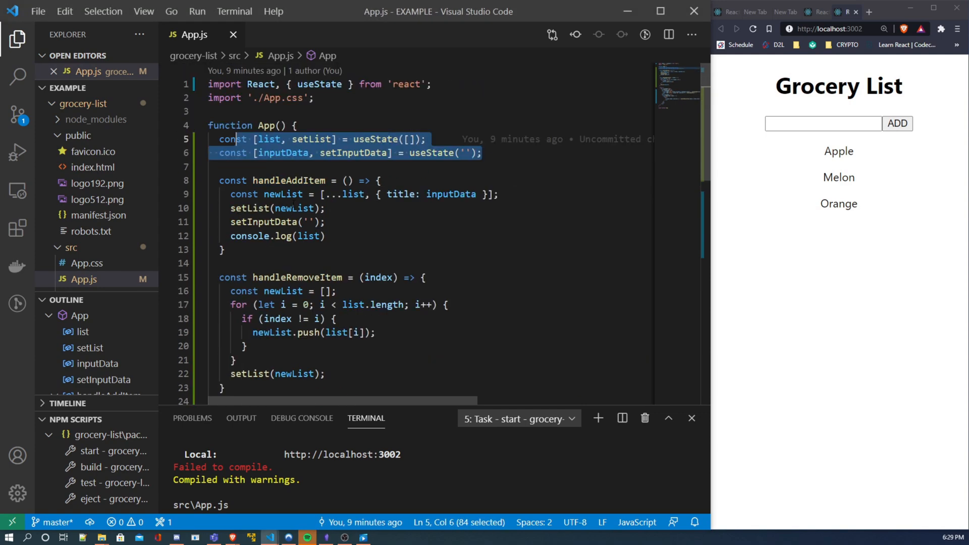